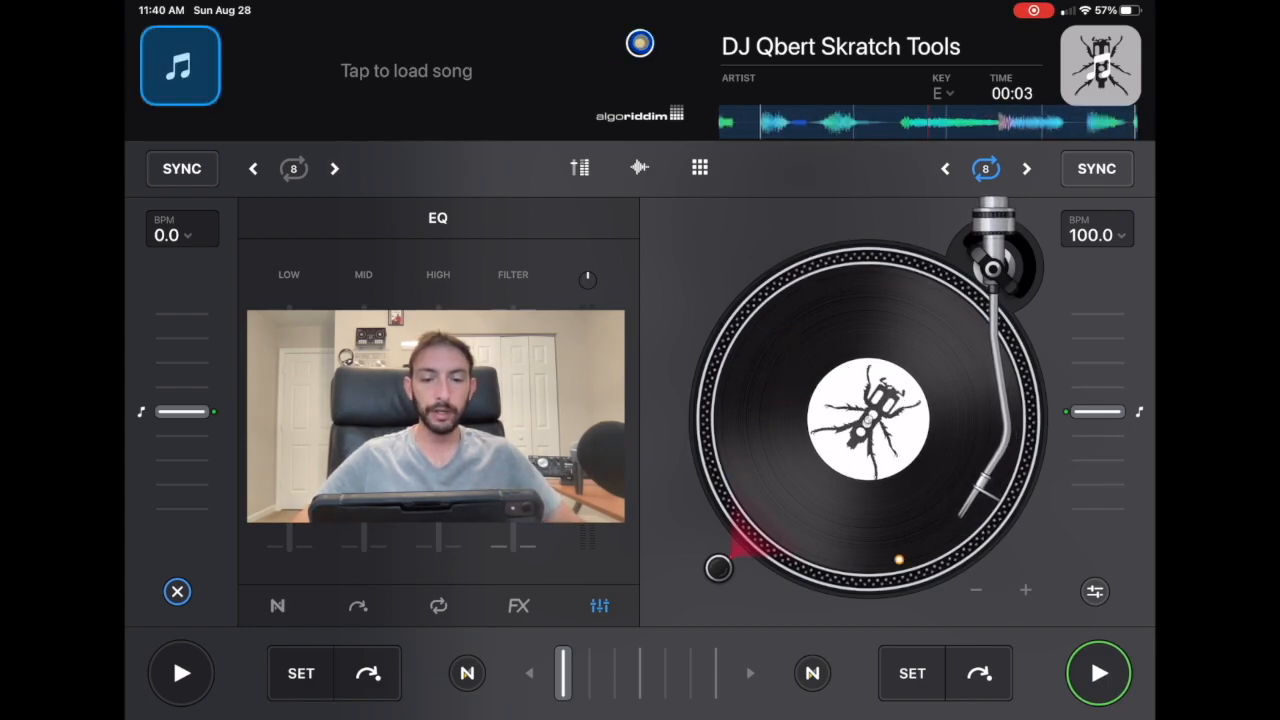
Step: Reach the Sound settings page via the djay logo and the gear icon
{"action": "left_click", "coordinate": [640, 42]}
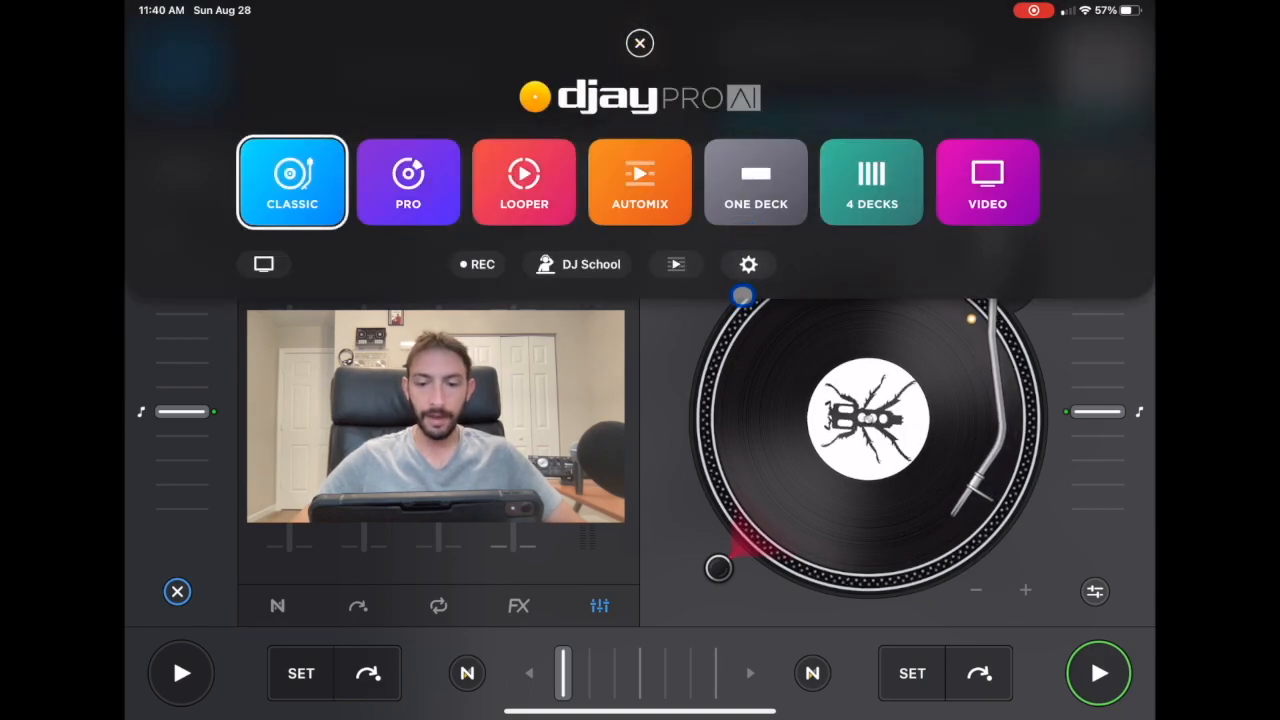
{"action": "left_click", "coordinate": [292, 180]}
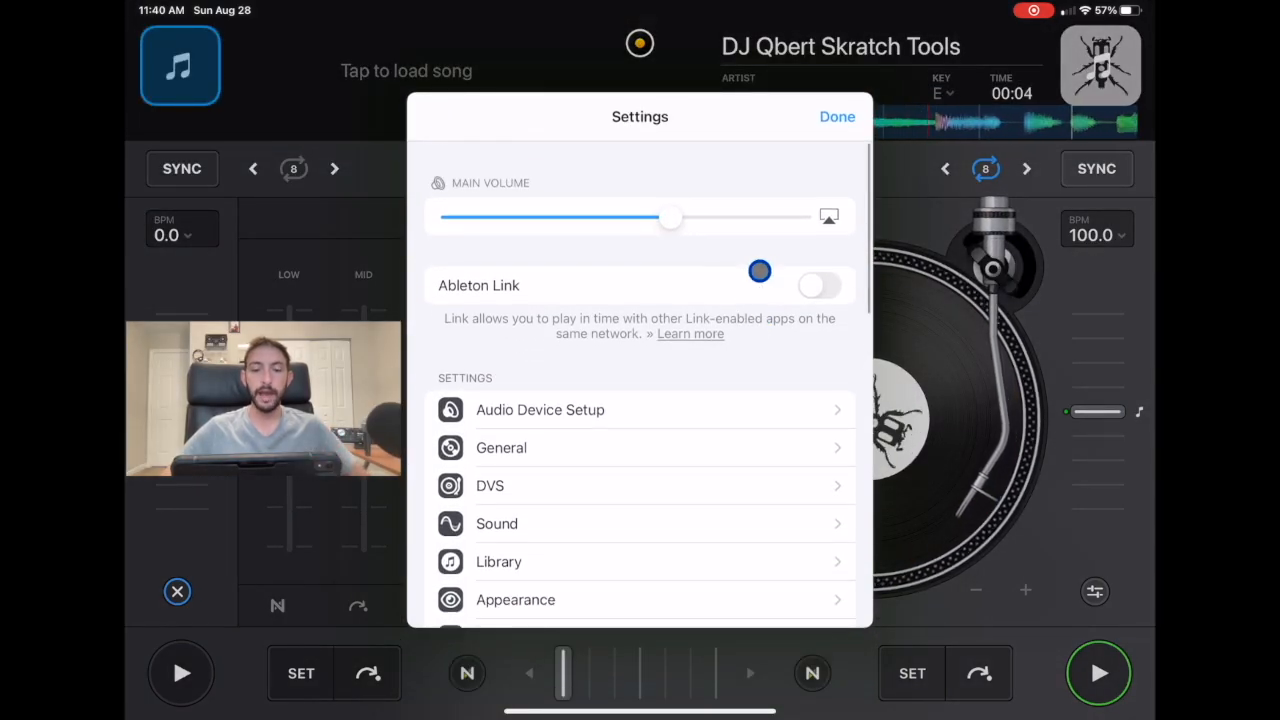
{"action": "scroll", "scroll_direction": "up", "scroll_amount": 3}
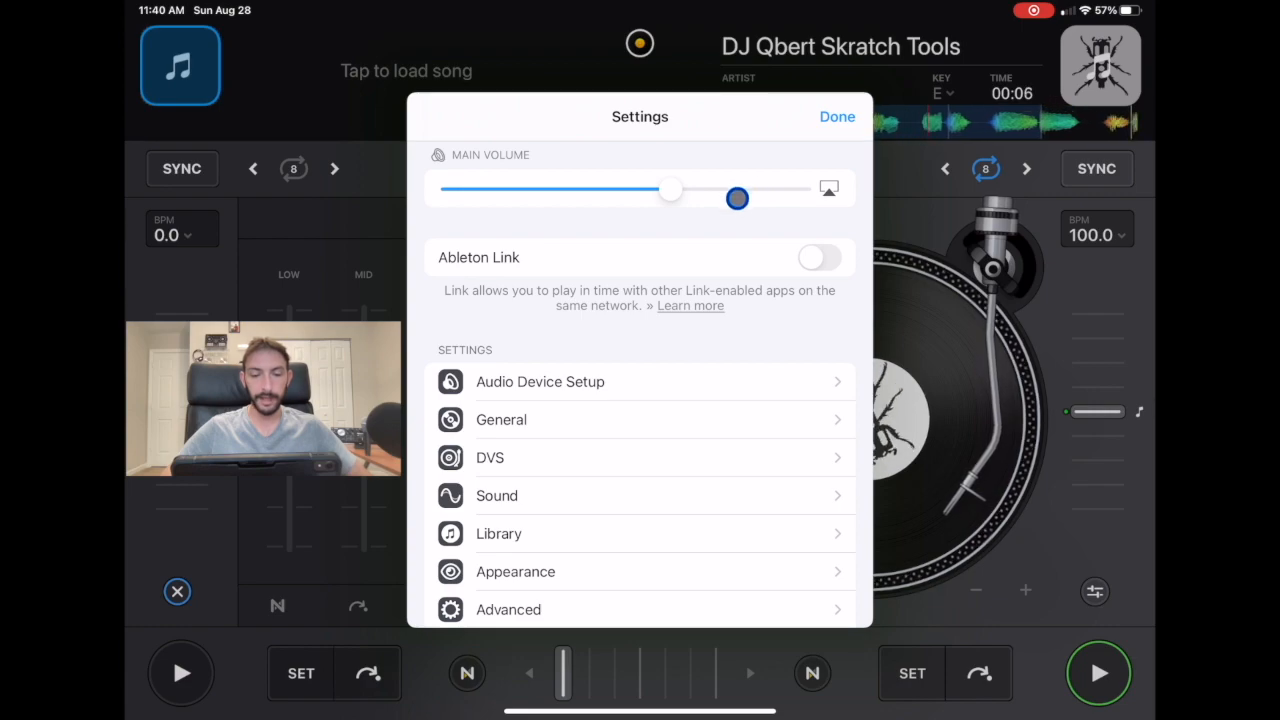
{"action": "scroll", "scroll_direction": "down", "scroll_amount": 3}
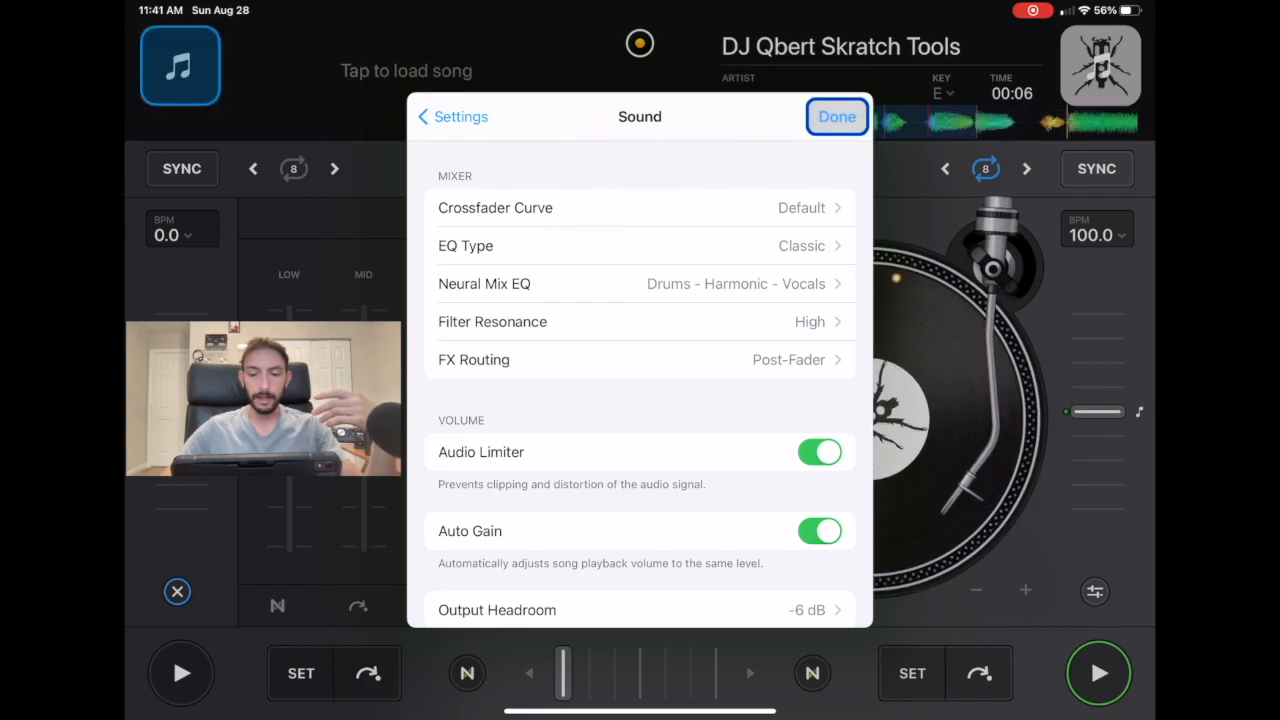
Step: Close settings, slide the crossfader to the middle, then head back to Sound settings
{"action": "left_click", "coordinate": [836, 116]}
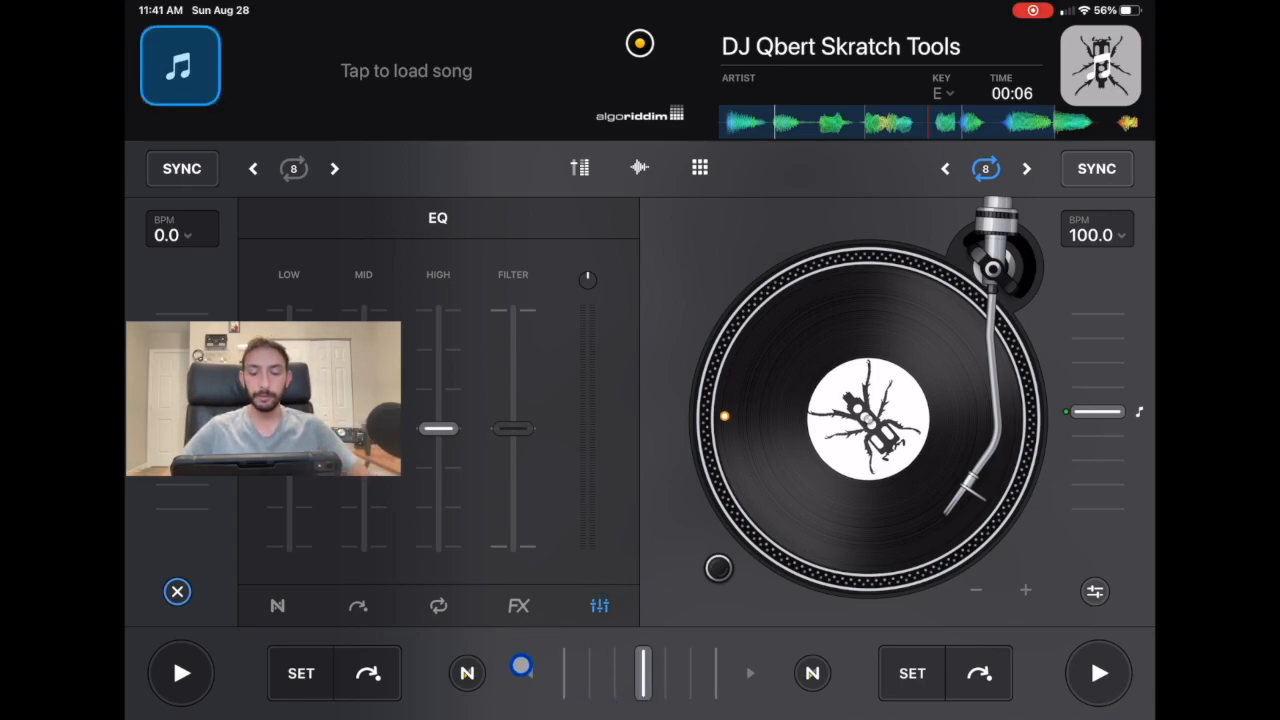
{"action": "left_click_drag", "start_coordinate": [522, 664], "coordinate": [596, 640]}
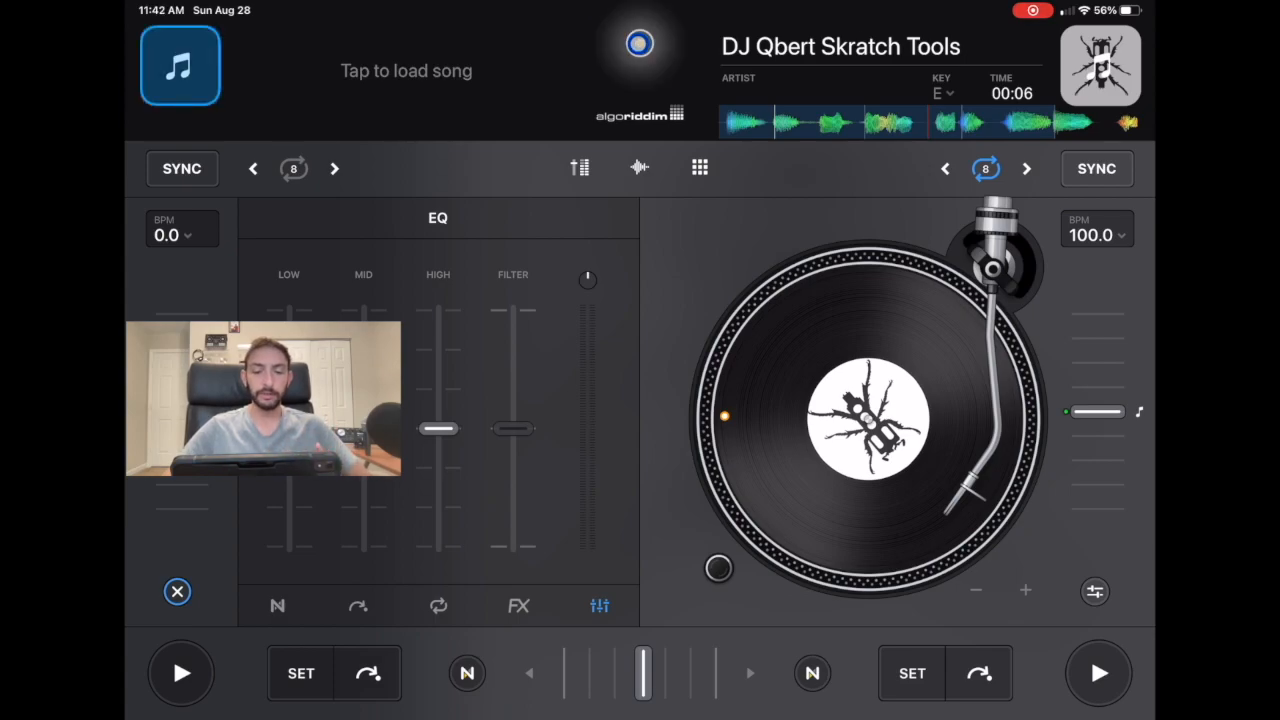
{"action": "left_click", "coordinate": [640, 44]}
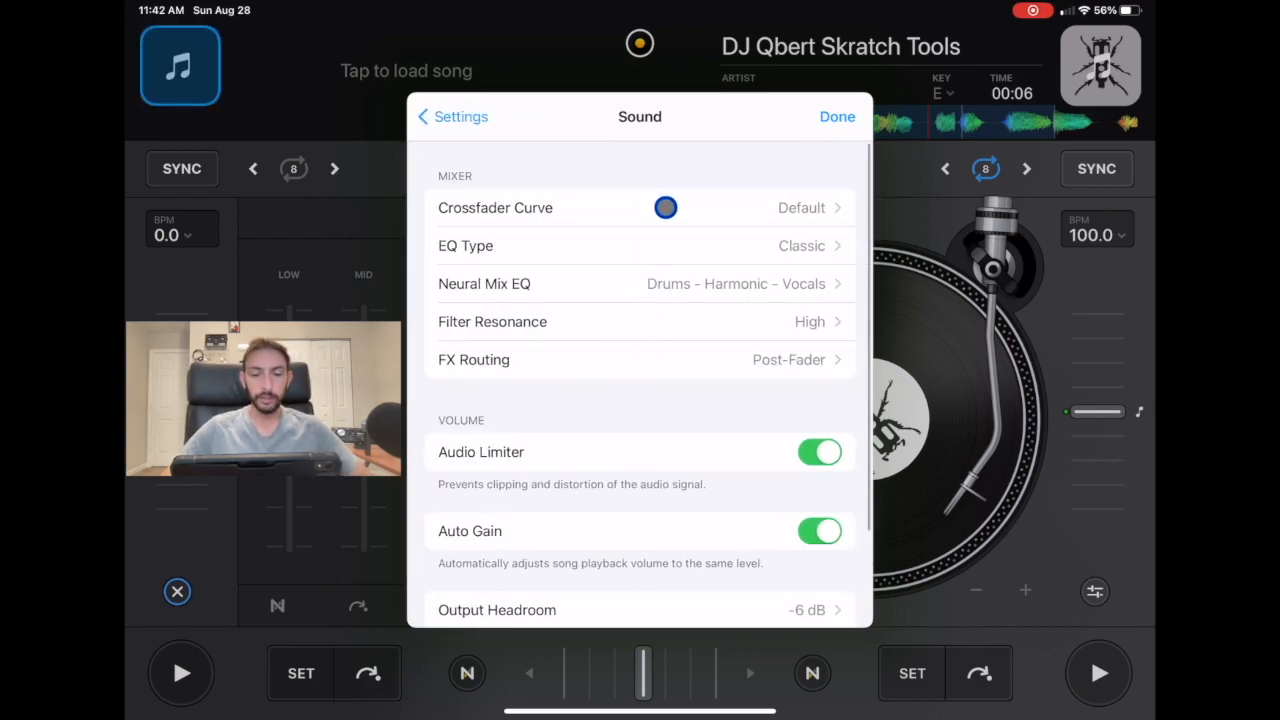
Step: Choose the Cut crossfader curve and return to the decks
{"action": "left_click", "coordinate": [640, 206]}
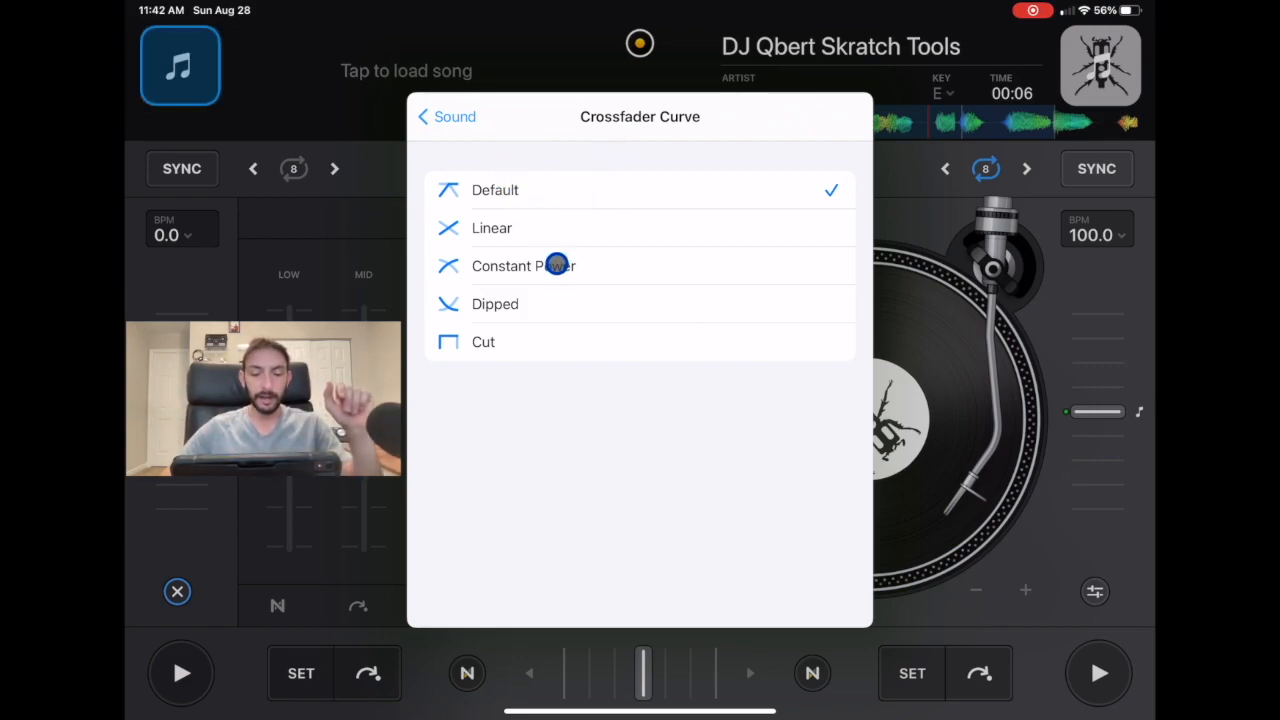
{"action": "left_click", "coordinate": [484, 340]}
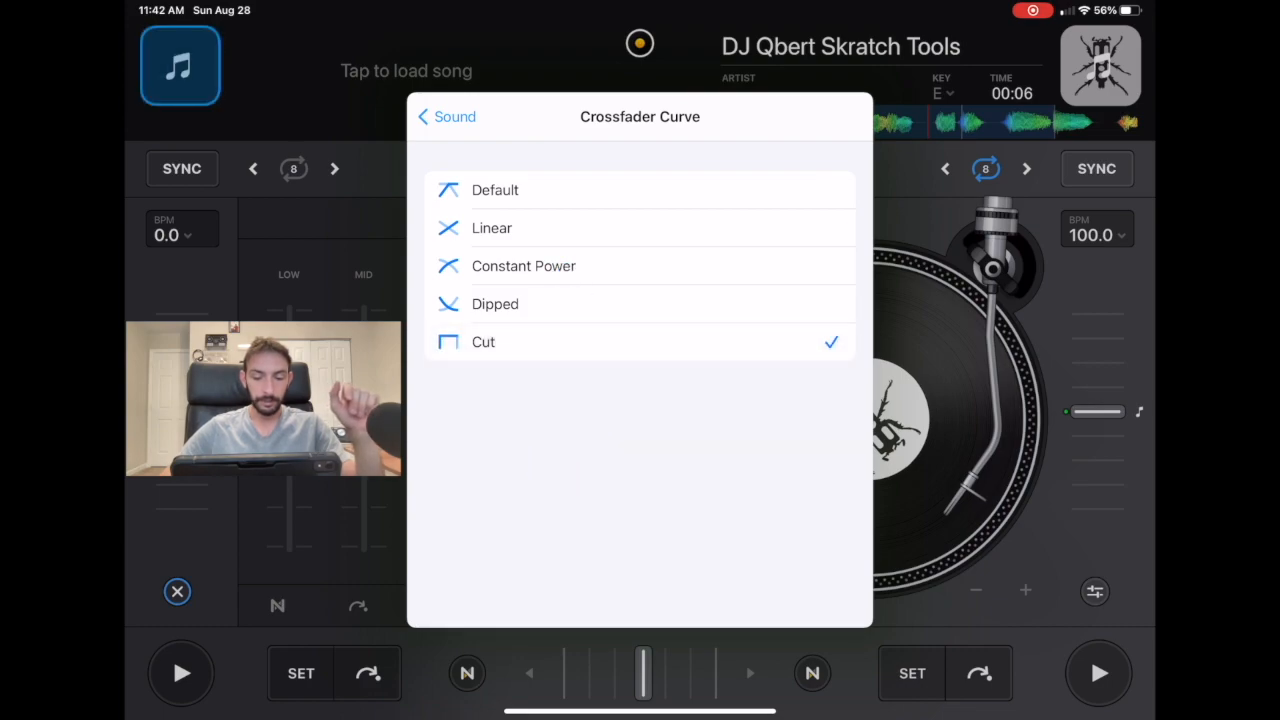
{"action": "left_click", "coordinate": [444, 116]}
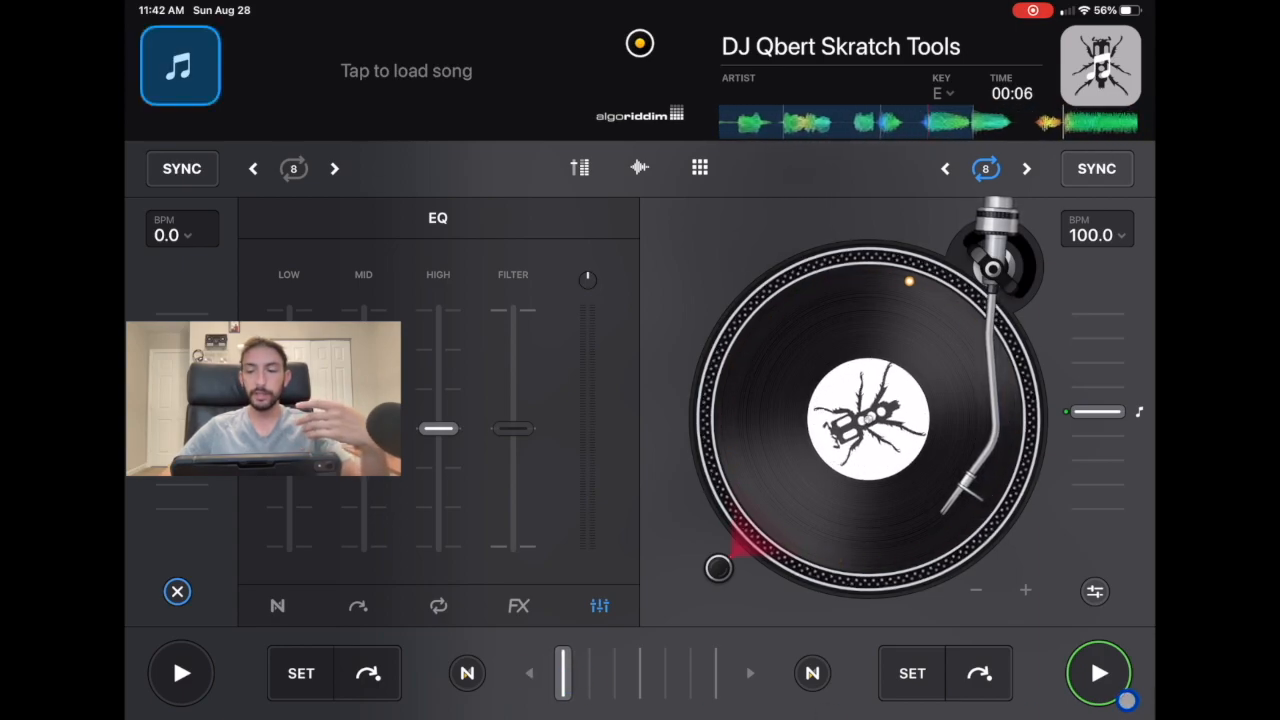
Step: Play and restart the Skratch Tools track before setting the curve back to Default
{"action": "left_click", "coordinate": [1098, 672]}
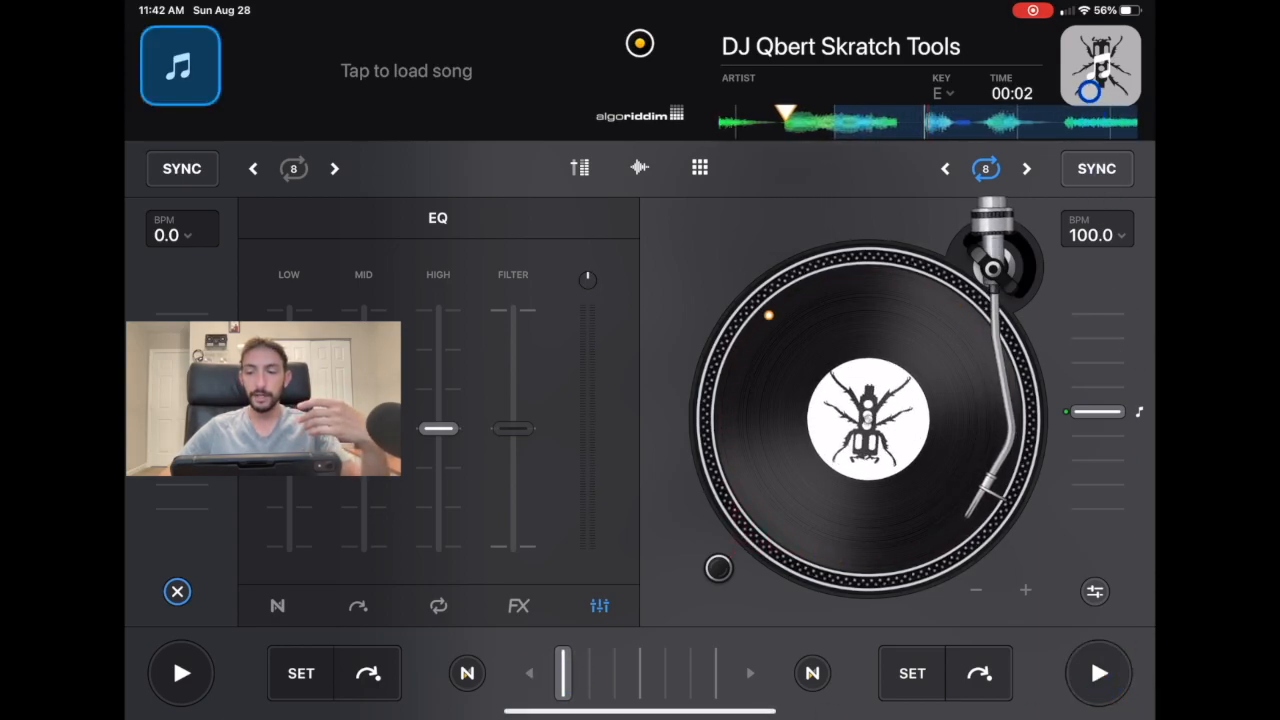
{"action": "left_click", "coordinate": [1100, 66]}
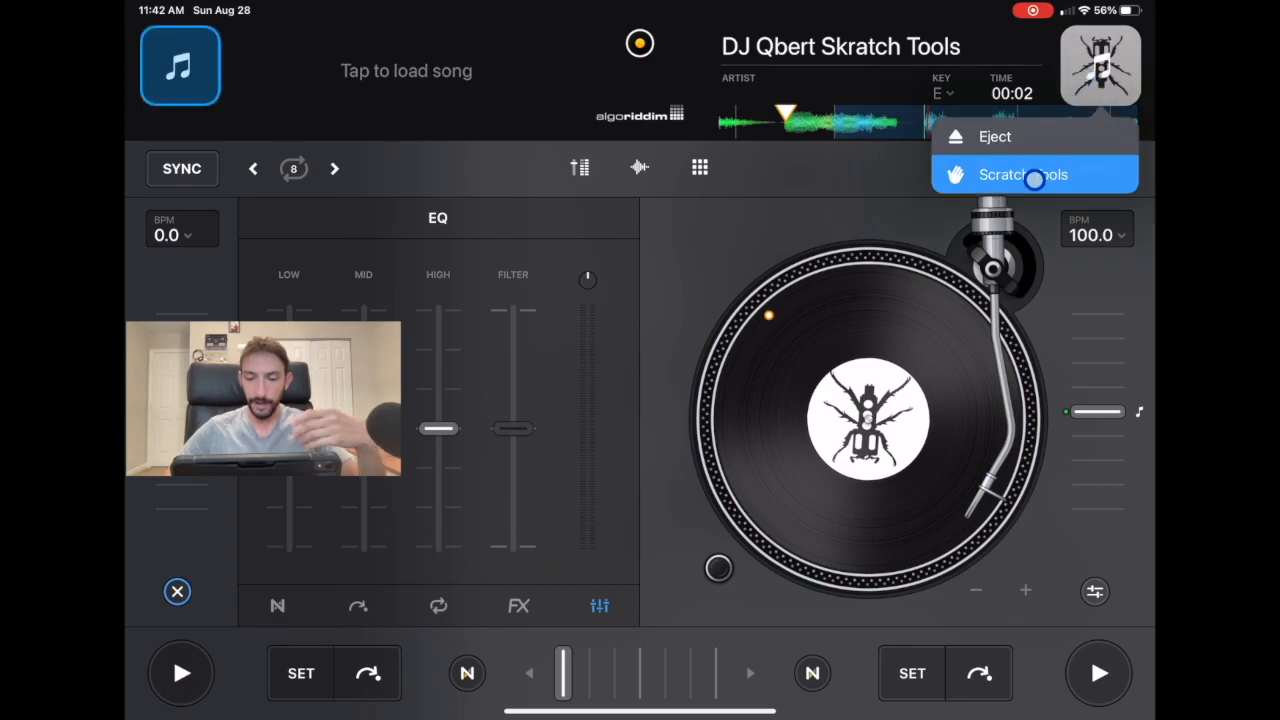
{"action": "left_click", "coordinate": [1022, 174]}
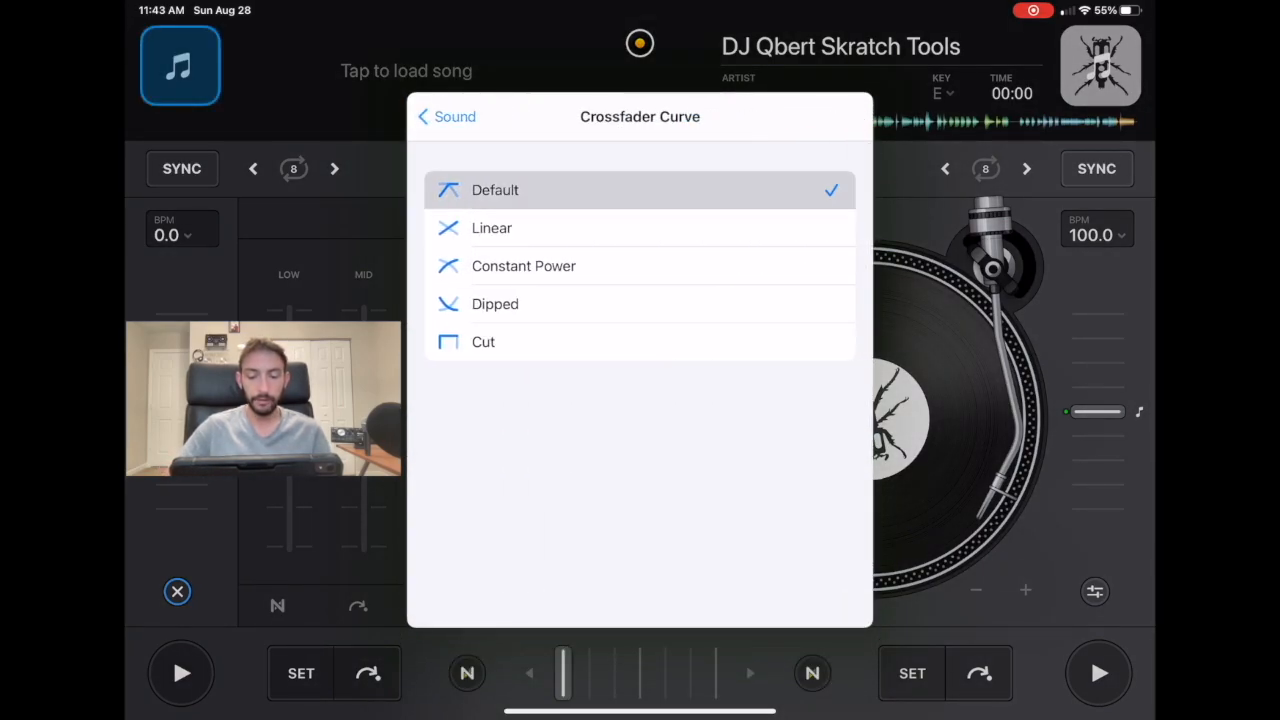
Step: Return to the Sound settings list to reach the EQ Type choices
{"action": "left_click", "coordinate": [446, 116]}
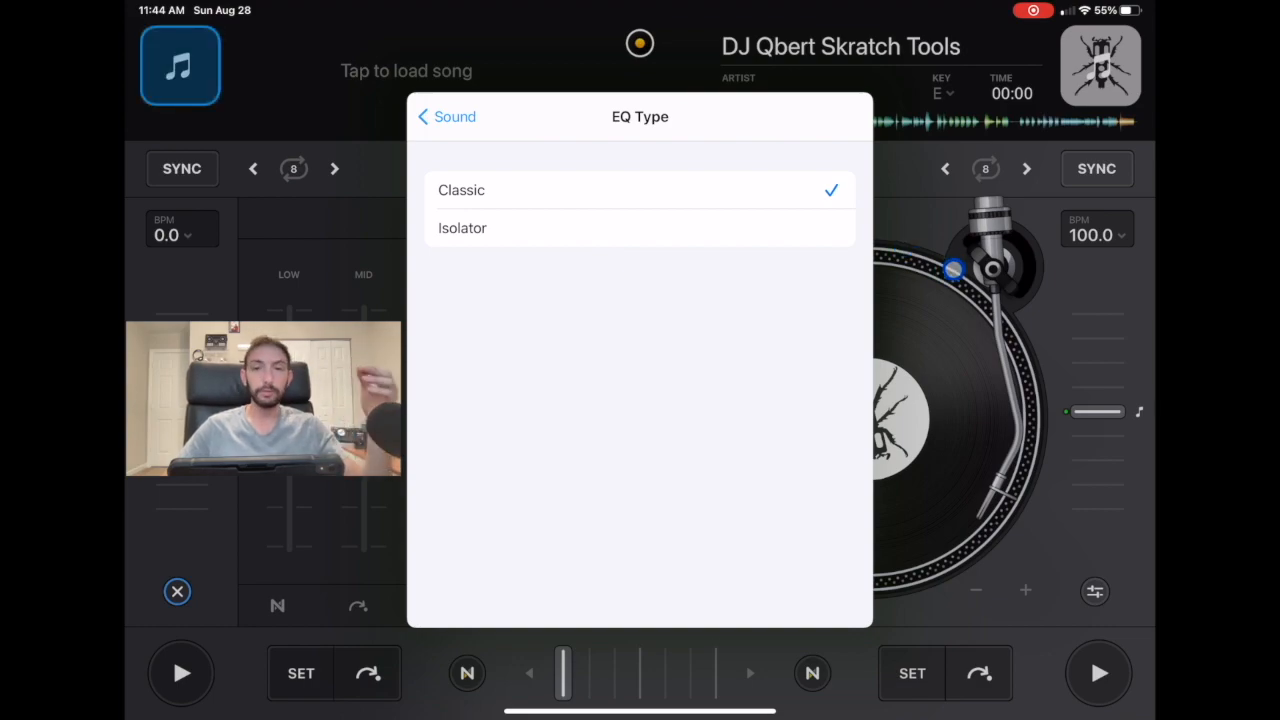
Step: Close the EQ type settings and move the crossfader fully to the second deck
{"action": "left_click", "coordinate": [444, 116]}
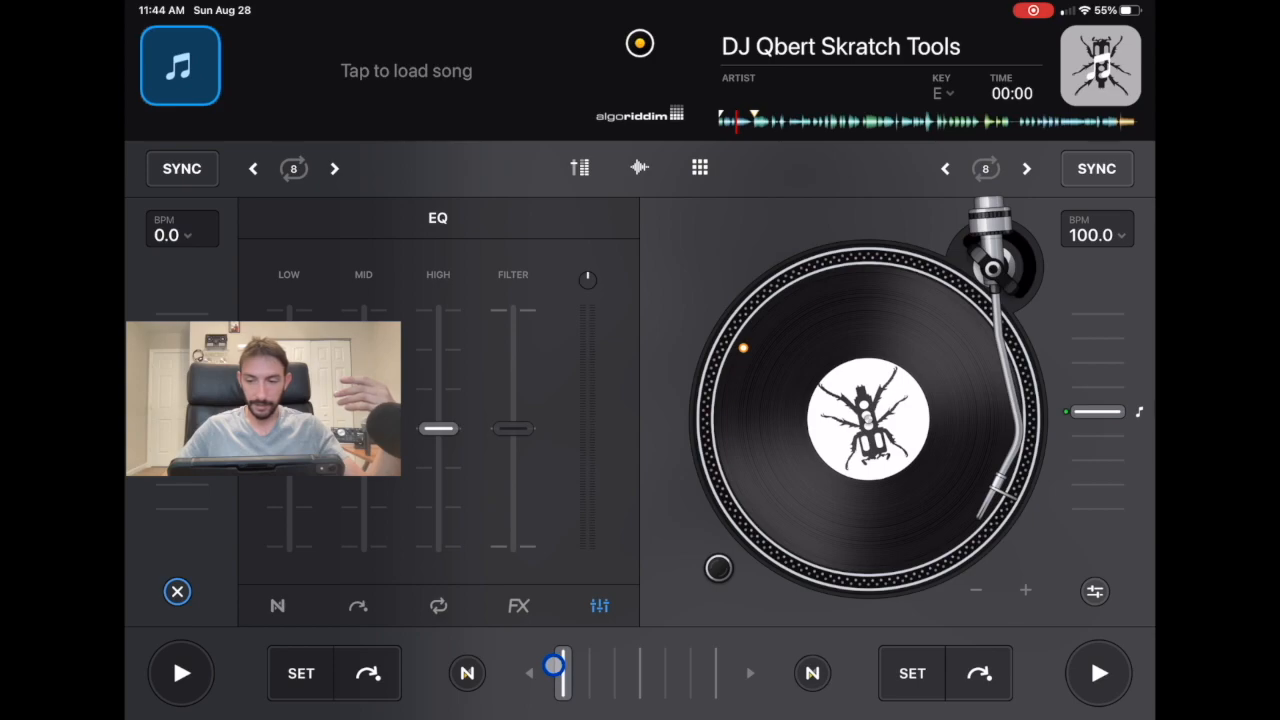
{"action": "left_click_drag", "start_coordinate": [556, 672], "coordinate": [704, 672]}
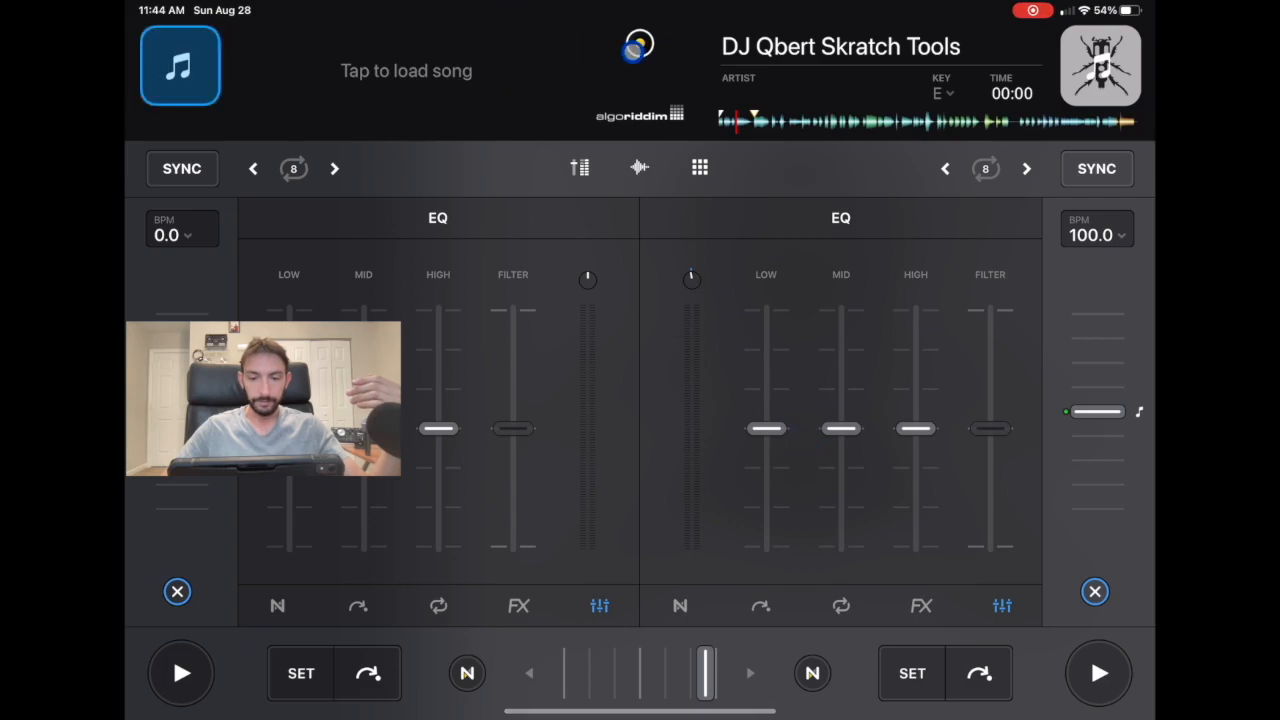
{"action": "left_click", "coordinate": [700, 168]}
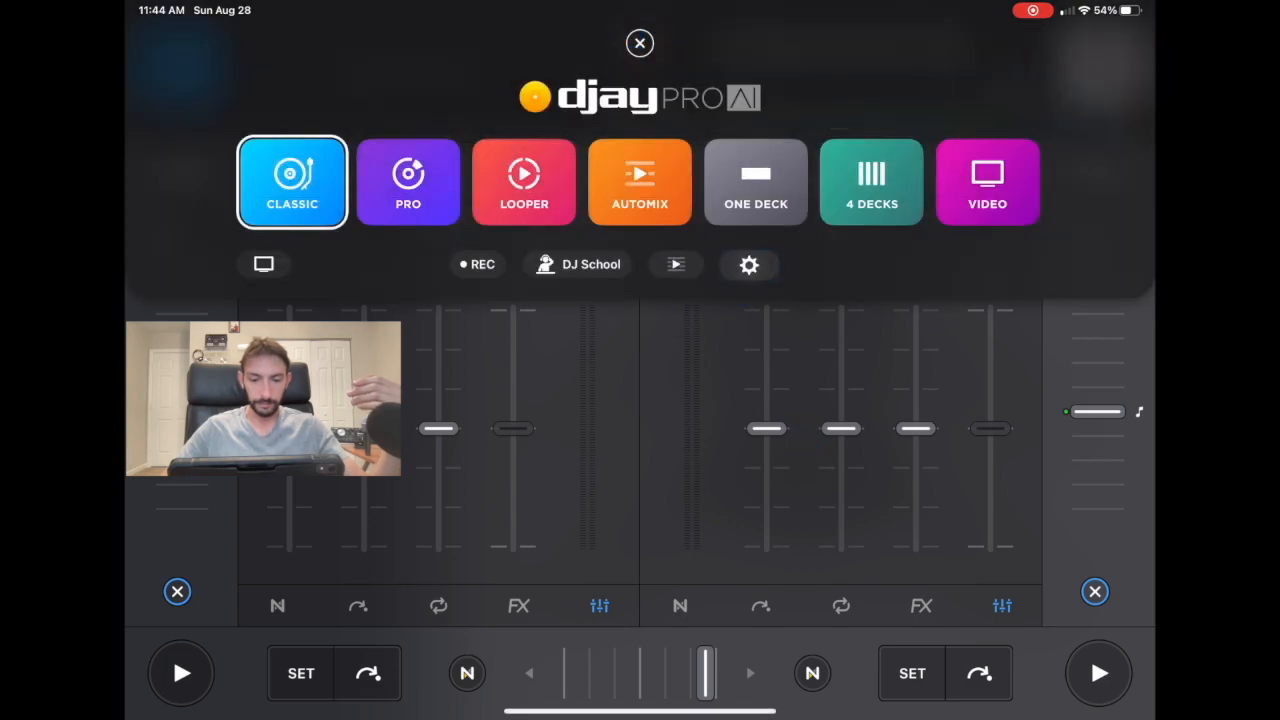
Step: Briefly open and close Settings, then cut the LOW EQ on the second deck
{"action": "left_click", "coordinate": [748, 264]}
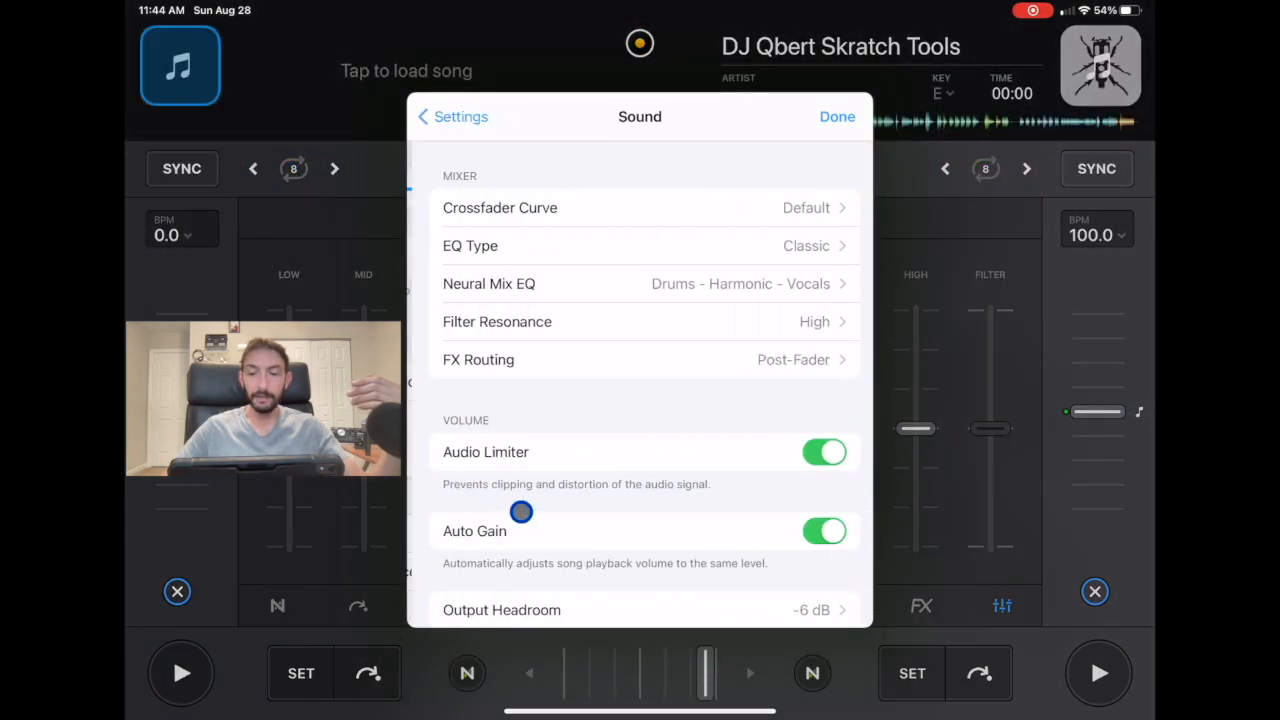
{"action": "left_click", "coordinate": [836, 116]}
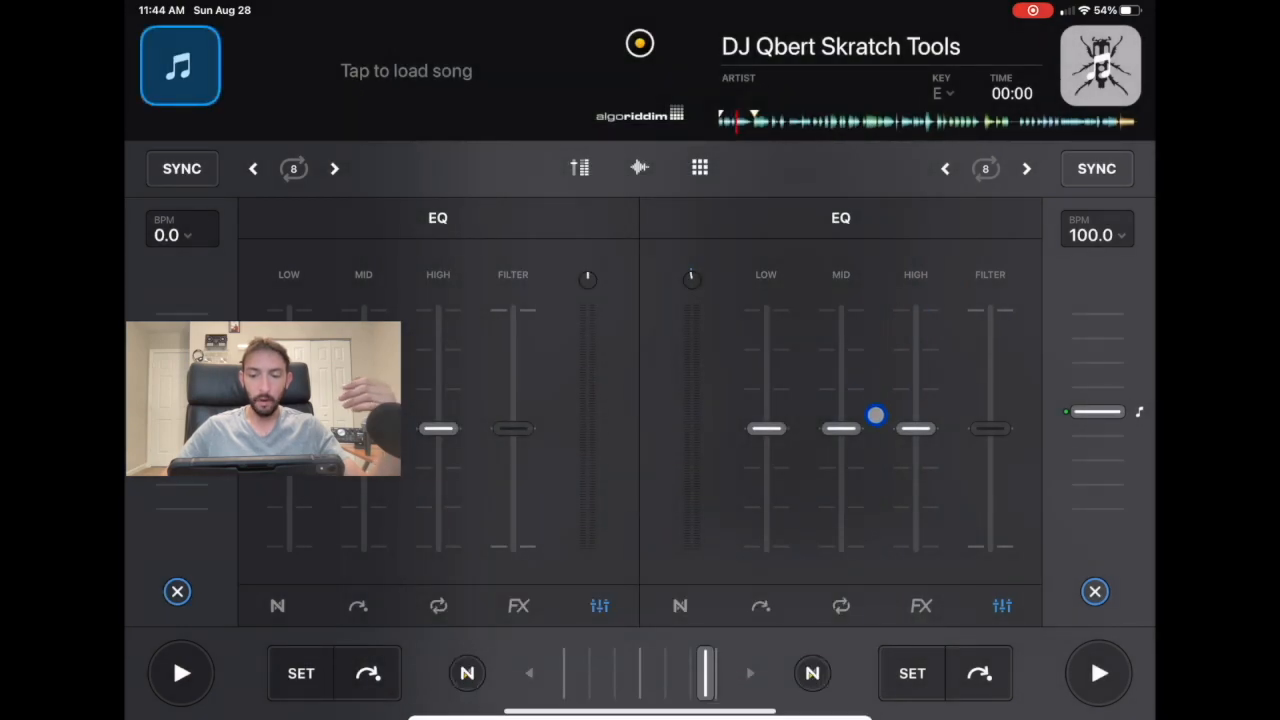
{"action": "left_click_drag", "start_coordinate": [916, 428], "coordinate": [916, 550]}
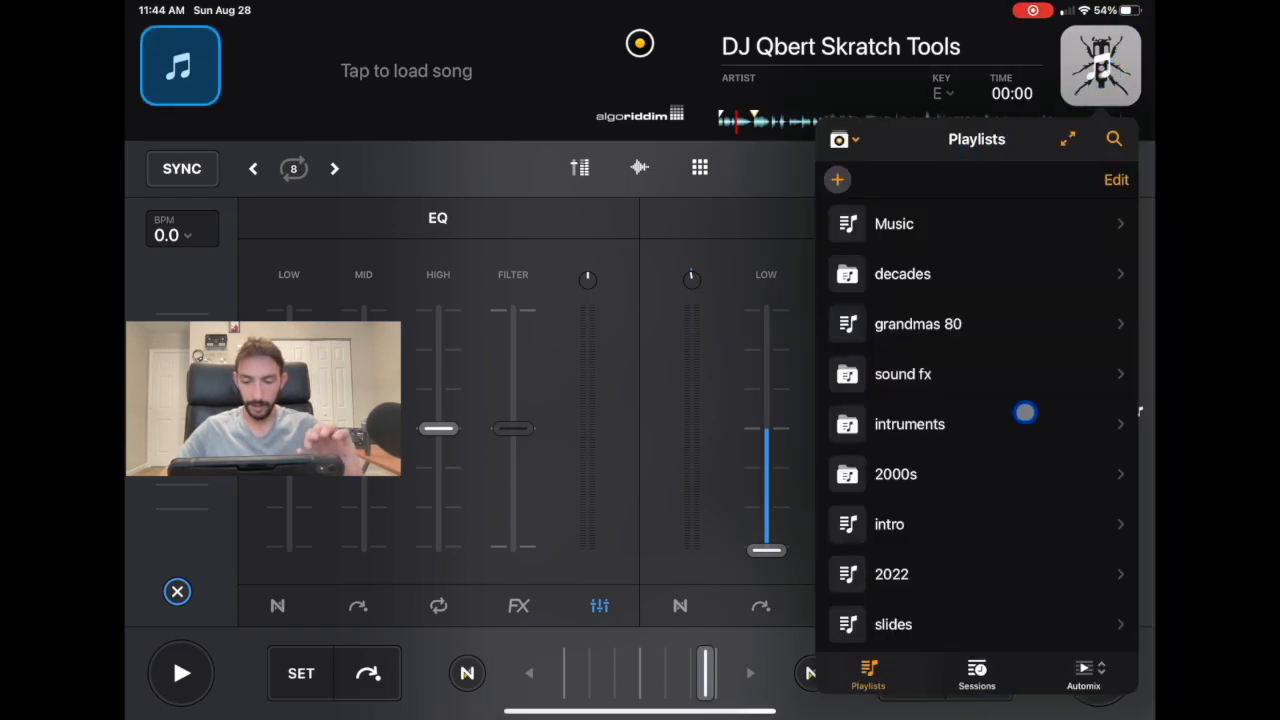
Step: Load Vocal Pop EDM Hit Song from the royalty playlist onto the second deck and play it
{"action": "scroll", "scroll_direction": "down", "scroll_amount": 3}
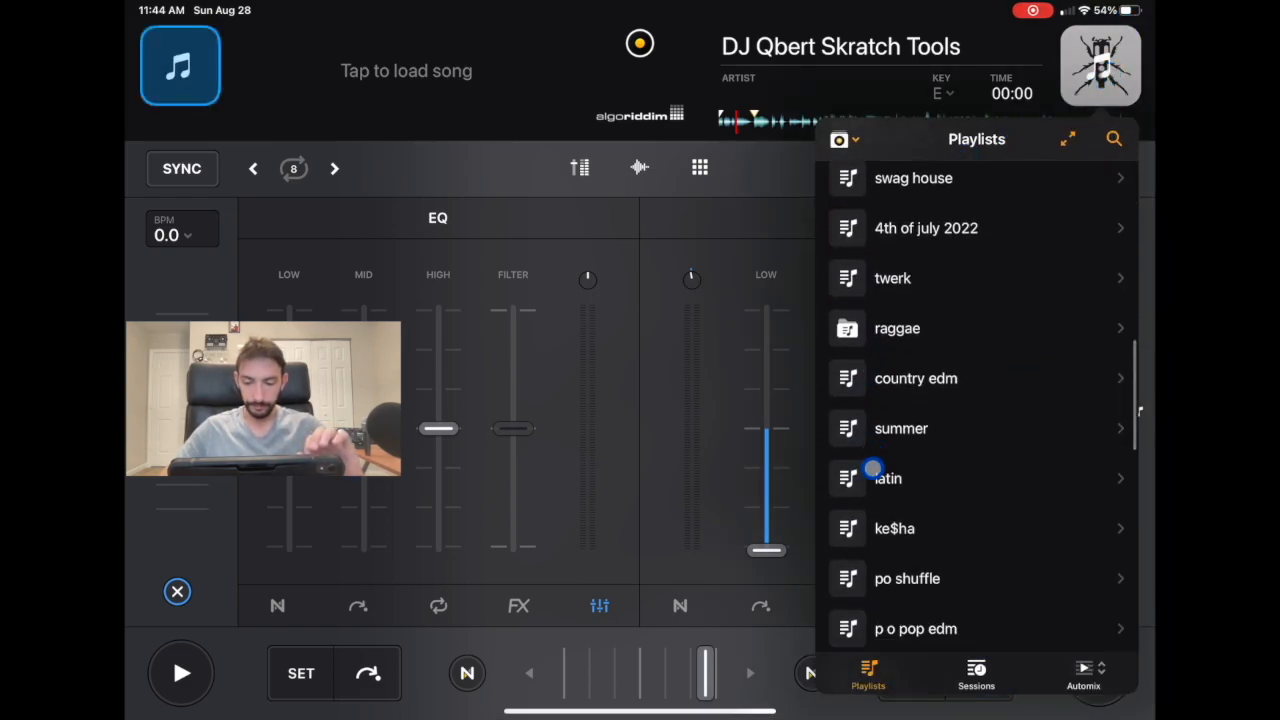
{"action": "scroll", "scroll_direction": "down", "scroll_amount": 3}
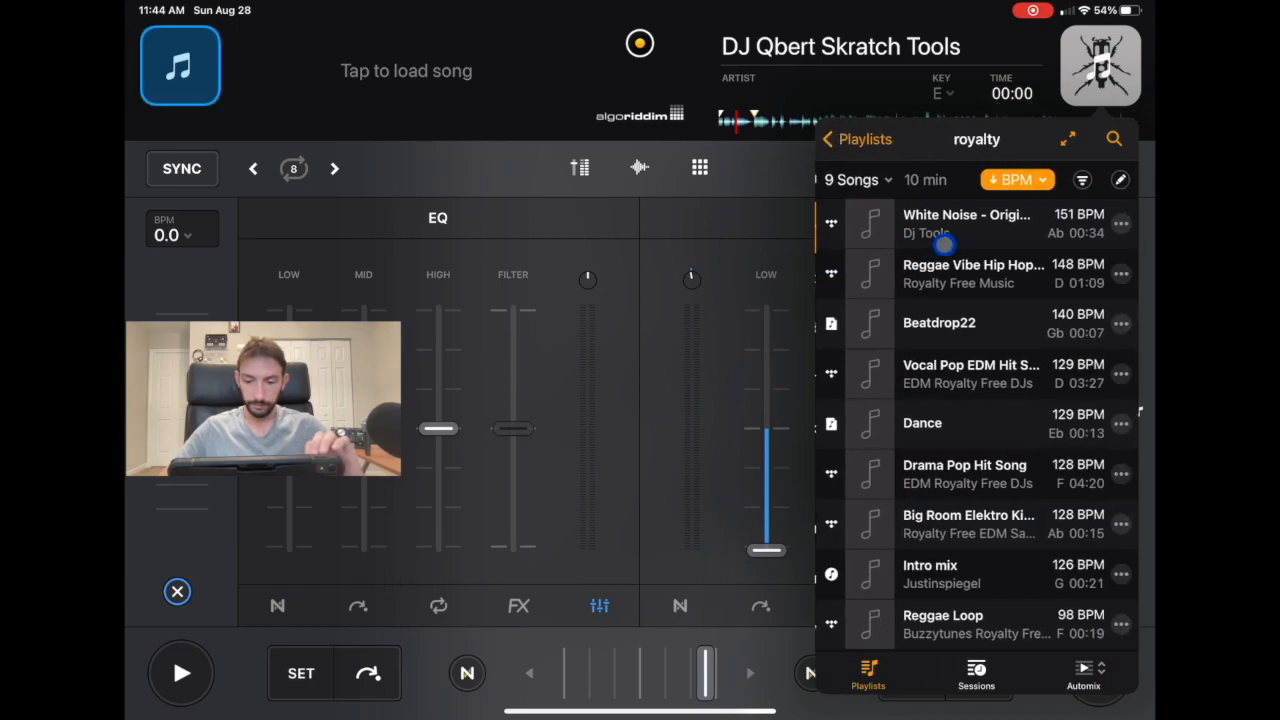
{"action": "left_click", "coordinate": [970, 374]}
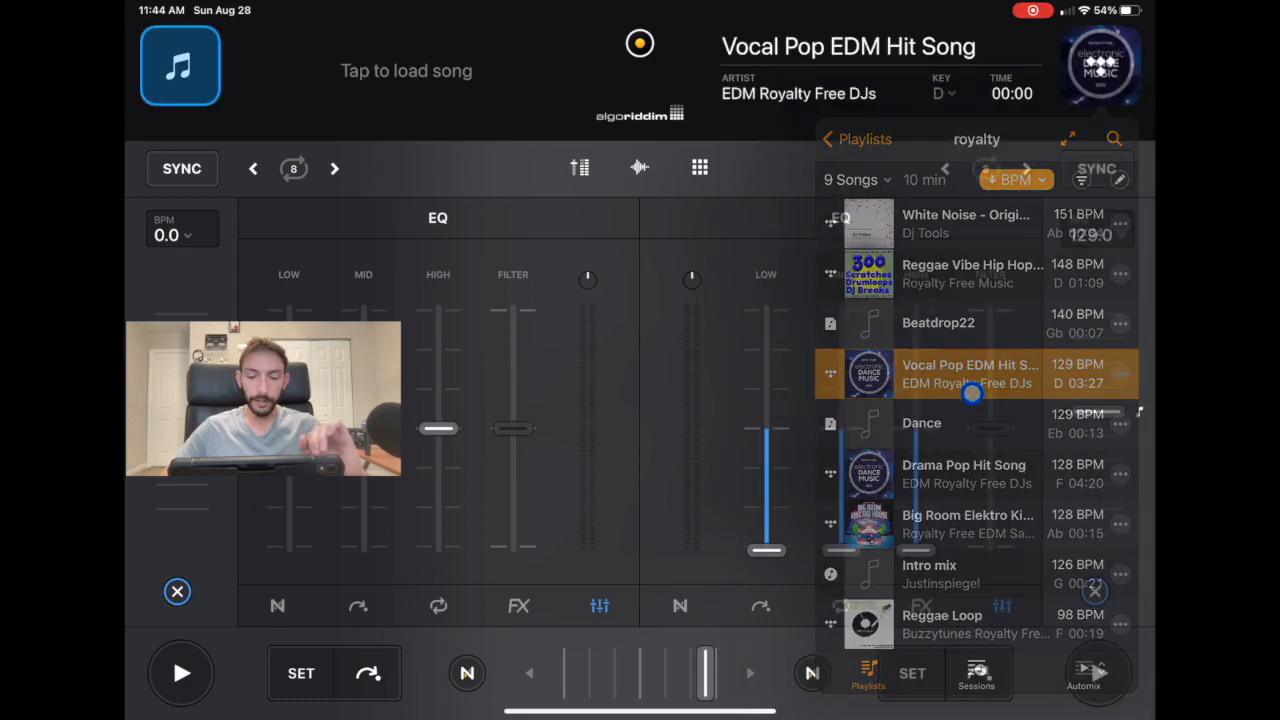
{"action": "left_click", "coordinate": [968, 374]}
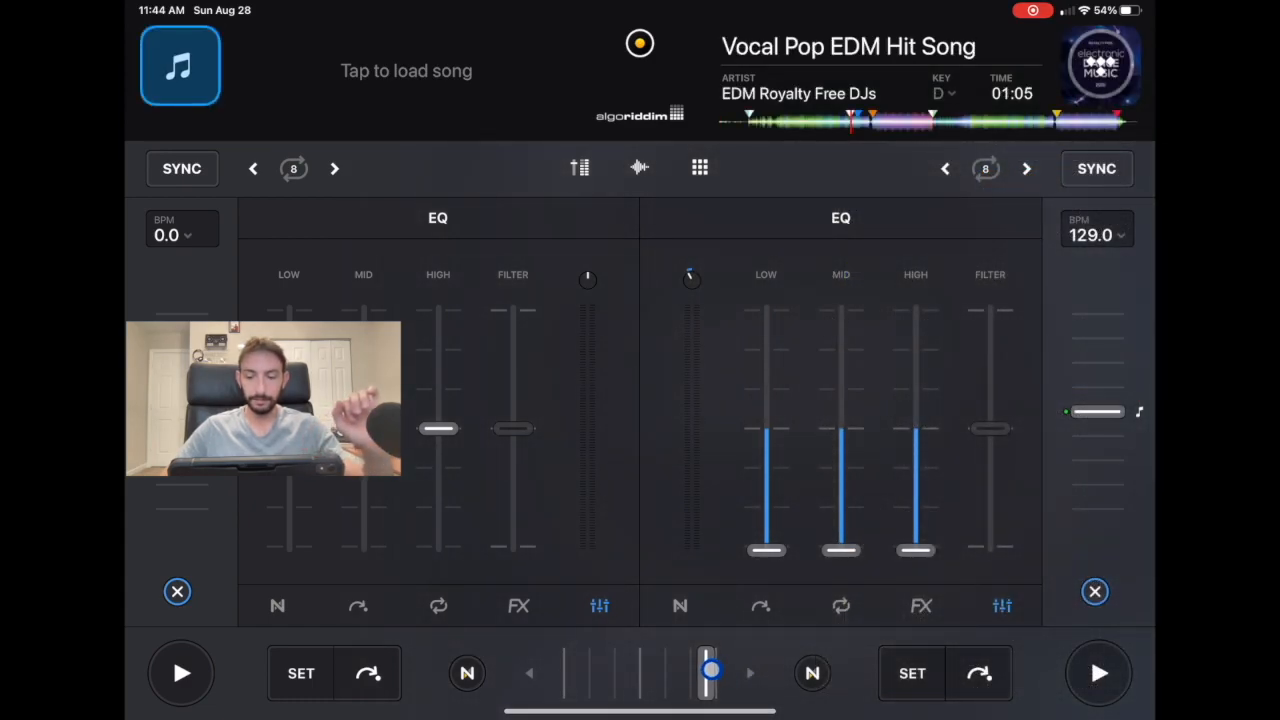
{"action": "left_click", "coordinate": [1098, 672]}
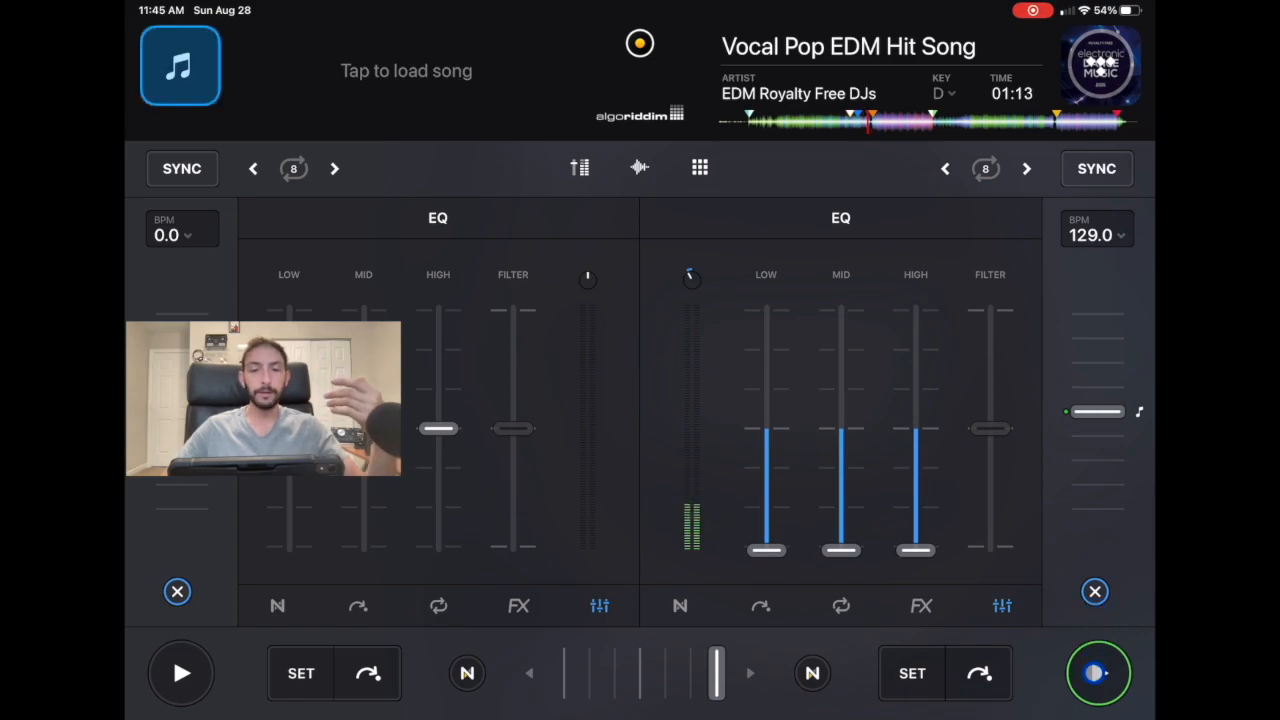
Step: Check Sound settings and the EQ Type choices between pauses and plays of the right deck
{"action": "left_click", "coordinate": [1098, 672]}
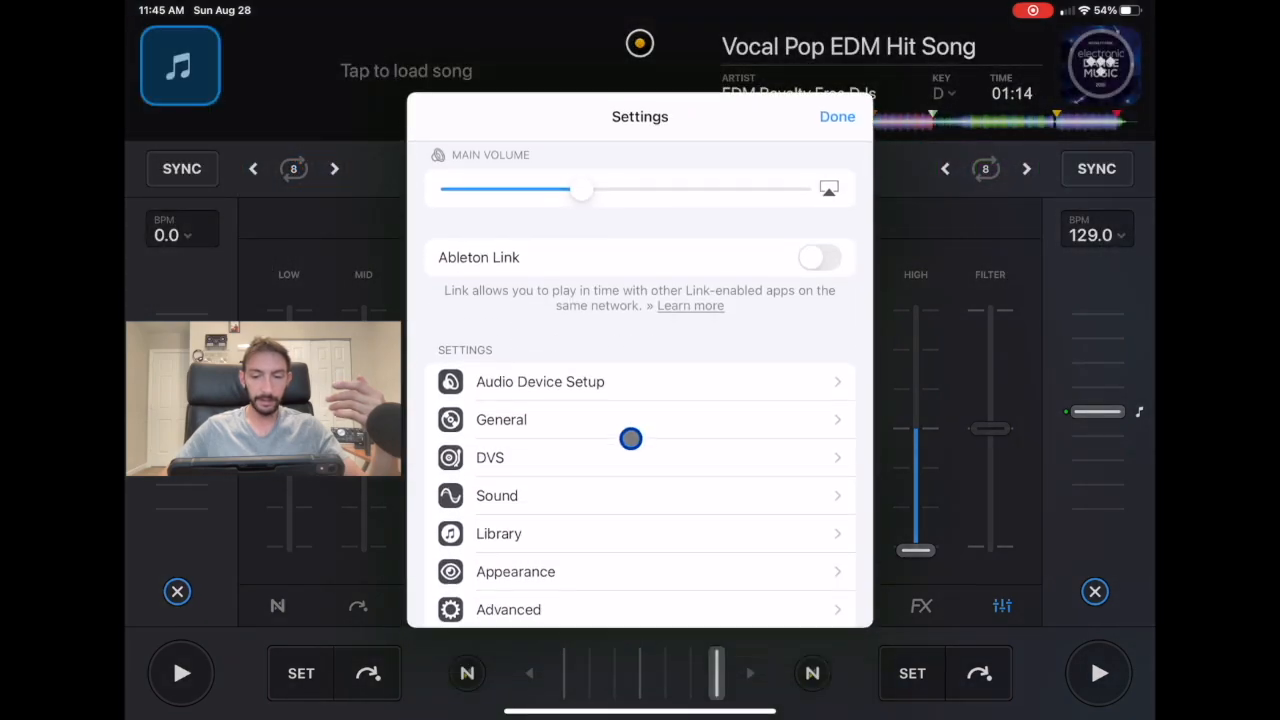
{"action": "left_click", "coordinate": [496, 496]}
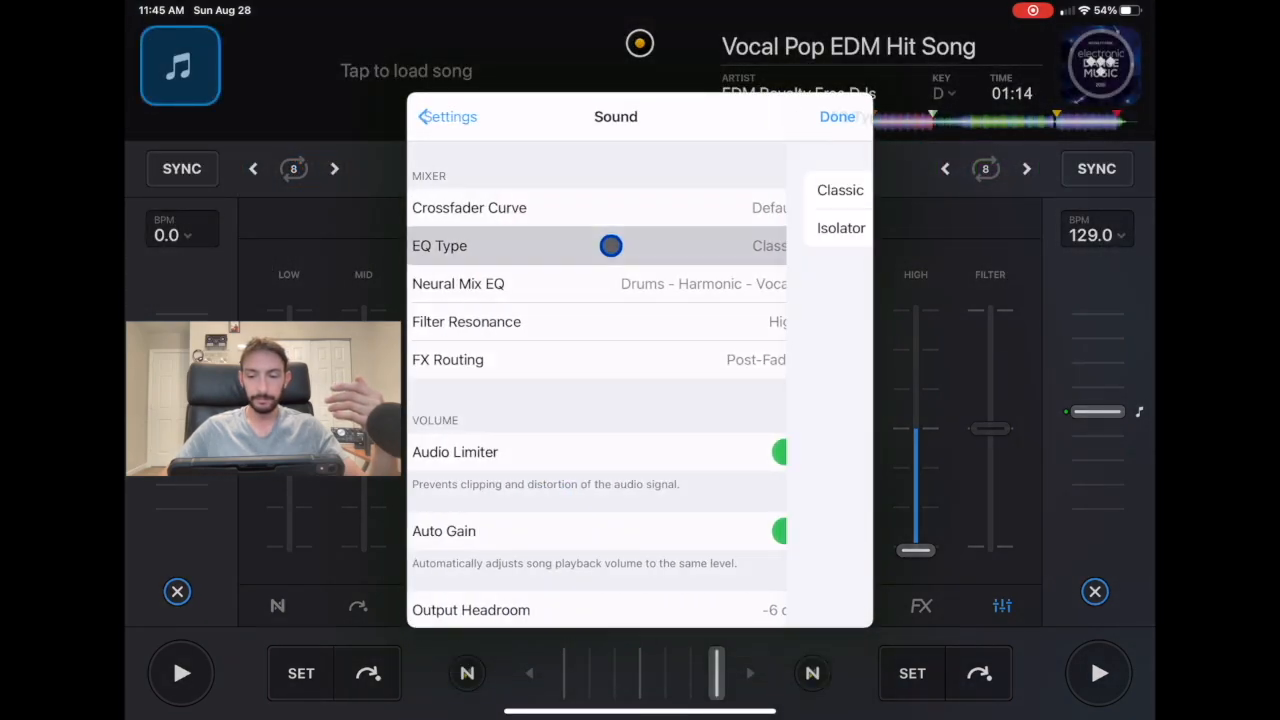
{"action": "left_click", "coordinate": [836, 116]}
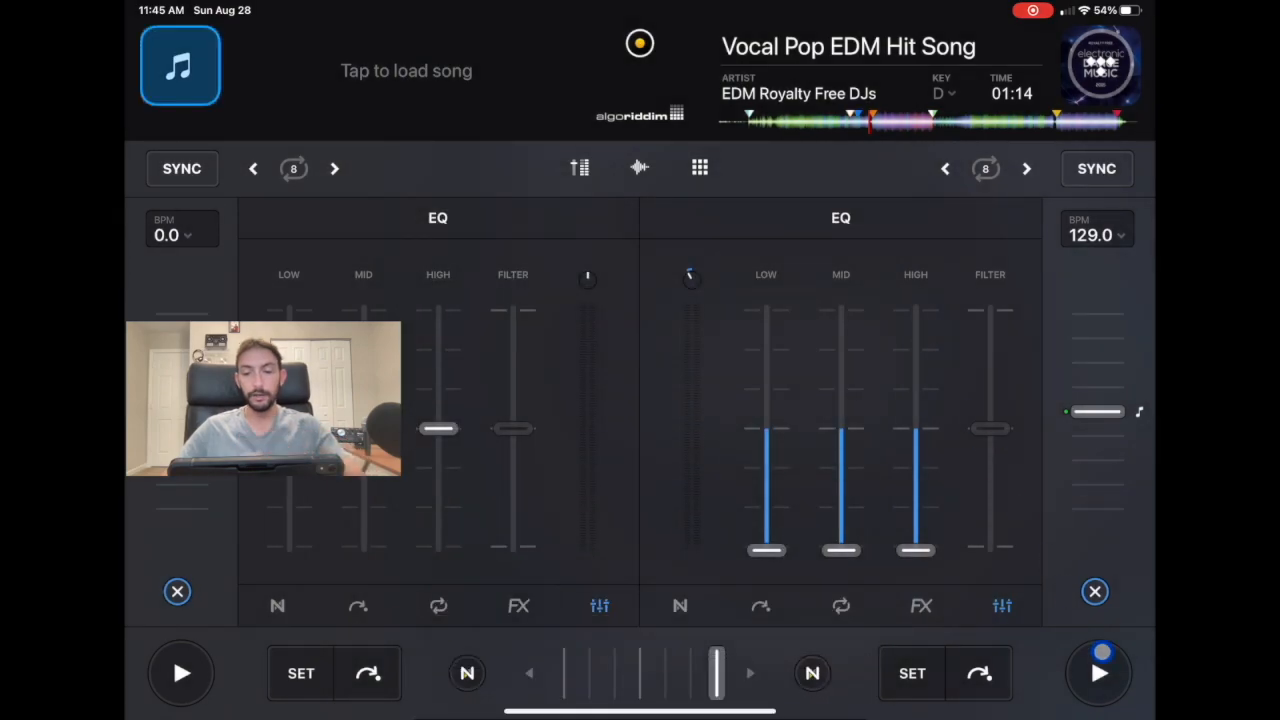
{"action": "left_click", "coordinate": [1098, 672]}
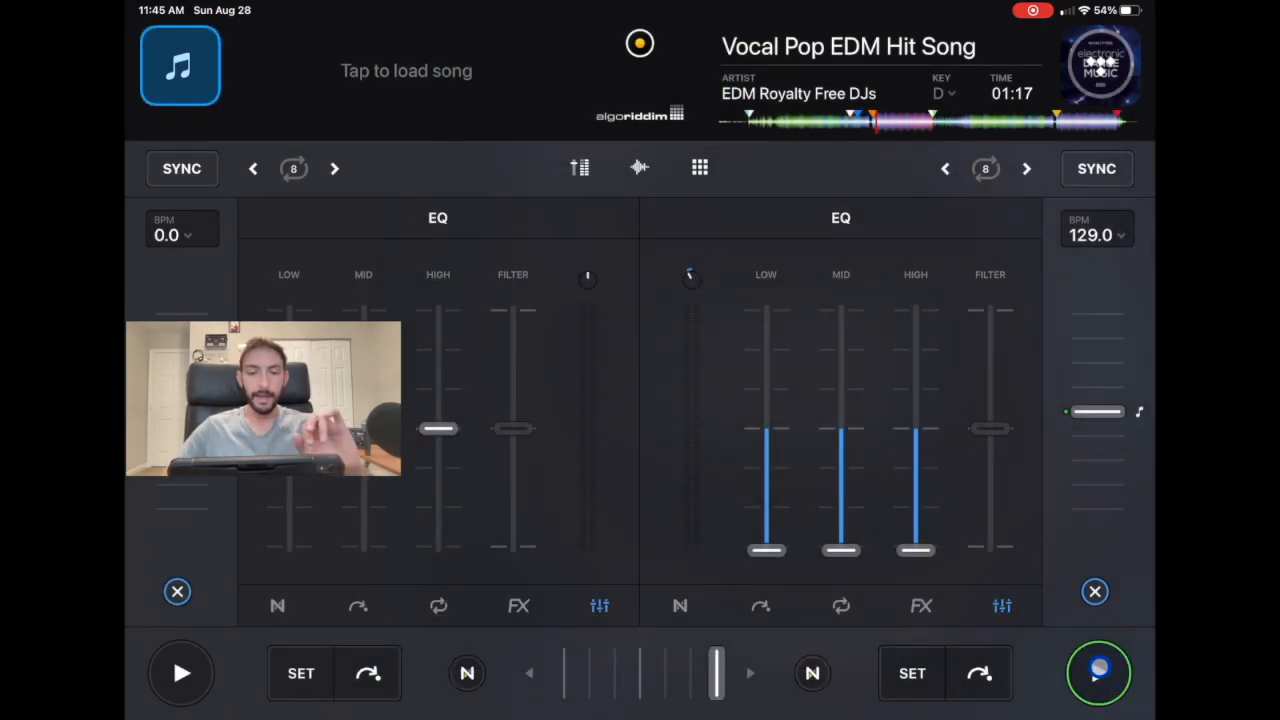
{"action": "left_click", "coordinate": [1098, 672]}
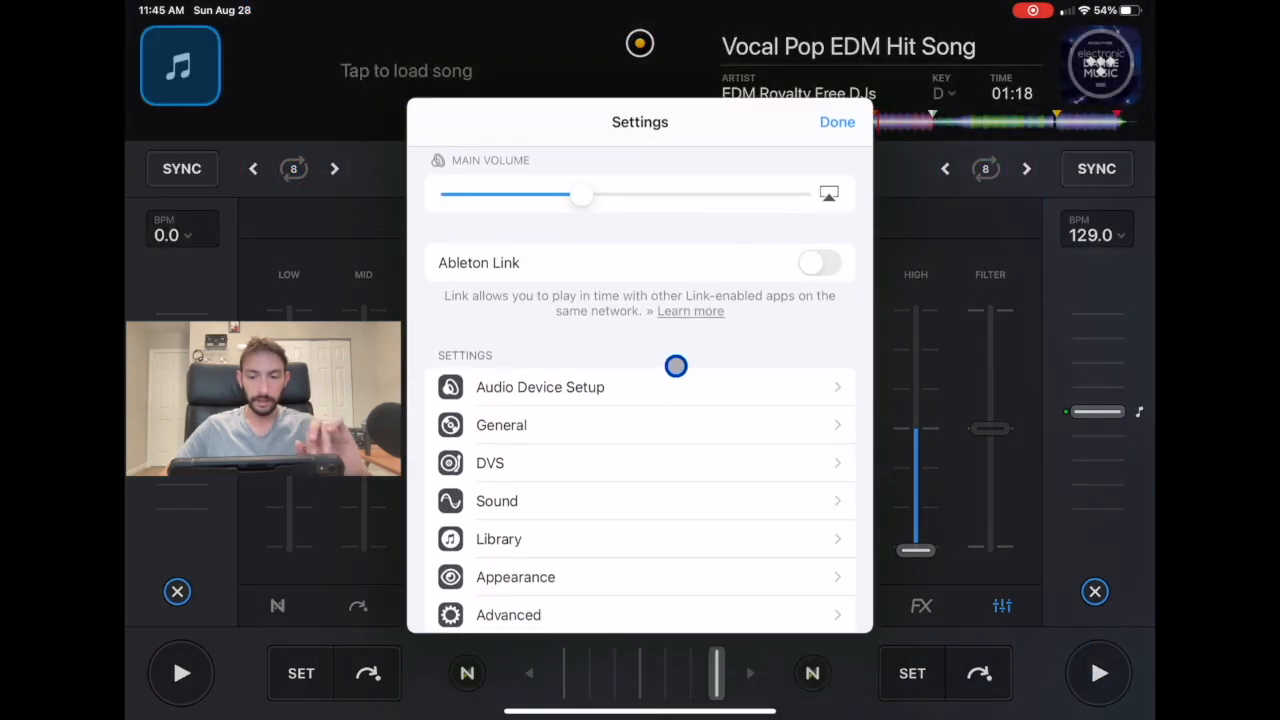
{"action": "left_click", "coordinate": [496, 500]}
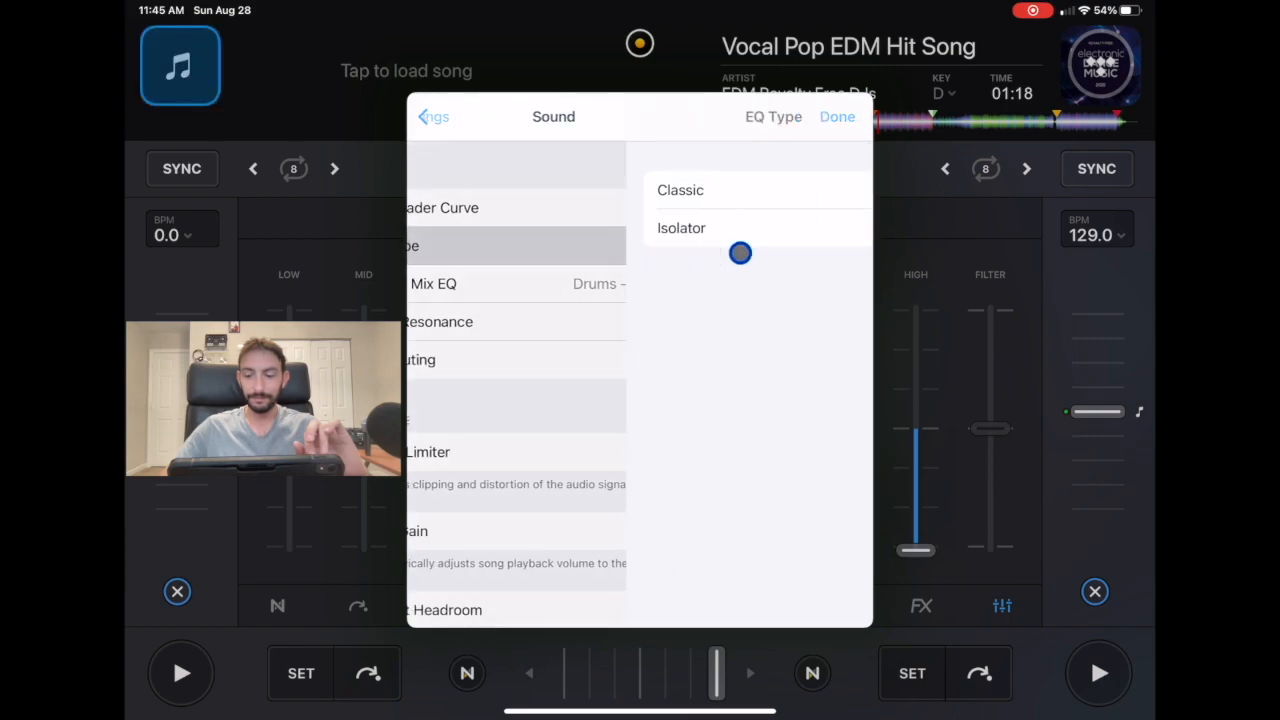
{"action": "left_click", "coordinate": [836, 116]}
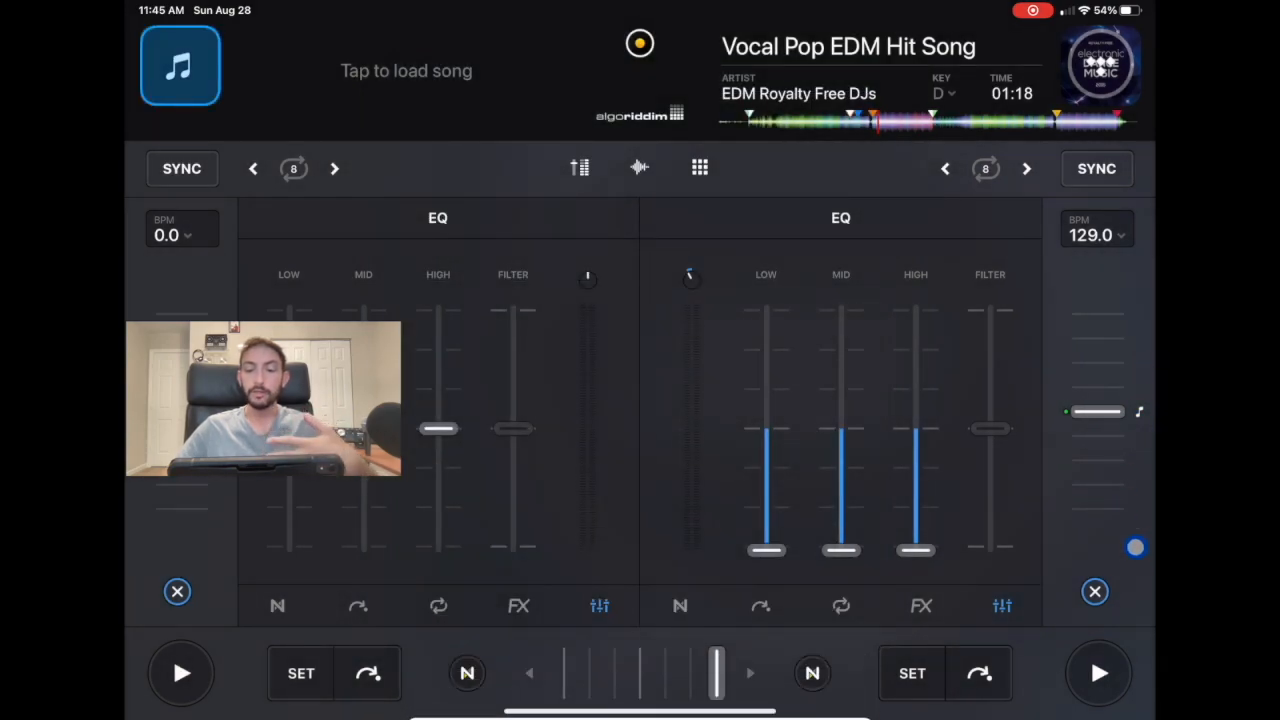
Step: Play the right deck, sweep the left deck's filter down, then bring up Settings again
{"action": "left_click", "coordinate": [1098, 672]}
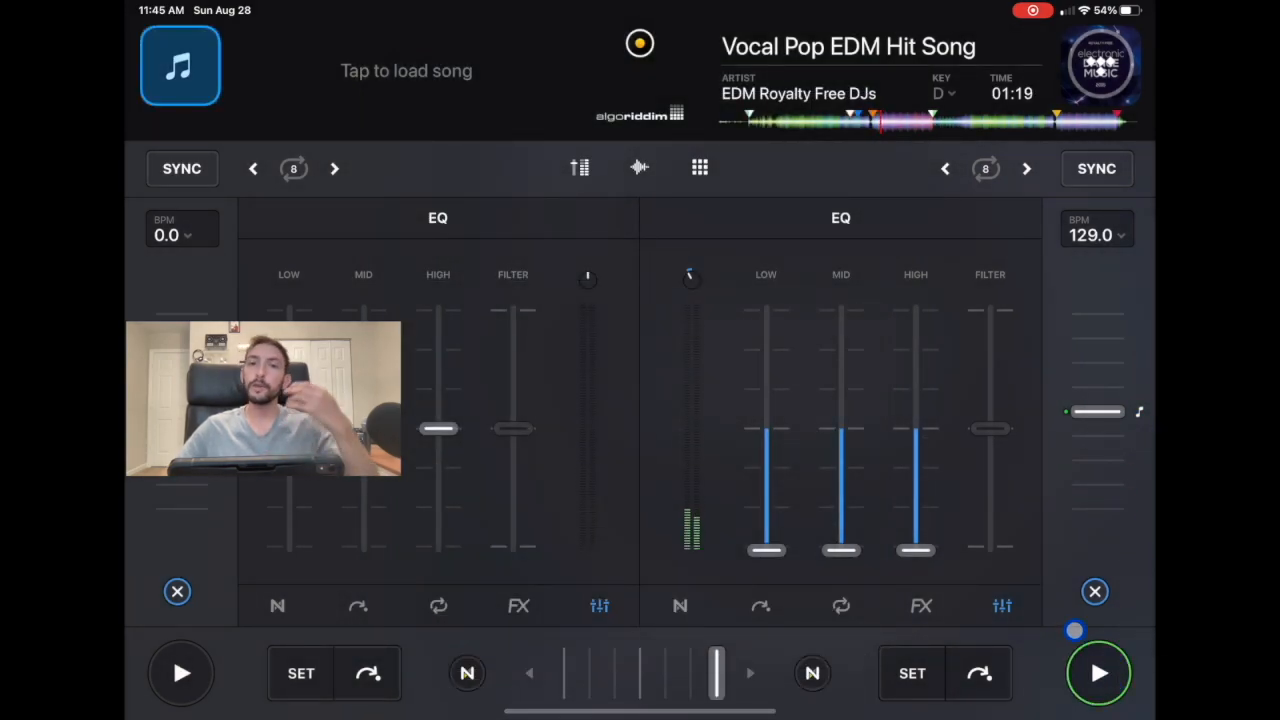
{"action": "left_click_drag", "start_coordinate": [840, 550], "coordinate": [810, 458]}
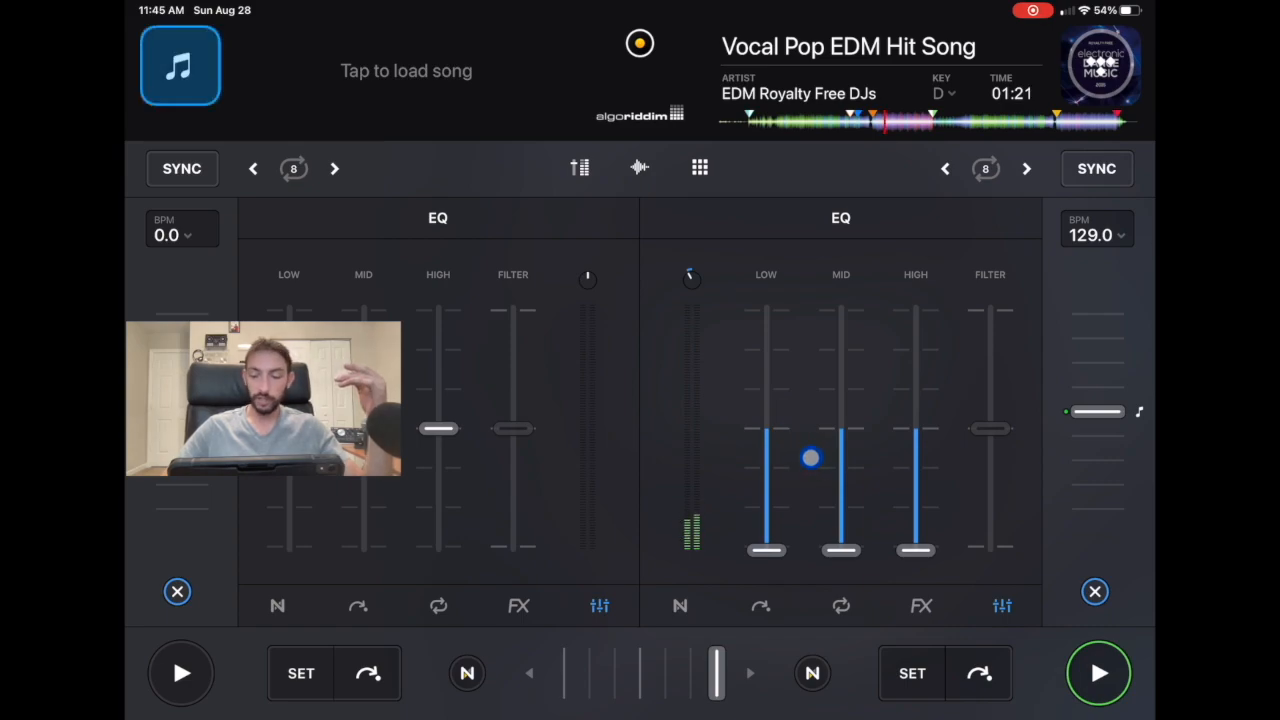
{"action": "left_click", "coordinate": [1098, 672]}
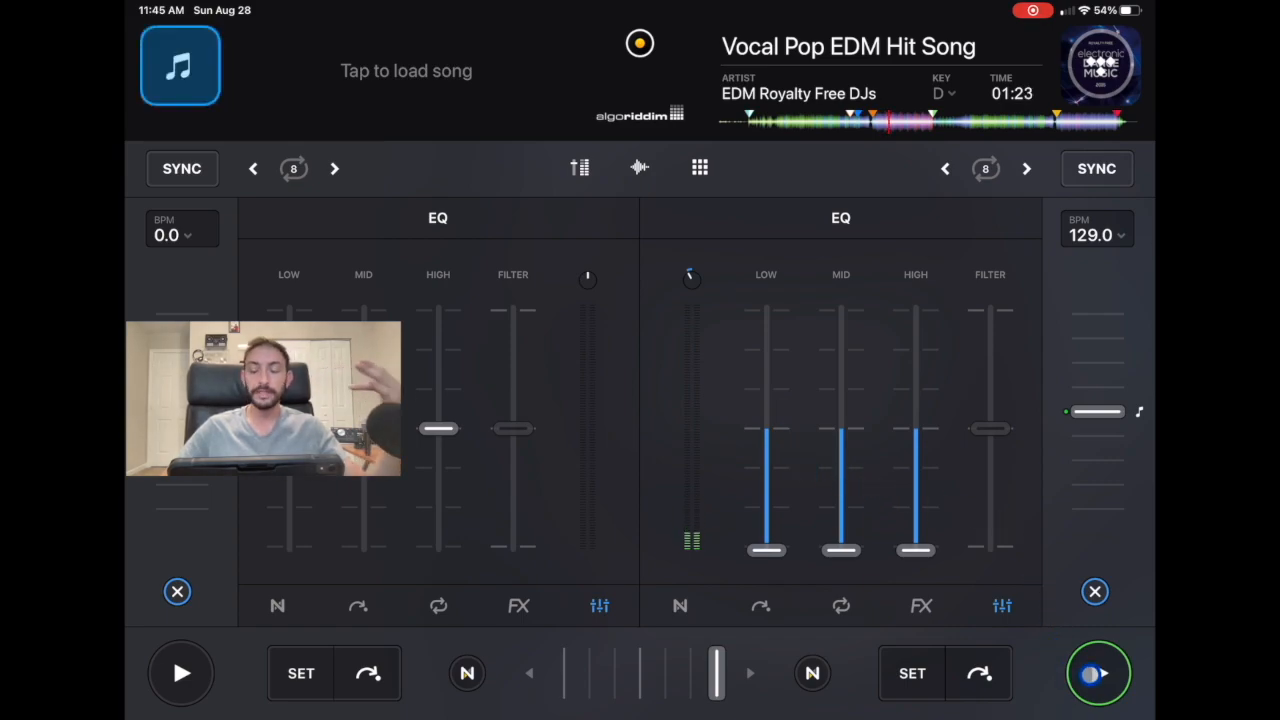
{"action": "left_click", "coordinate": [1098, 672]}
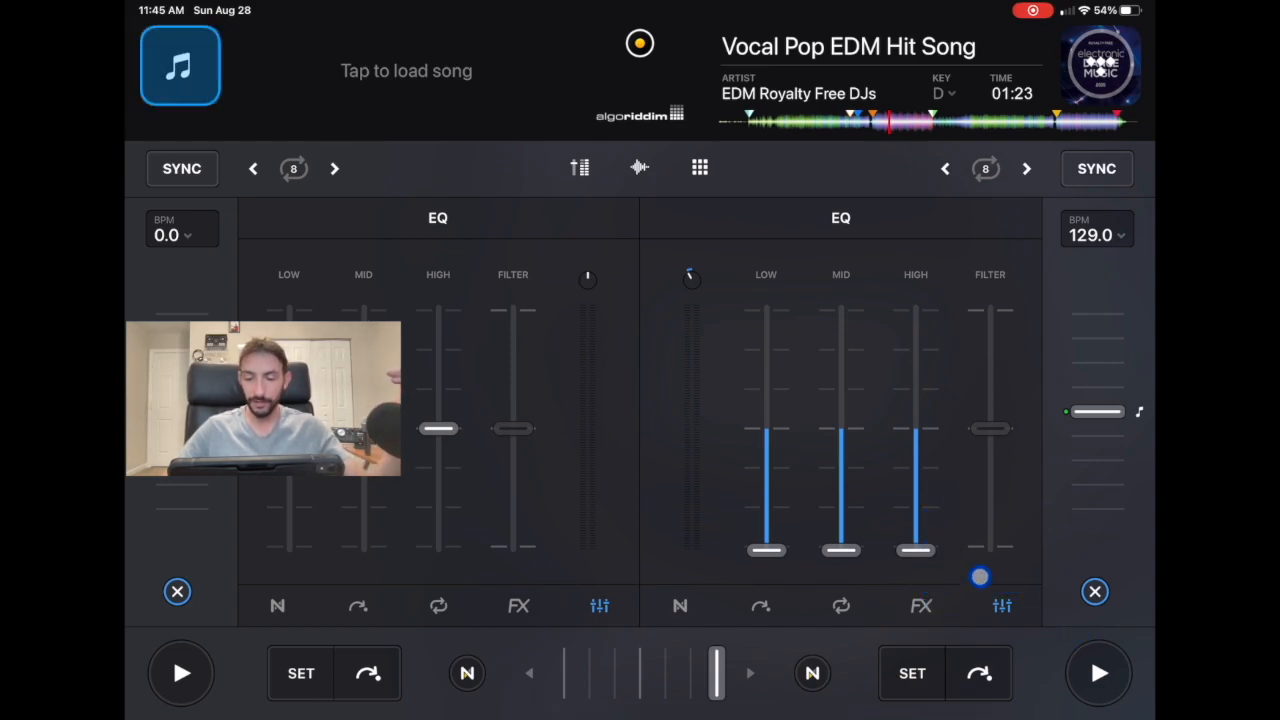
{"action": "left_click", "coordinate": [1098, 672]}
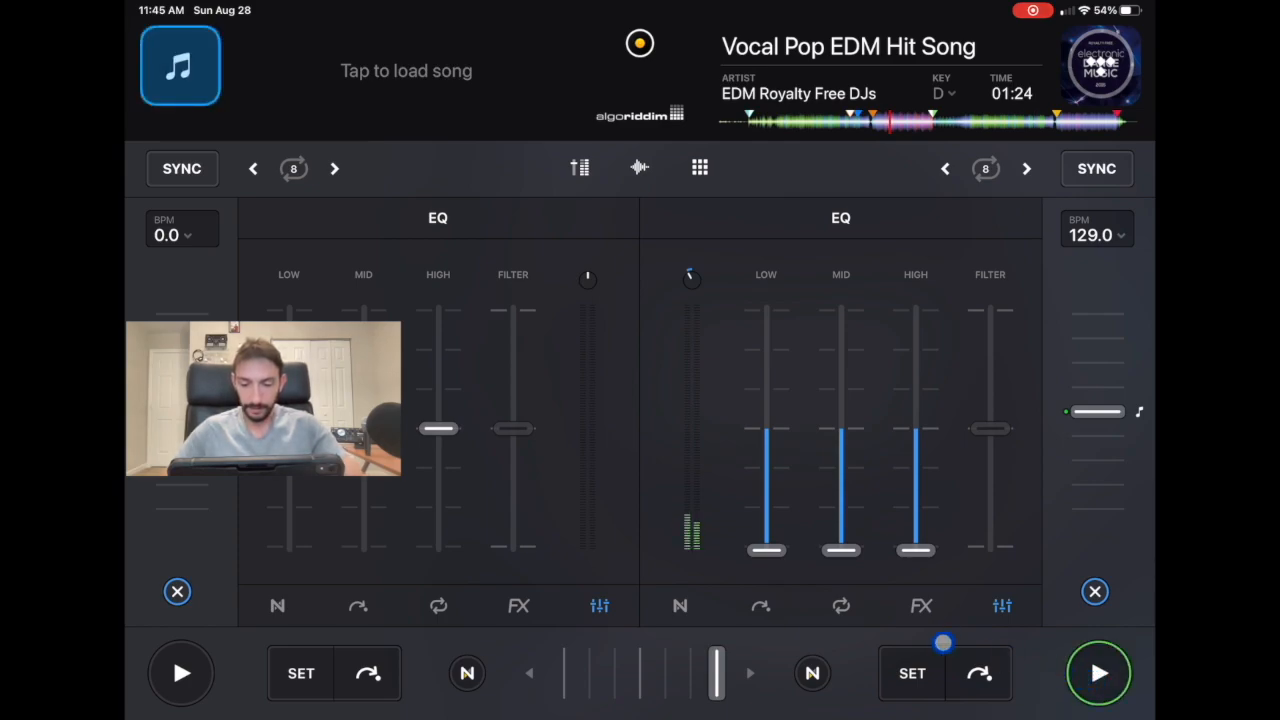
{"action": "left_click_drag", "start_coordinate": [840, 430], "coordinate": [840, 540]}
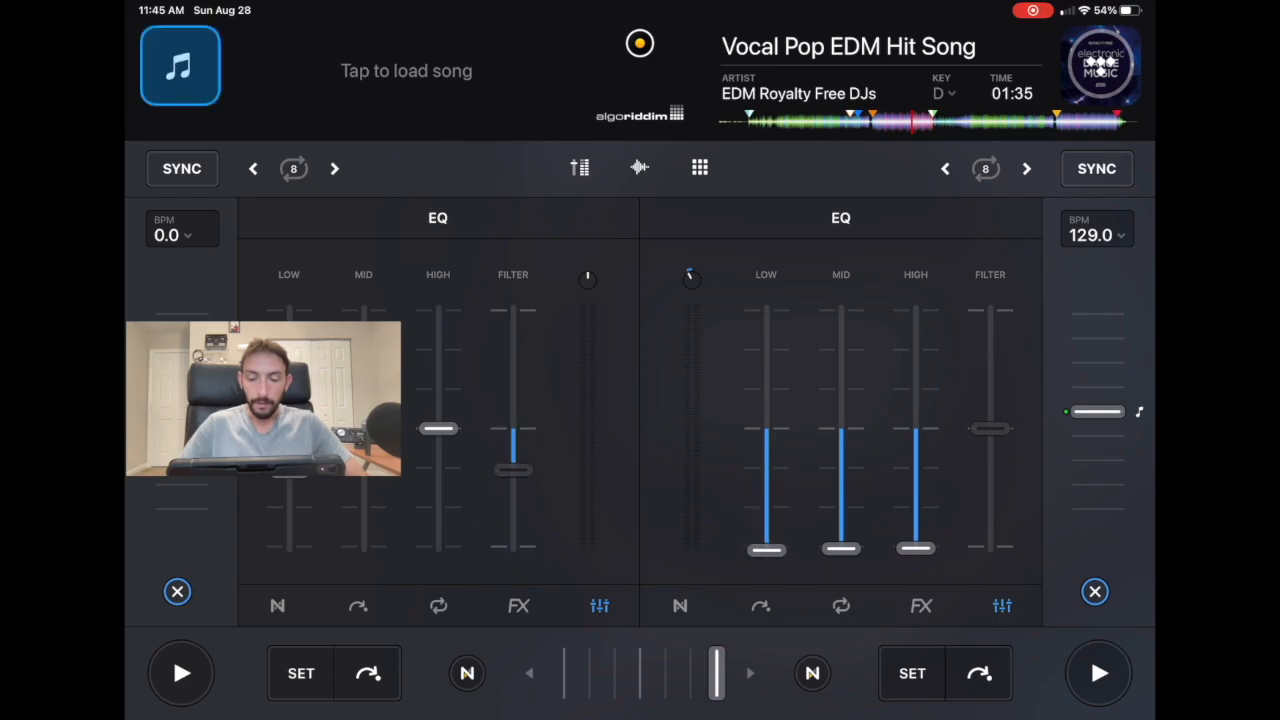
{"action": "left_click", "coordinate": [920, 604]}
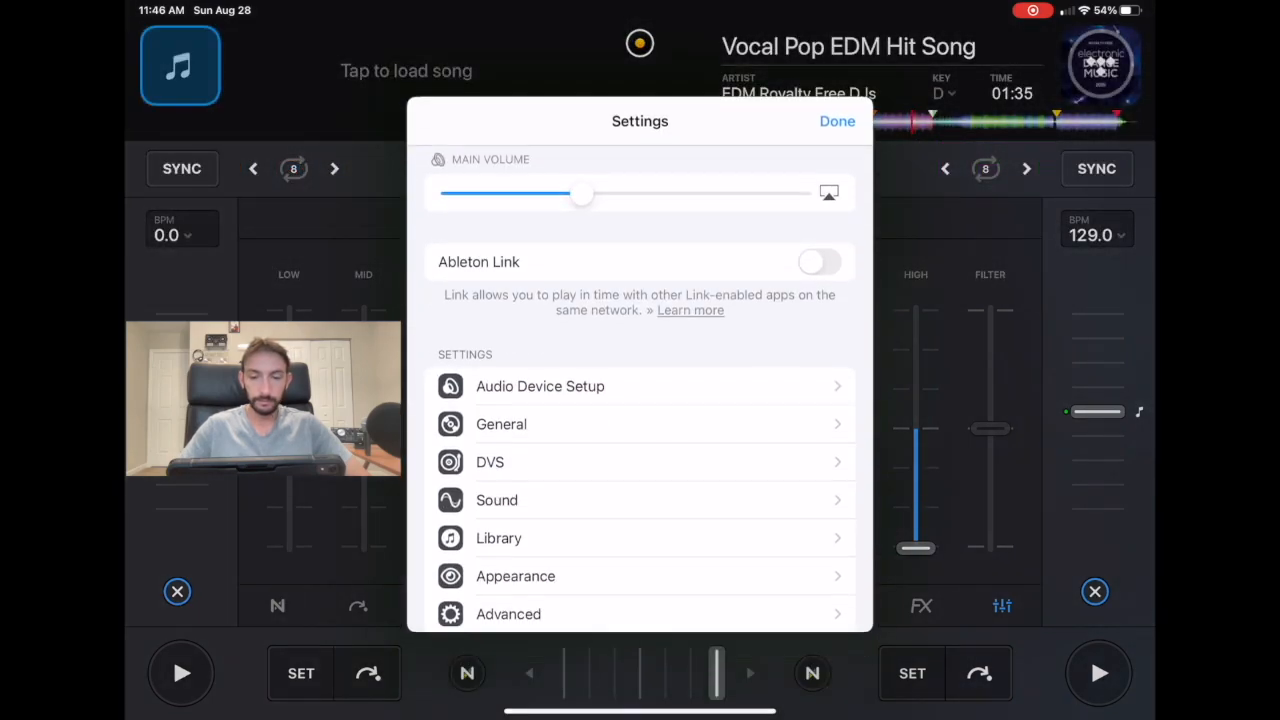
Step: View the EQ Type choices, return to the mixer and play the right deck
{"action": "left_click", "coordinate": [496, 500]}
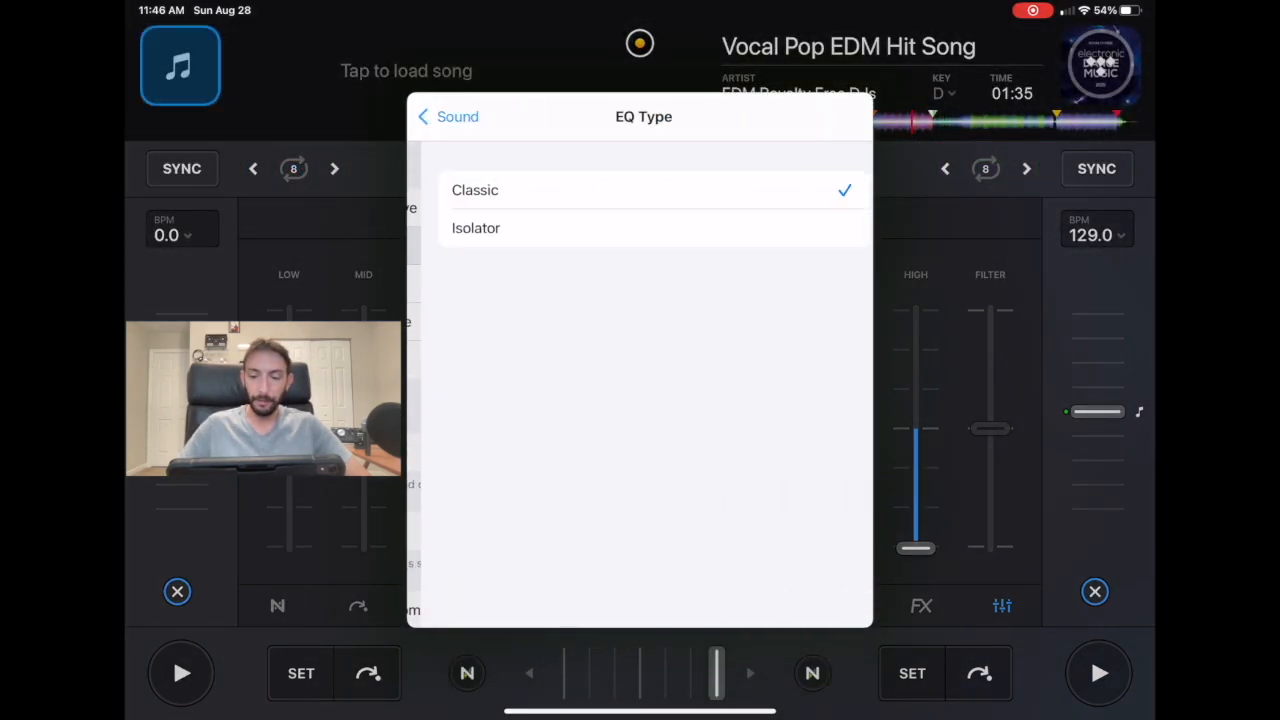
{"action": "left_click", "coordinate": [448, 116]}
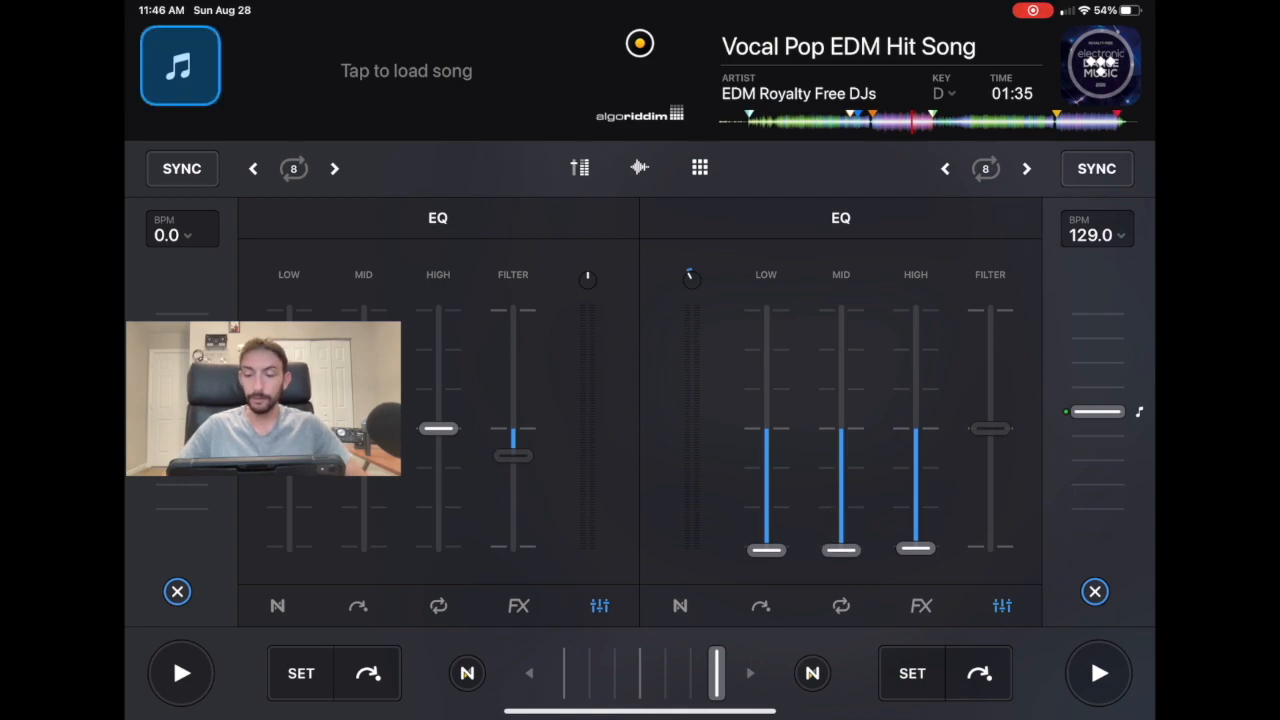
{"action": "left_click", "coordinate": [1098, 672]}
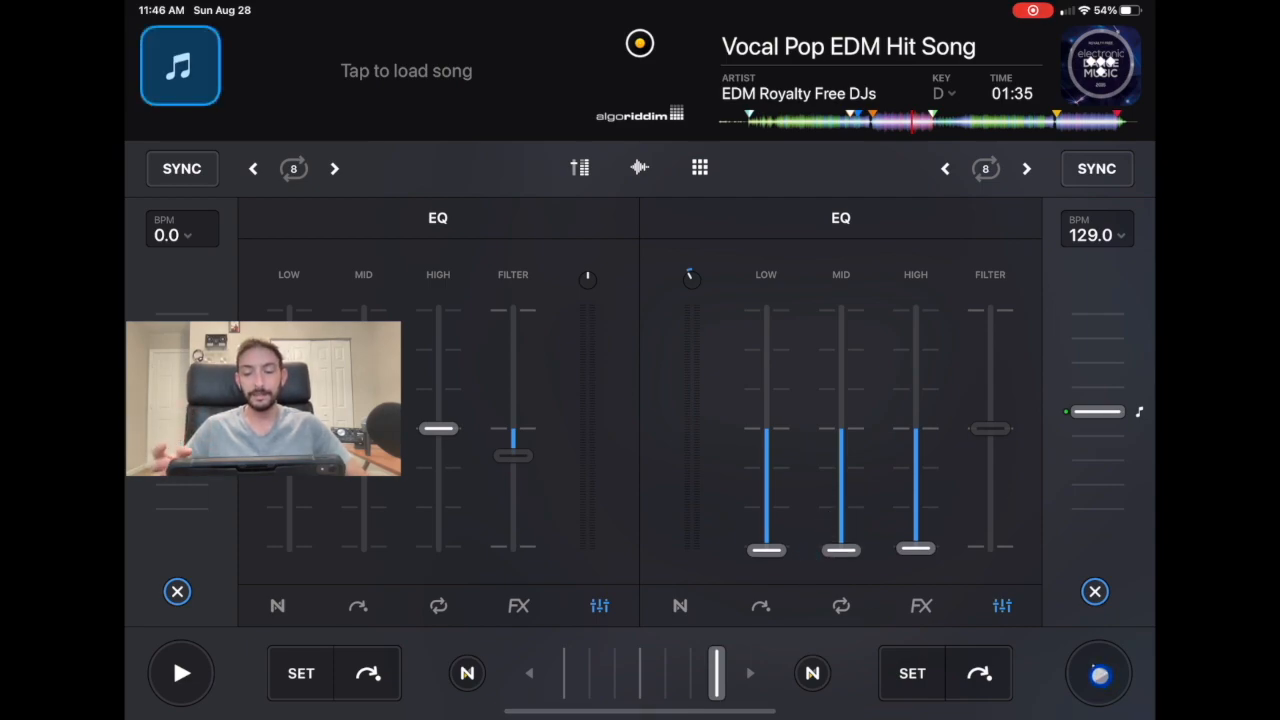
{"action": "left_click", "coordinate": [1098, 672]}
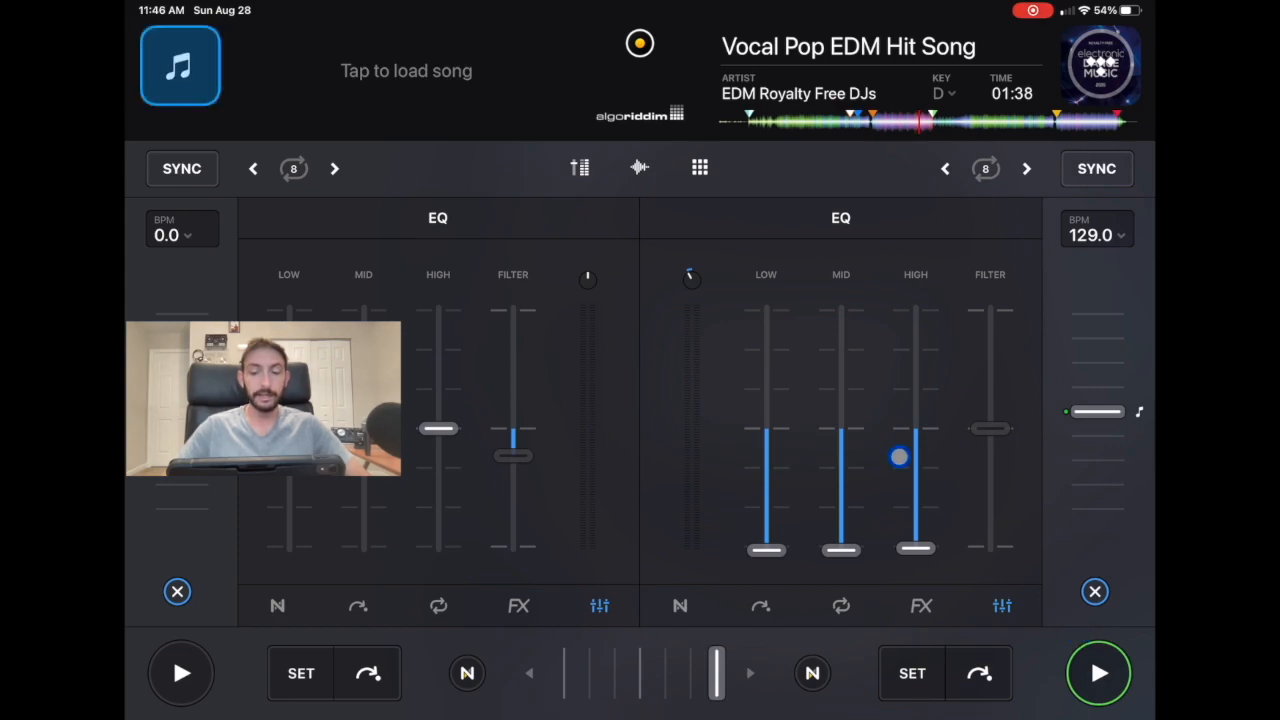
Step: Bring the right deck's low, mid and high EQ back to centre and bring up the mode menu
{"action": "left_click_drag", "start_coordinate": [898, 456], "coordinate": [708, 468]}
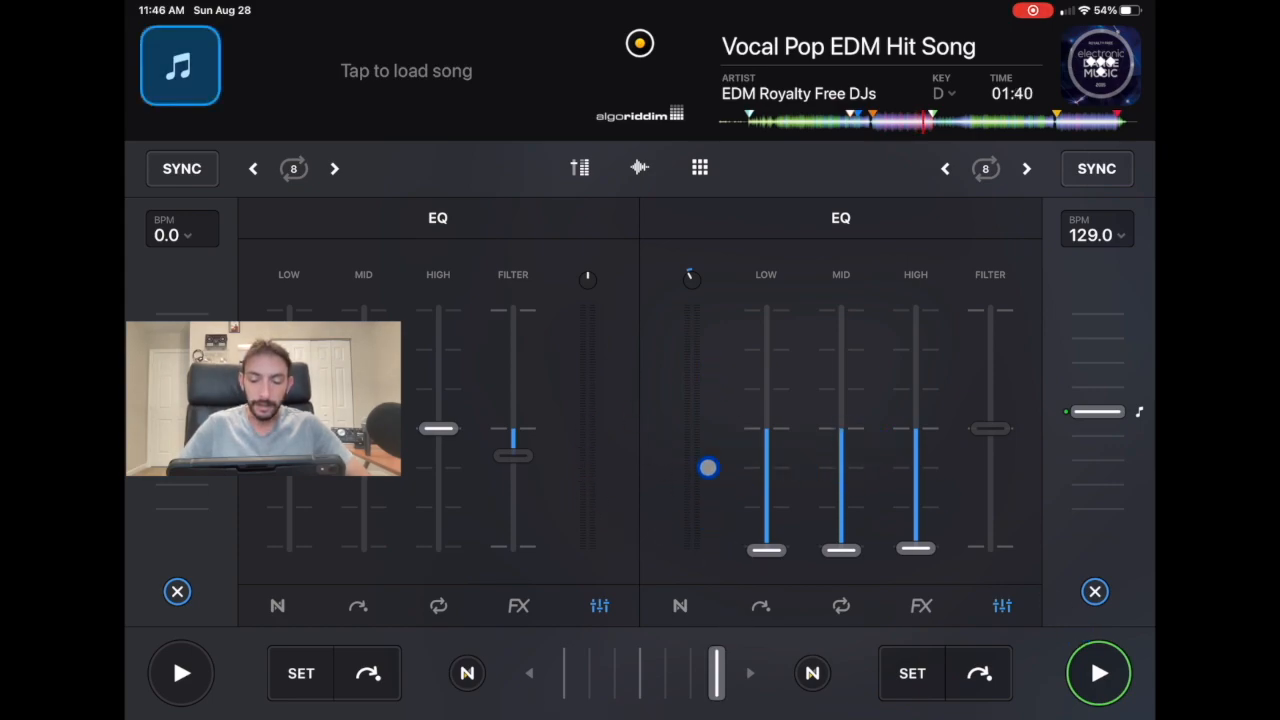
{"action": "left_click_drag", "start_coordinate": [708, 468], "coordinate": [672, 446]}
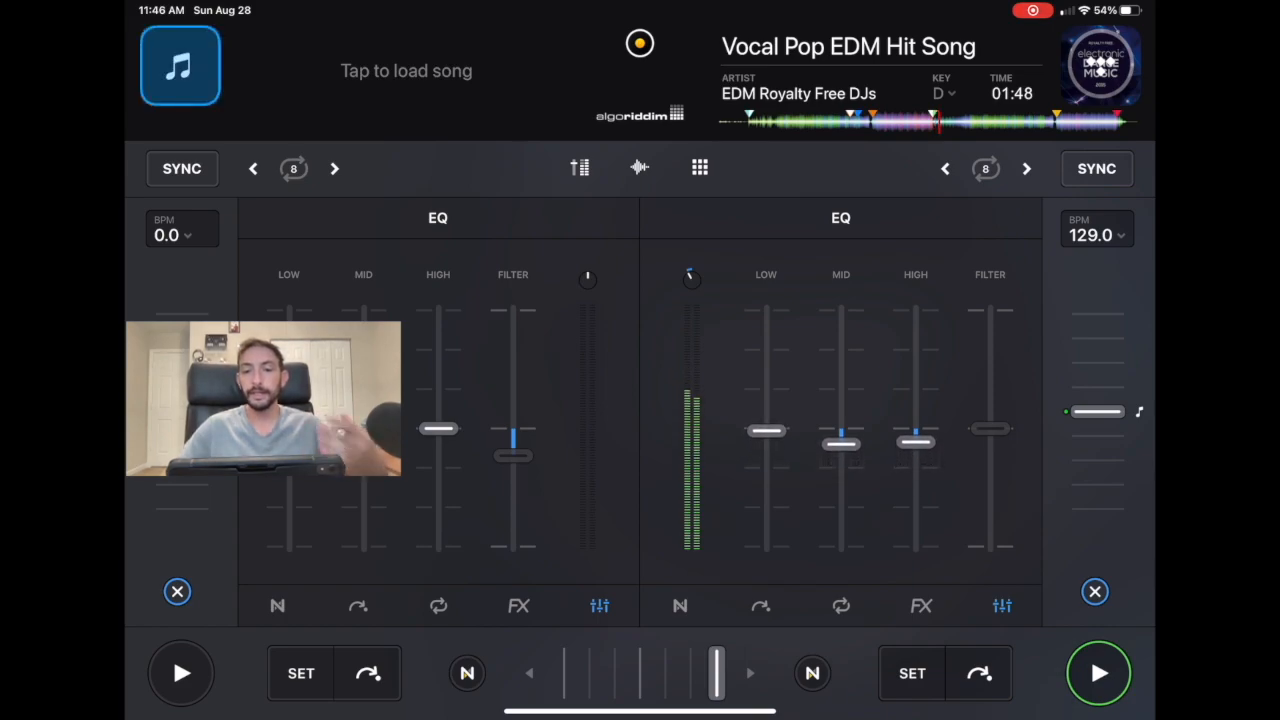
{"action": "left_click", "coordinate": [1098, 672]}
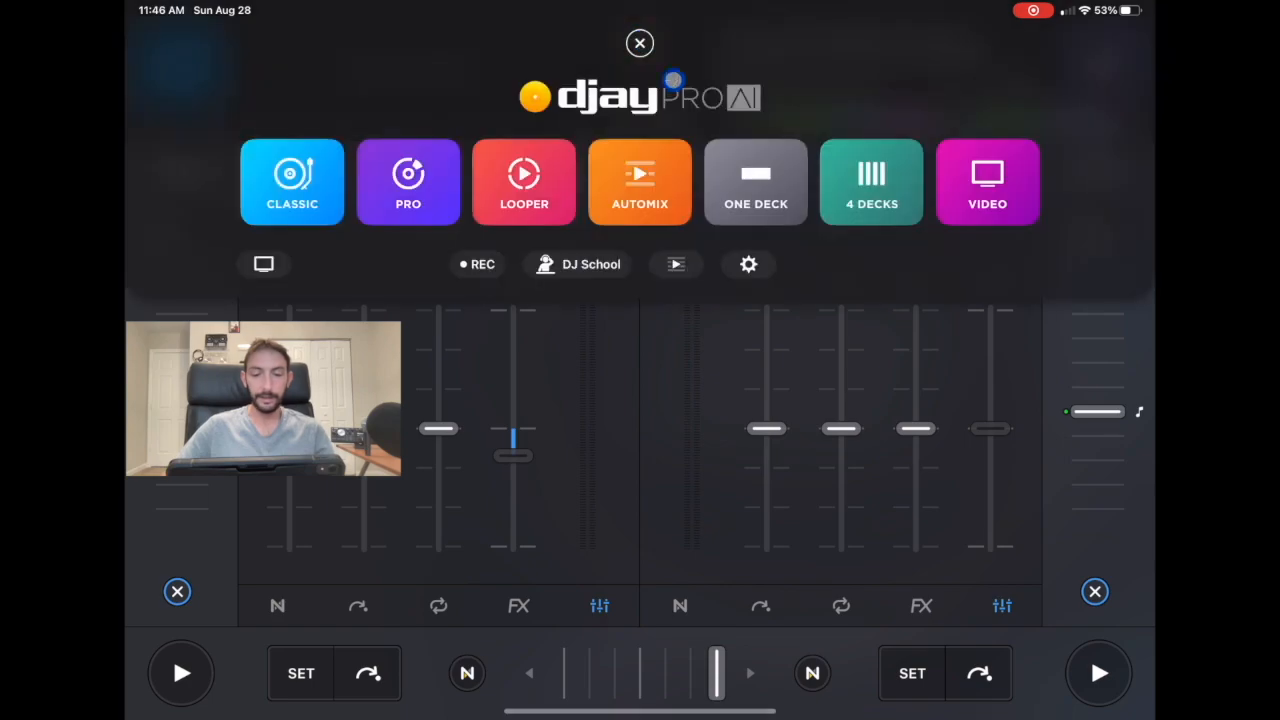
Step: View EQ Type (Classic) and Neural Mix EQ (Drums - Harmonic - Vocals), then return to the mixer
{"action": "left_click", "coordinate": [748, 264]}
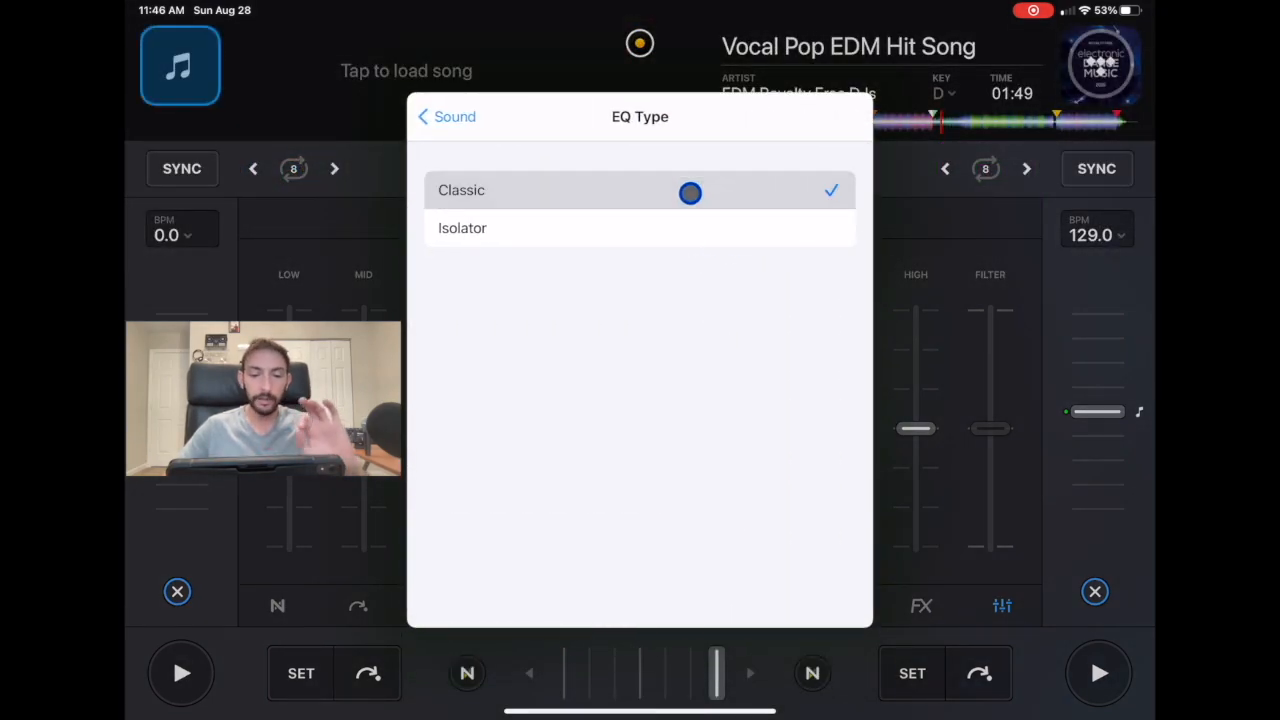
{"action": "left_click", "coordinate": [446, 116]}
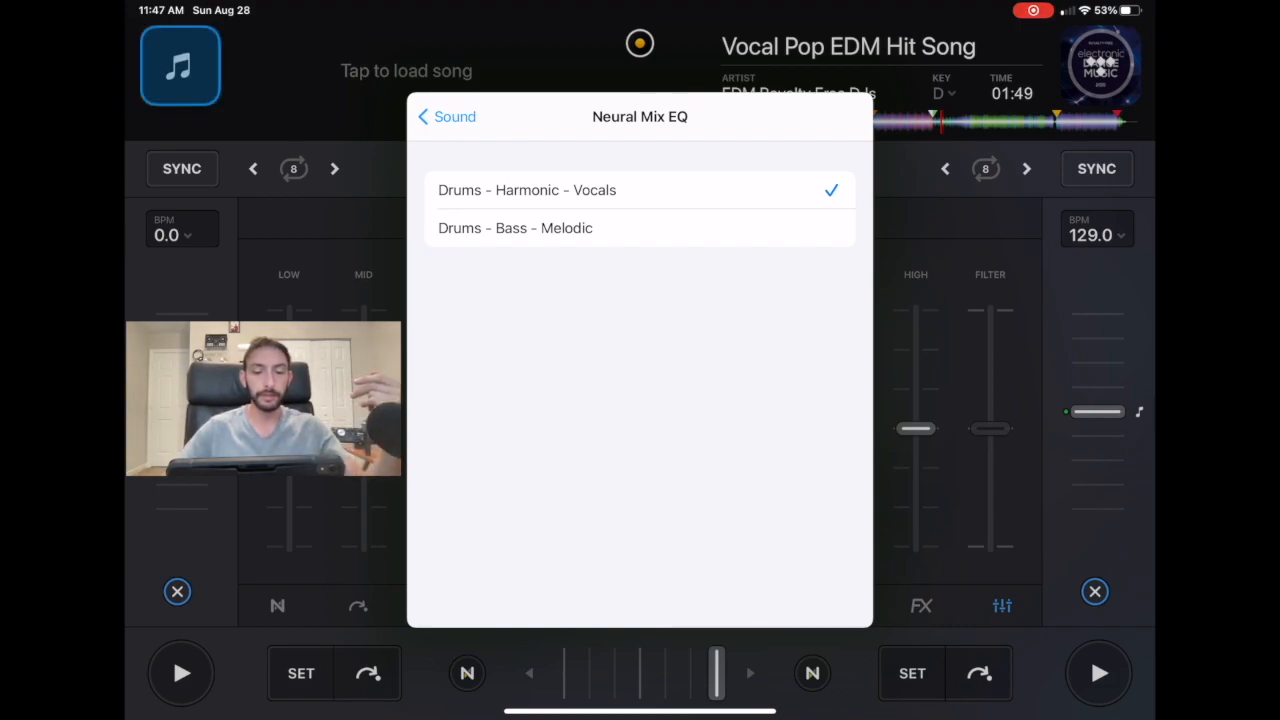
{"action": "left_click", "coordinate": [444, 116]}
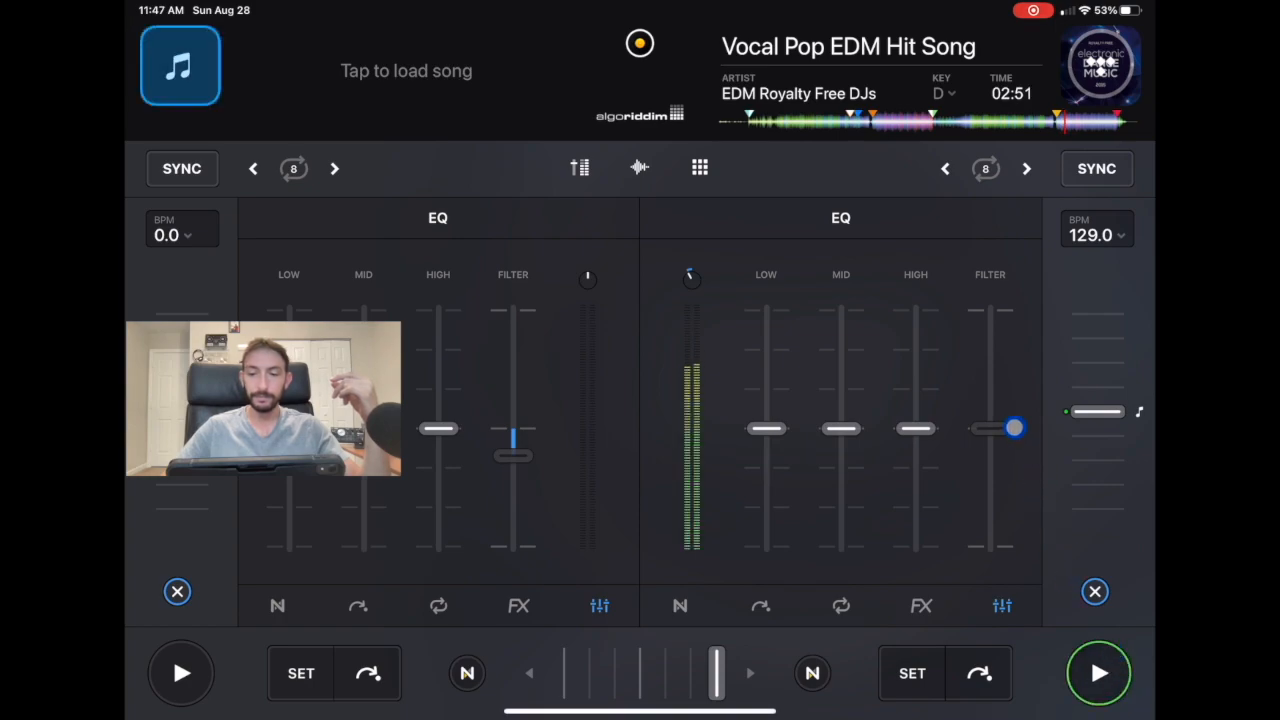
Step: Sweep the right deck's filter progressively up to its maximum
{"action": "left_click_drag", "start_coordinate": [1012, 428], "coordinate": [1004, 376]}
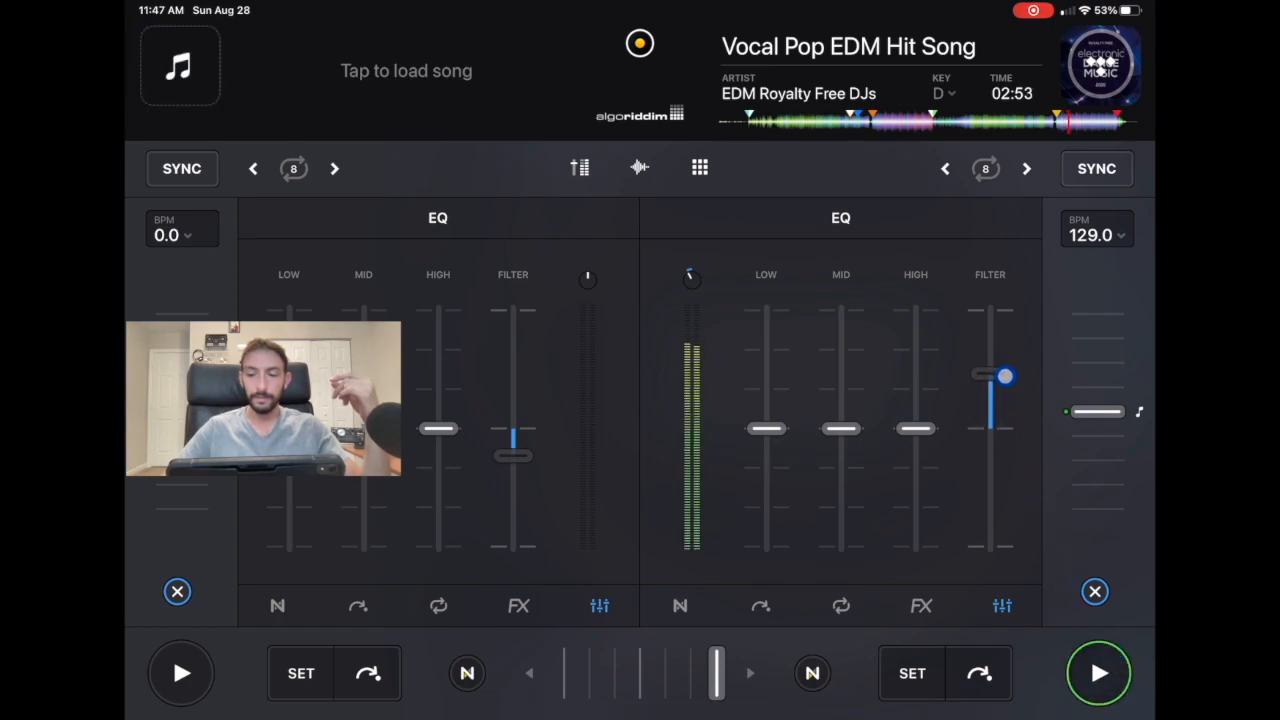
{"action": "left_click_drag", "start_coordinate": [1004, 376], "coordinate": [1012, 336]}
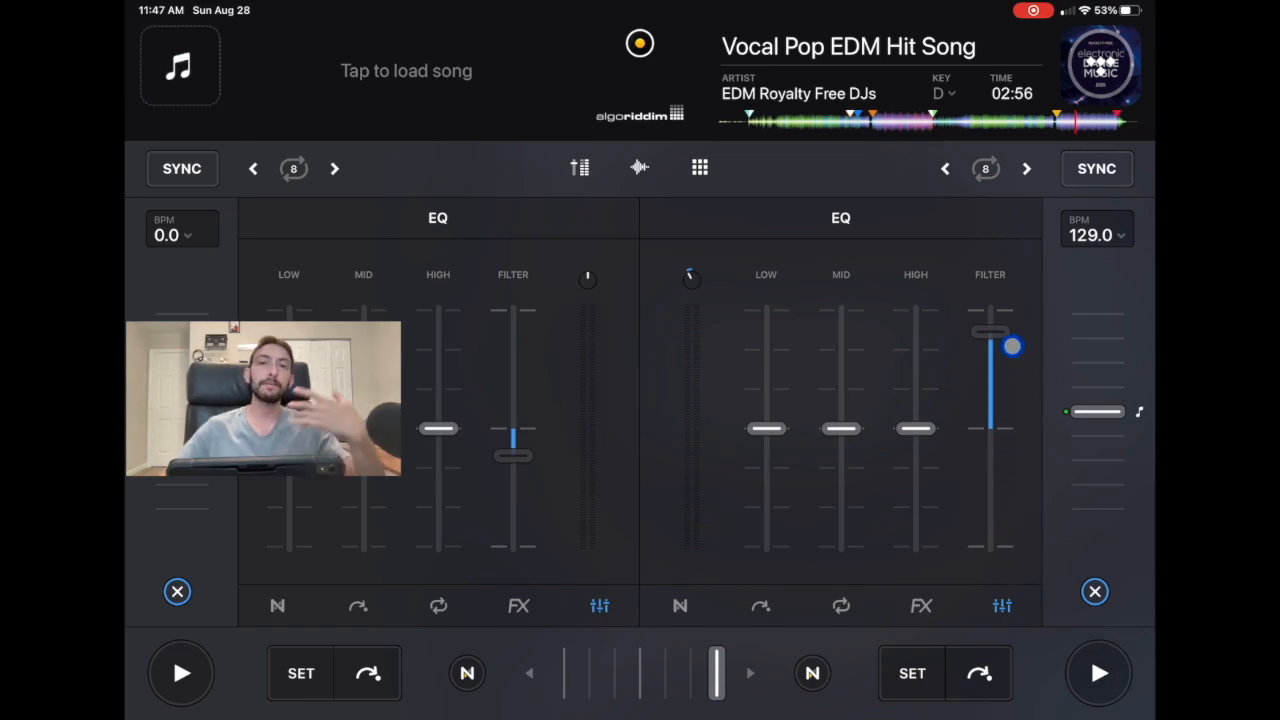
{"action": "left_click_drag", "start_coordinate": [1012, 344], "coordinate": [996, 320]}
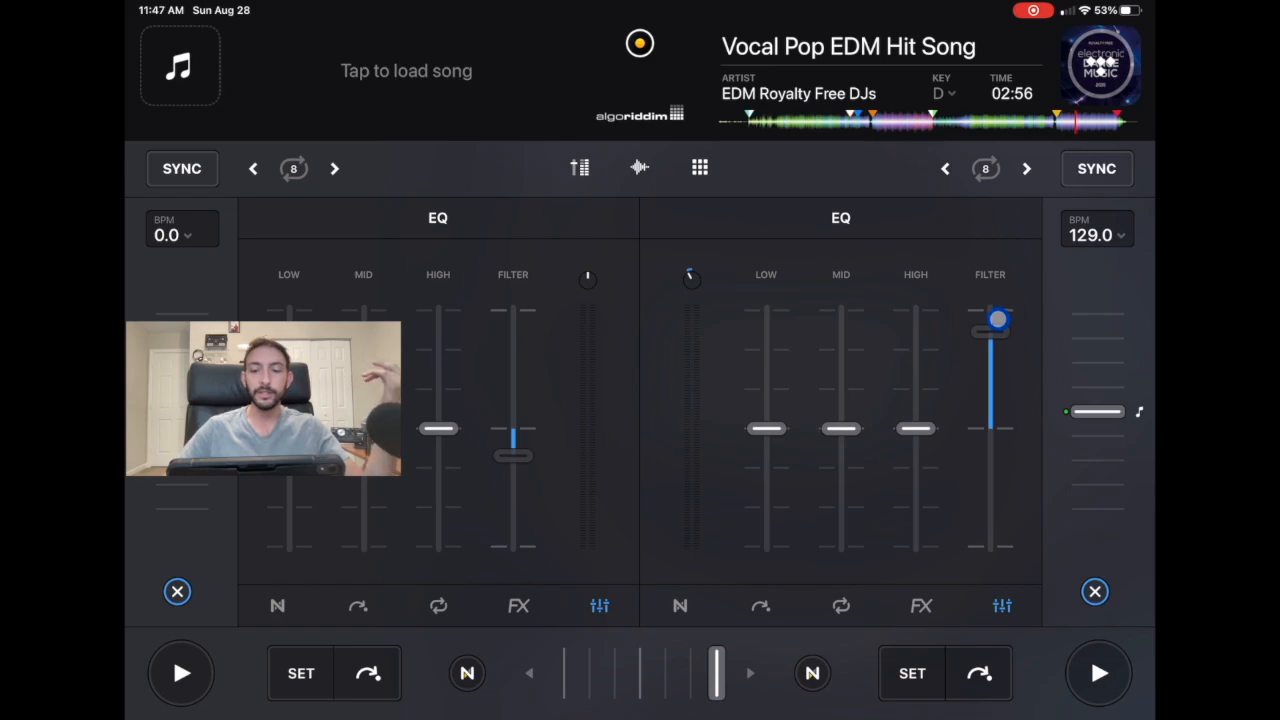
Step: Nudge the right deck's High, Mid and Low EQ bands and readjust its filter
{"action": "left_click_drag", "start_coordinate": [1000, 320], "coordinate": [924, 352]}
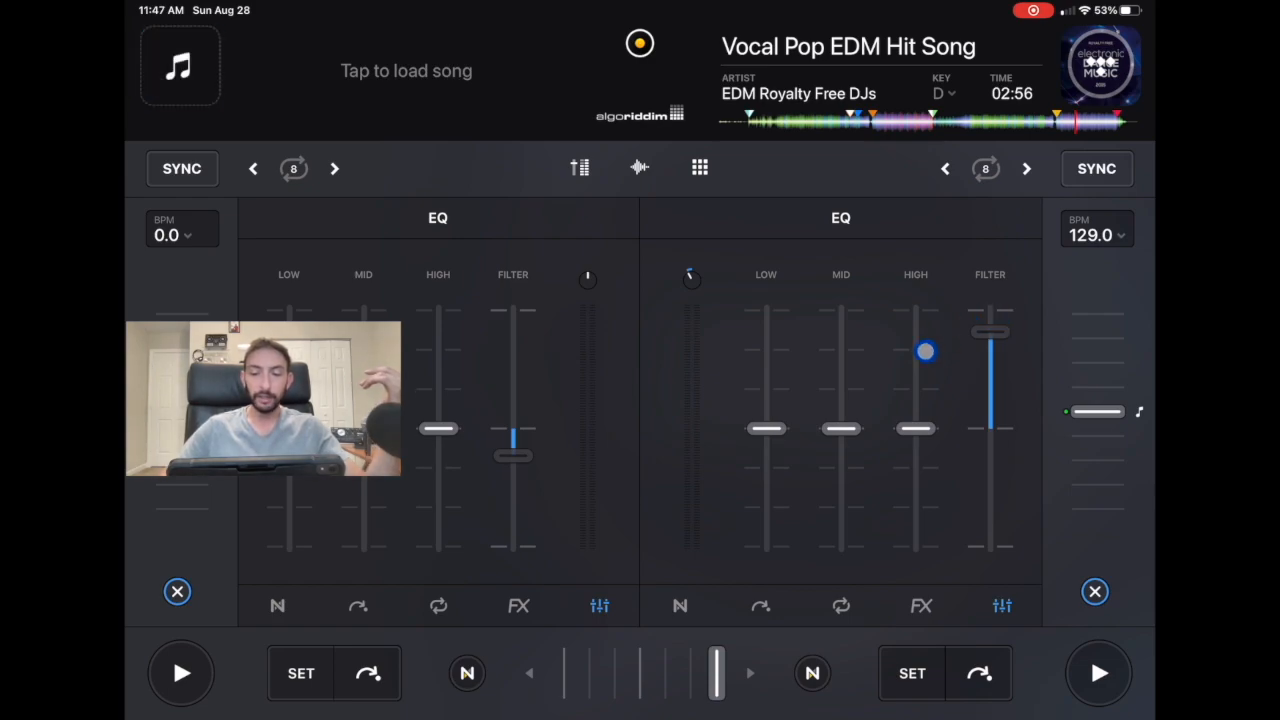
{"action": "left_click_drag", "start_coordinate": [924, 352], "coordinate": [866, 444]}
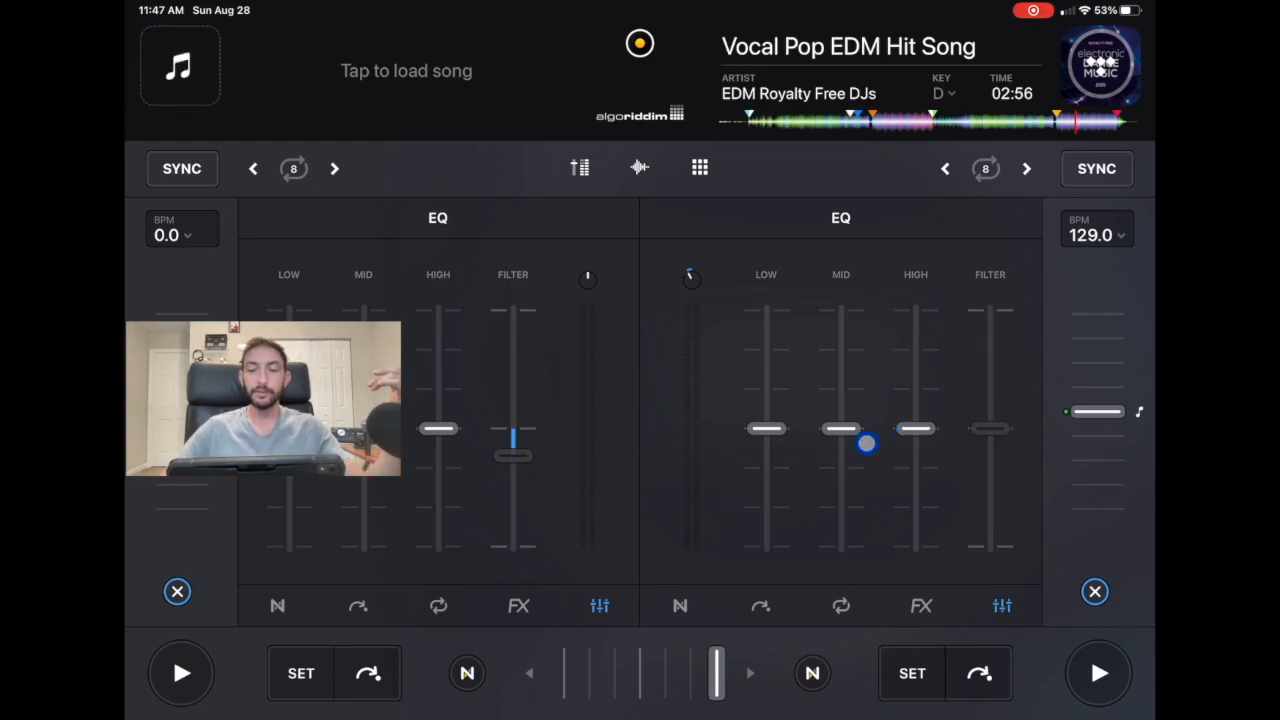
{"action": "left_click_drag", "start_coordinate": [864, 444], "coordinate": [800, 432]}
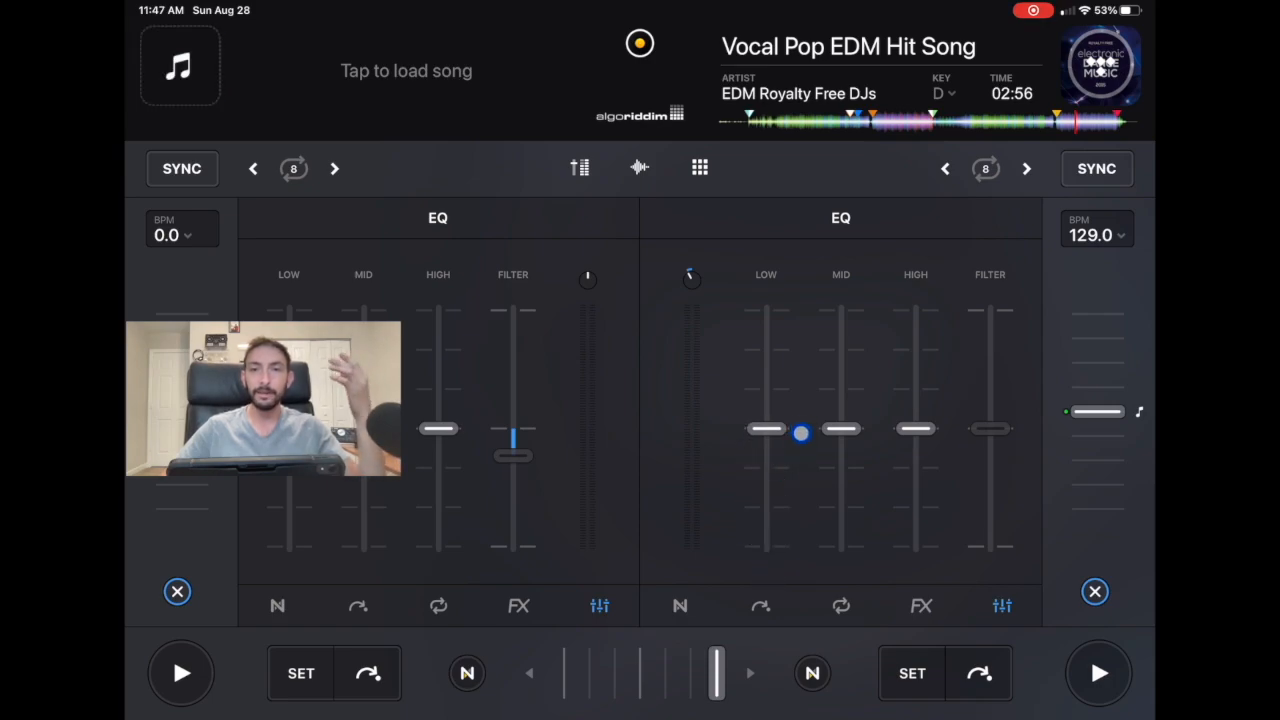
{"action": "left_click_drag", "start_coordinate": [800, 432], "coordinate": [988, 418]}
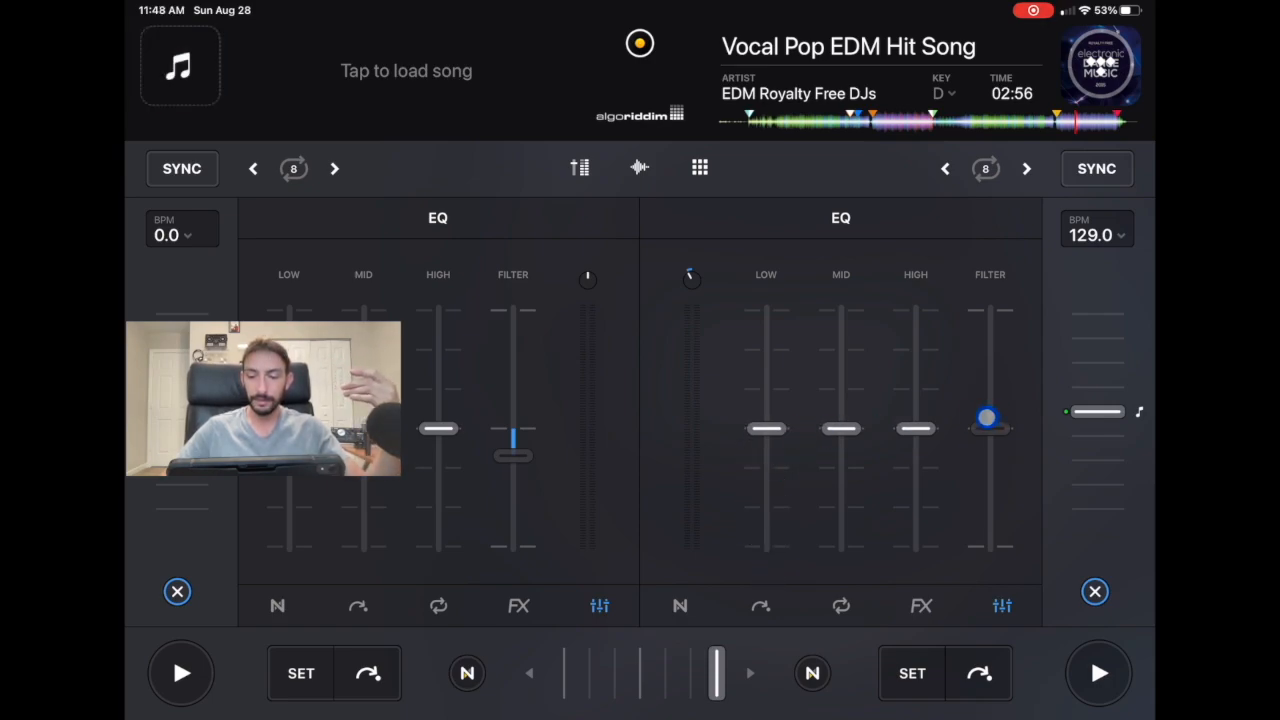
Step: Start the right deck's song and sweep the filter back near centre while it plays
{"action": "left_click", "coordinate": [1096, 672]}
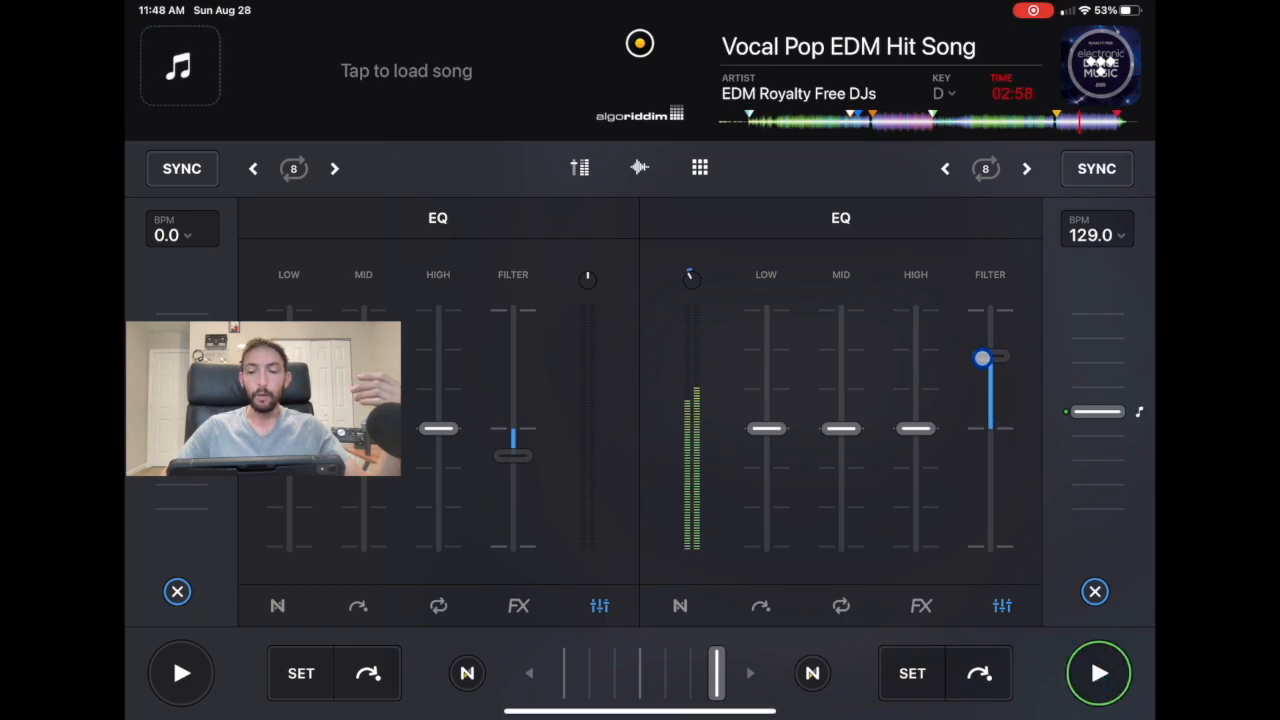
{"action": "left_click_drag", "start_coordinate": [980, 358], "coordinate": [990, 410]}
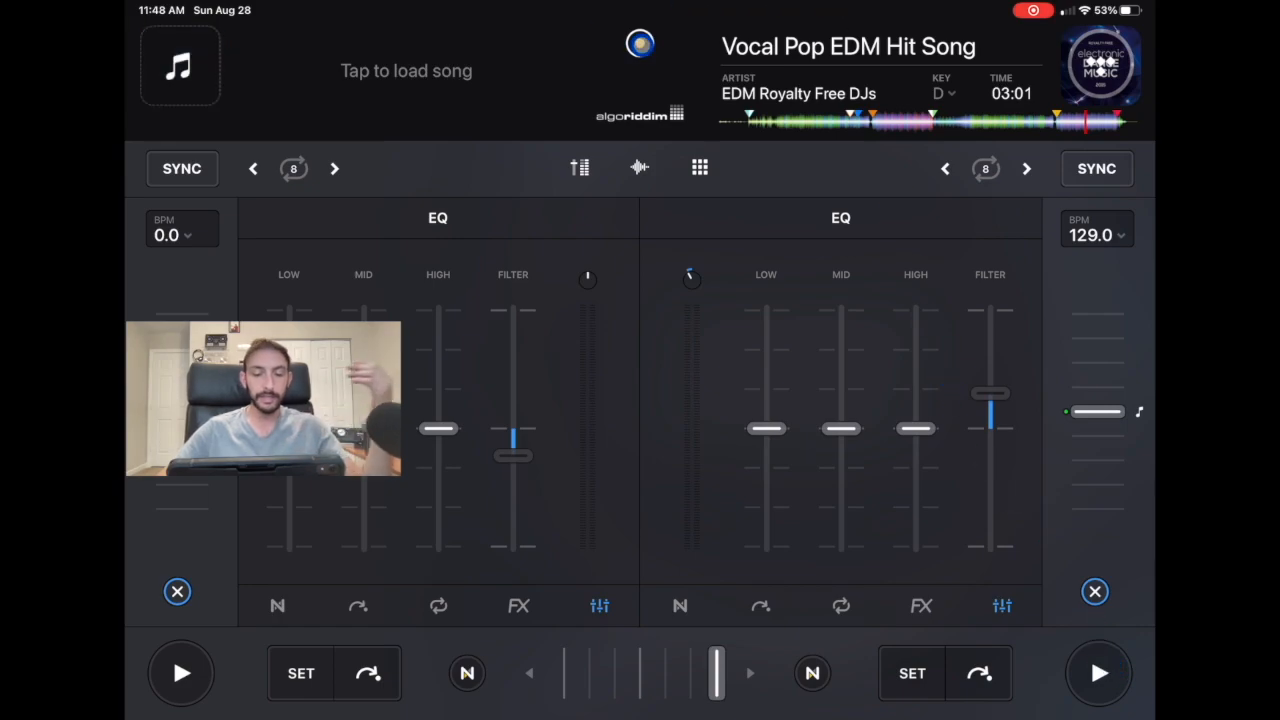
Step: View the Sound settings showing Filter Resonance set to High, then return to the decks
{"action": "left_click", "coordinate": [640, 44]}
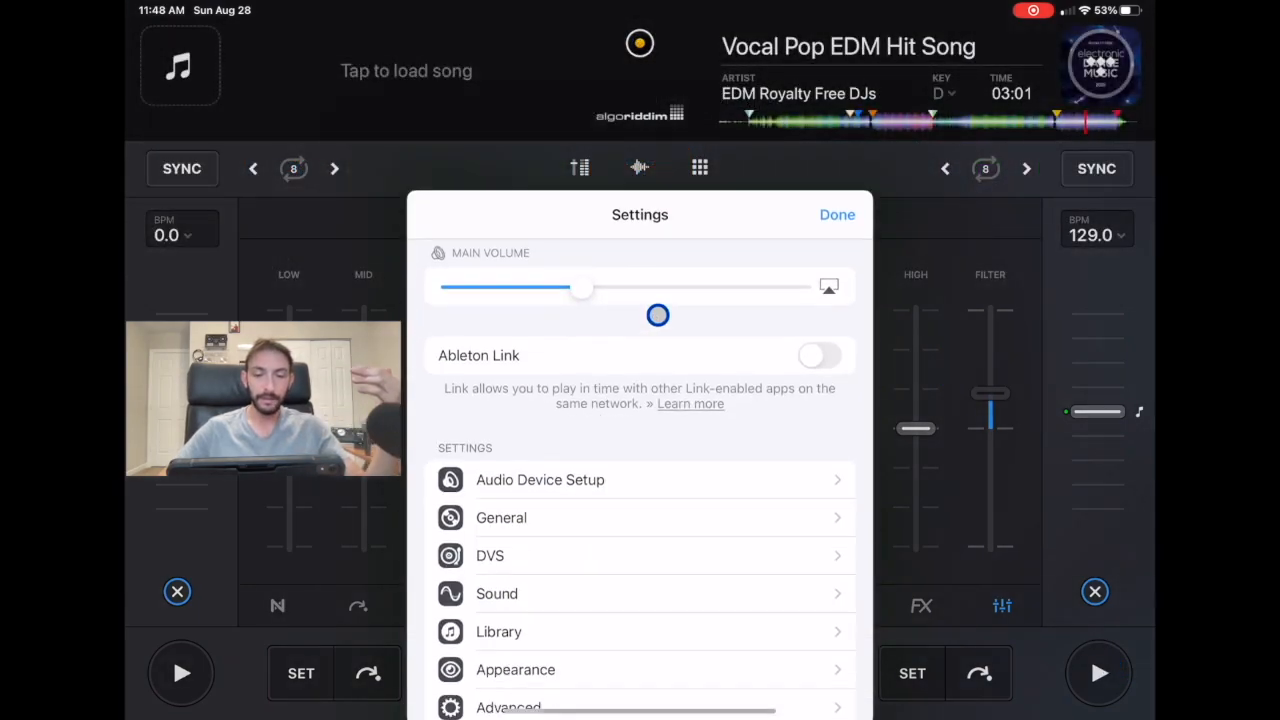
{"action": "left_click", "coordinate": [496, 592]}
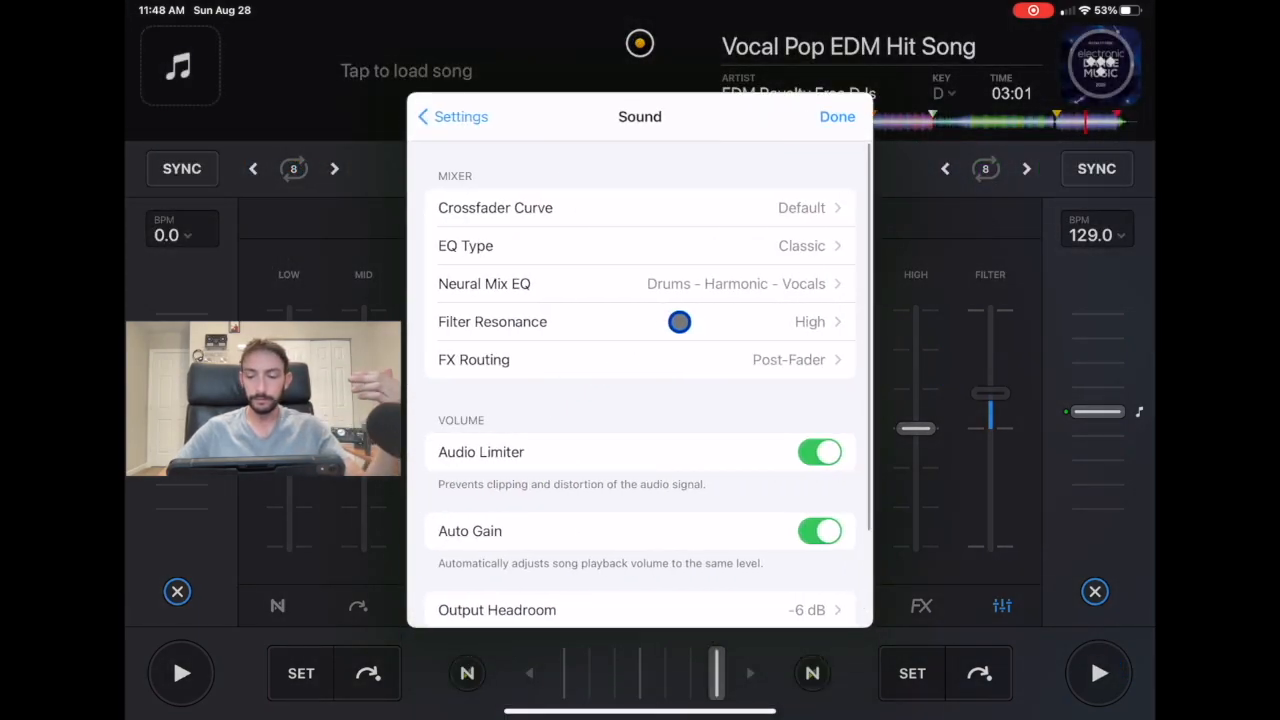
{"action": "left_click", "coordinate": [836, 116]}
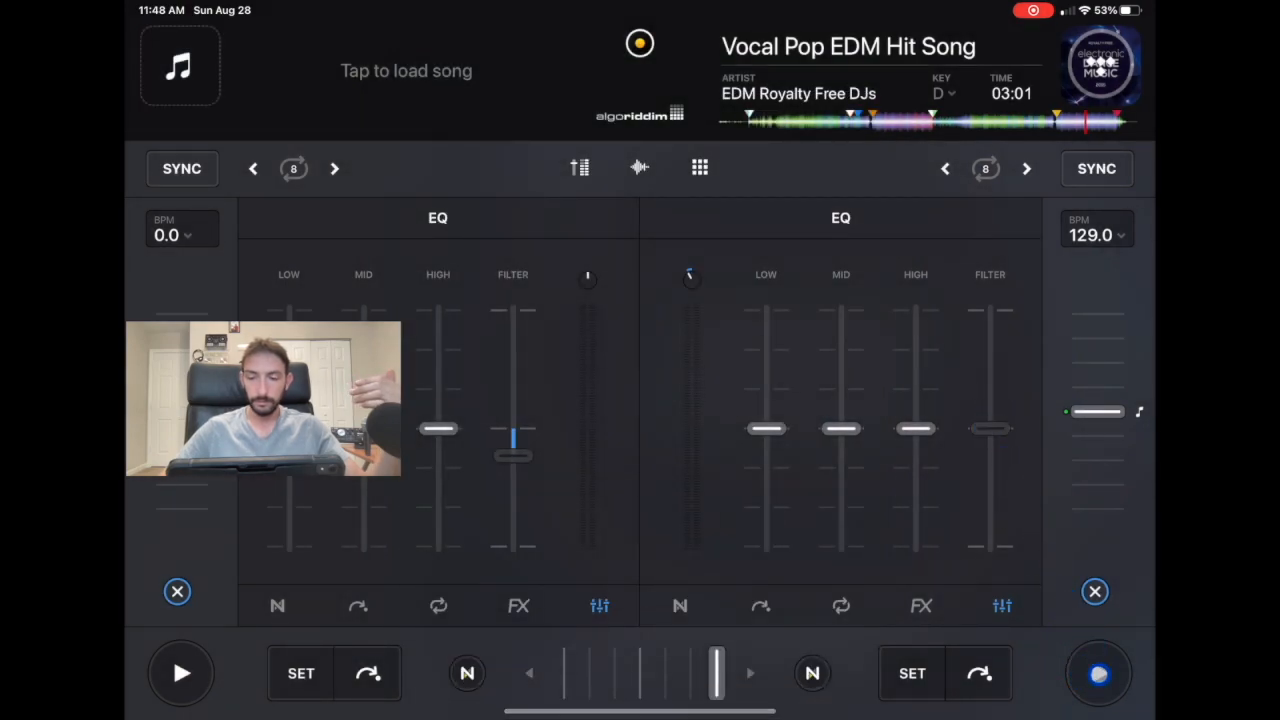
Step: Play the right deck and push its filter up on the playing song
{"action": "left_click", "coordinate": [1098, 672]}
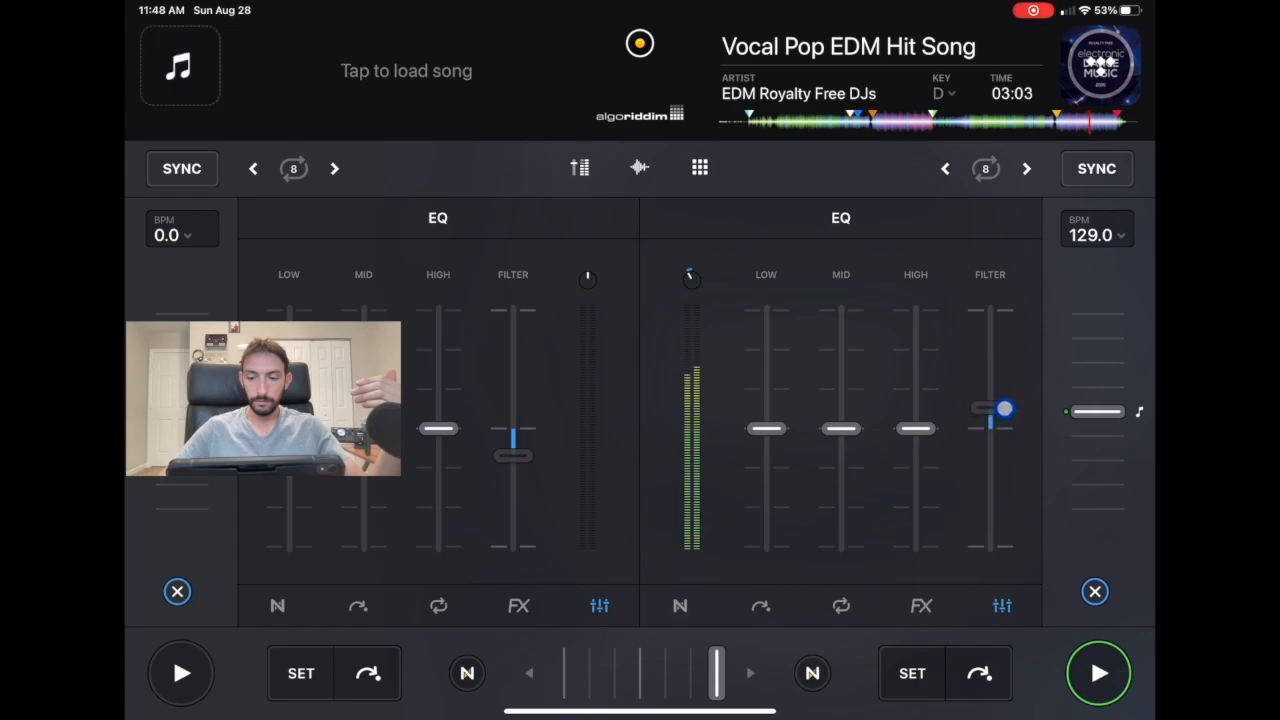
{"action": "left_click_drag", "start_coordinate": [1004, 408], "coordinate": [1004, 348]}
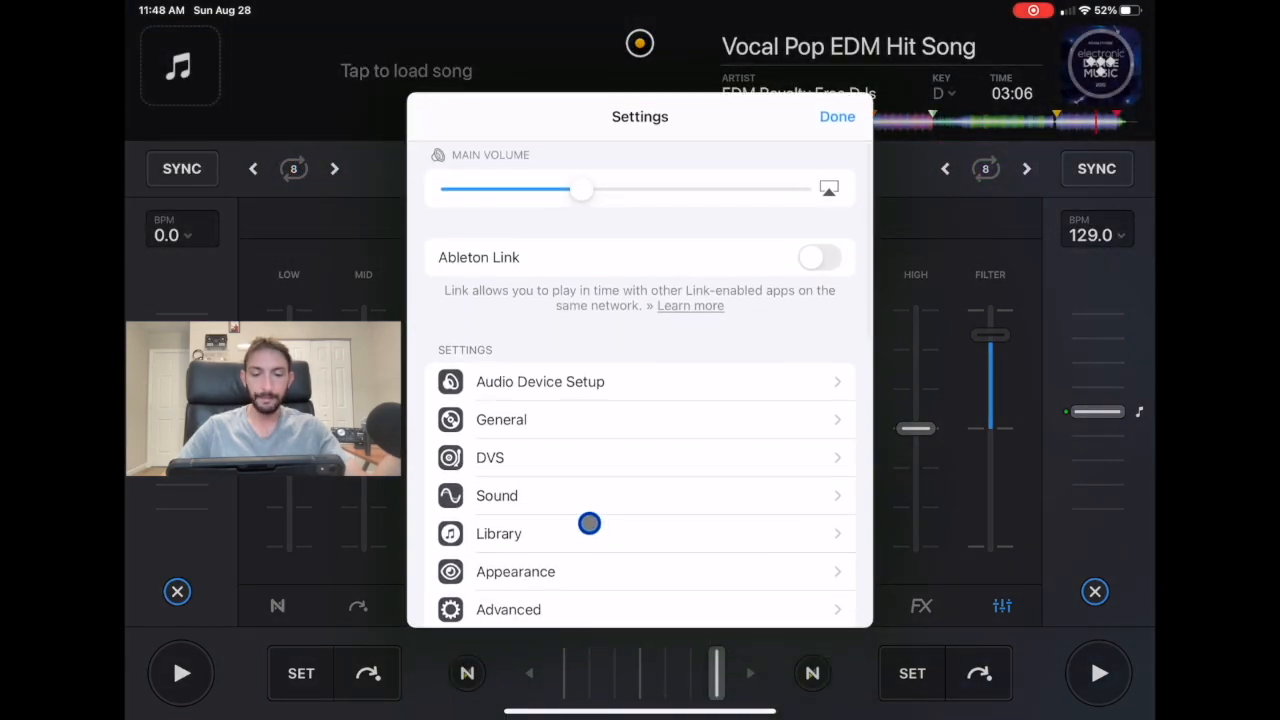
Step: Confirm FX Routing shows Post-Fader checked in Sound settings, then return to the mixer
{"action": "left_click", "coordinate": [496, 496]}
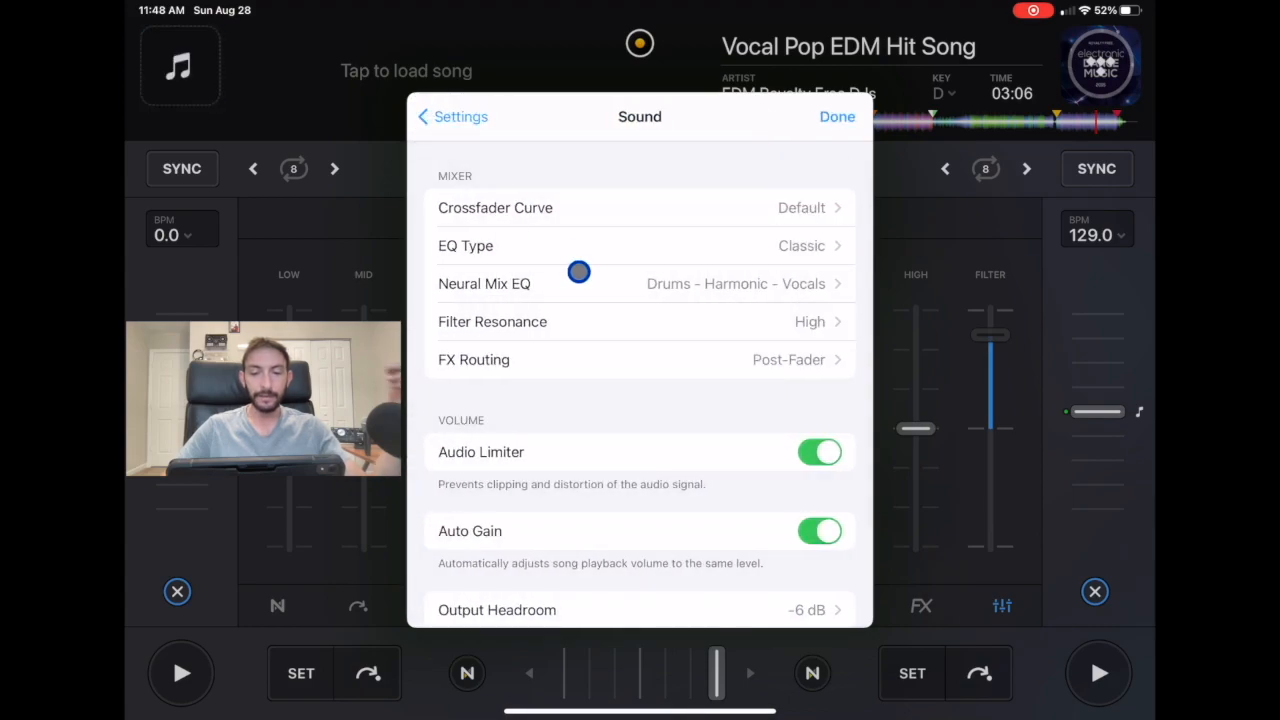
{"action": "left_click", "coordinate": [640, 360]}
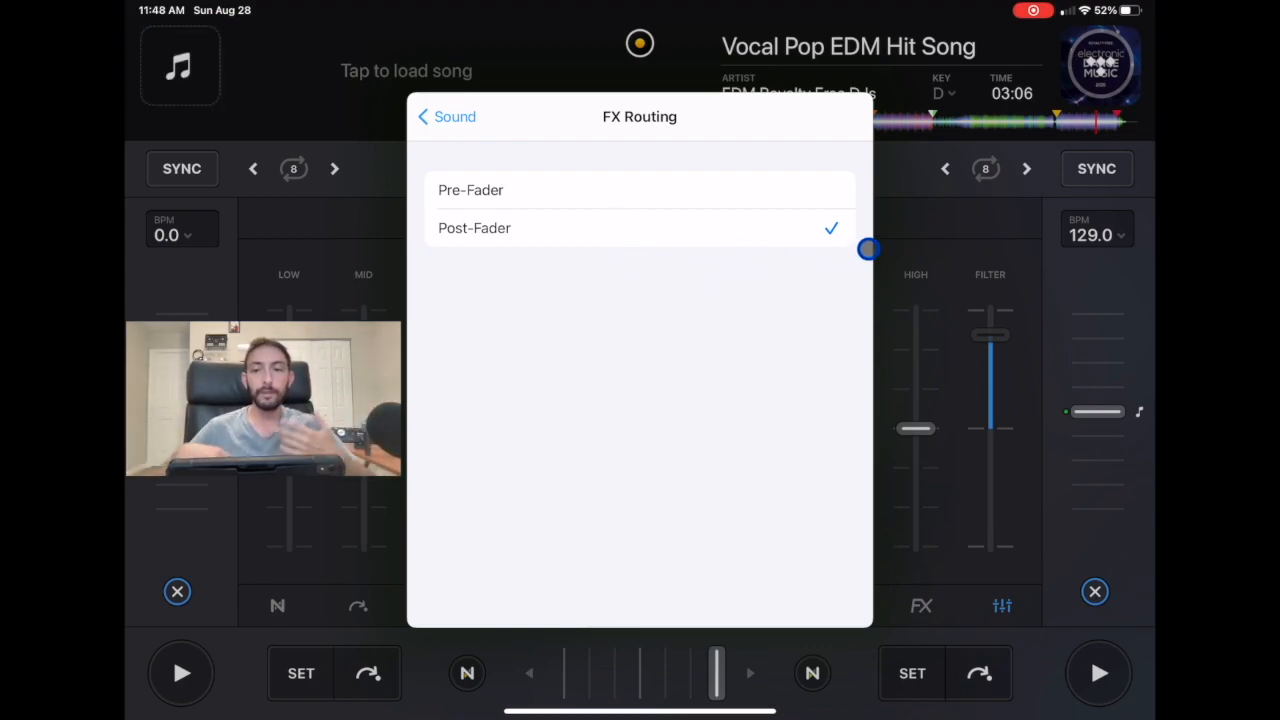
{"action": "left_click", "coordinate": [444, 116]}
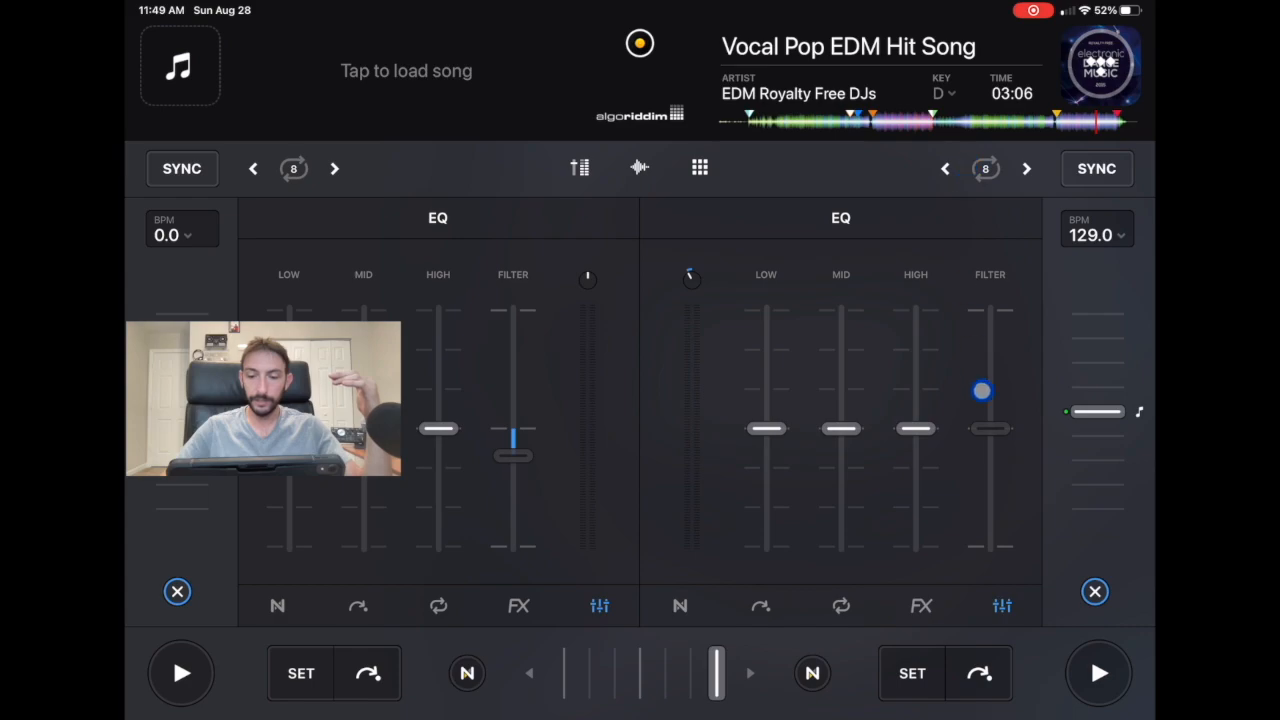
Step: Choose Echo instead of Scratcher for the right deck's first effect slot
{"action": "left_click", "coordinate": [920, 606]}
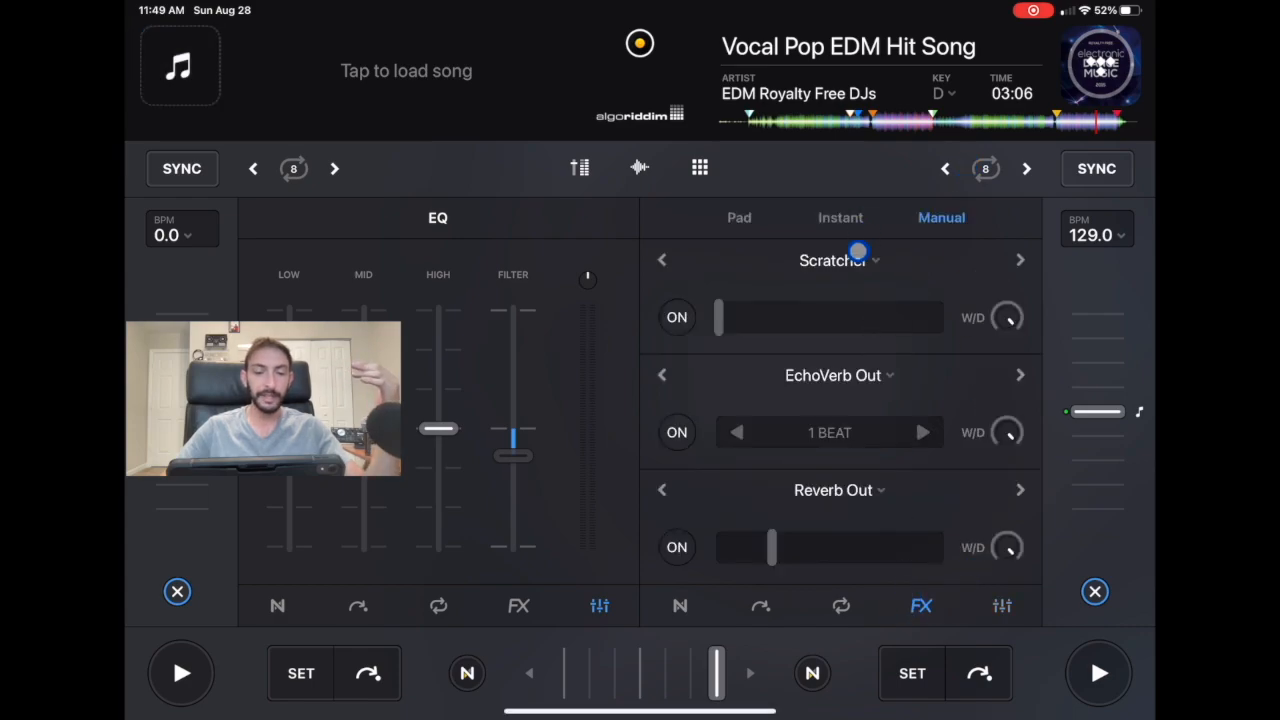
{"action": "left_click", "coordinate": [832, 260]}
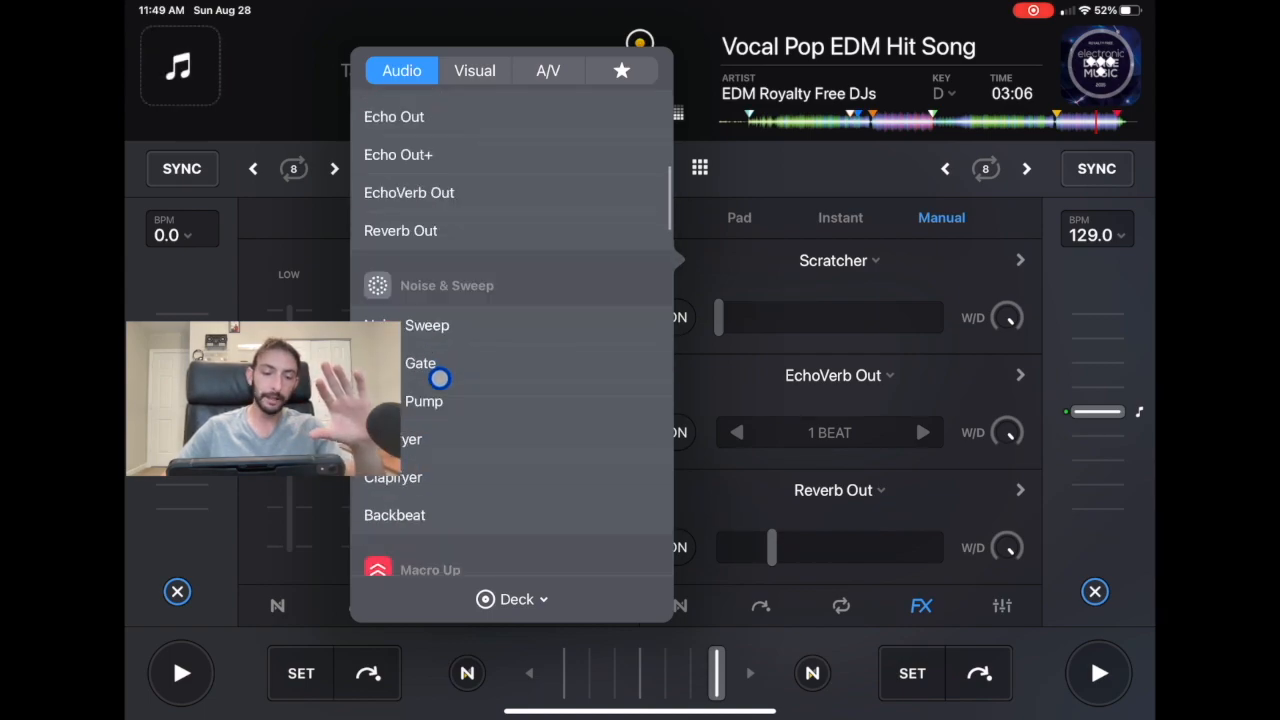
{"action": "scroll", "scroll_direction": "up", "scroll_amount": 3}
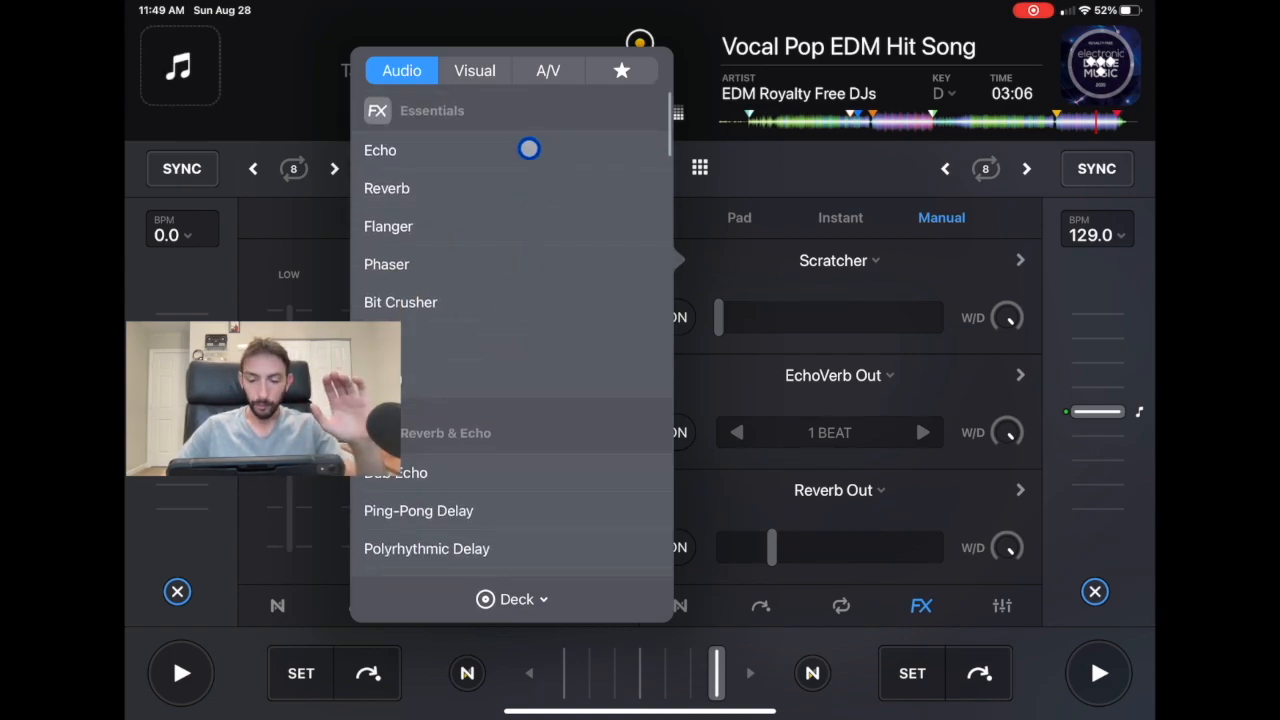
{"action": "left_click", "coordinate": [380, 150]}
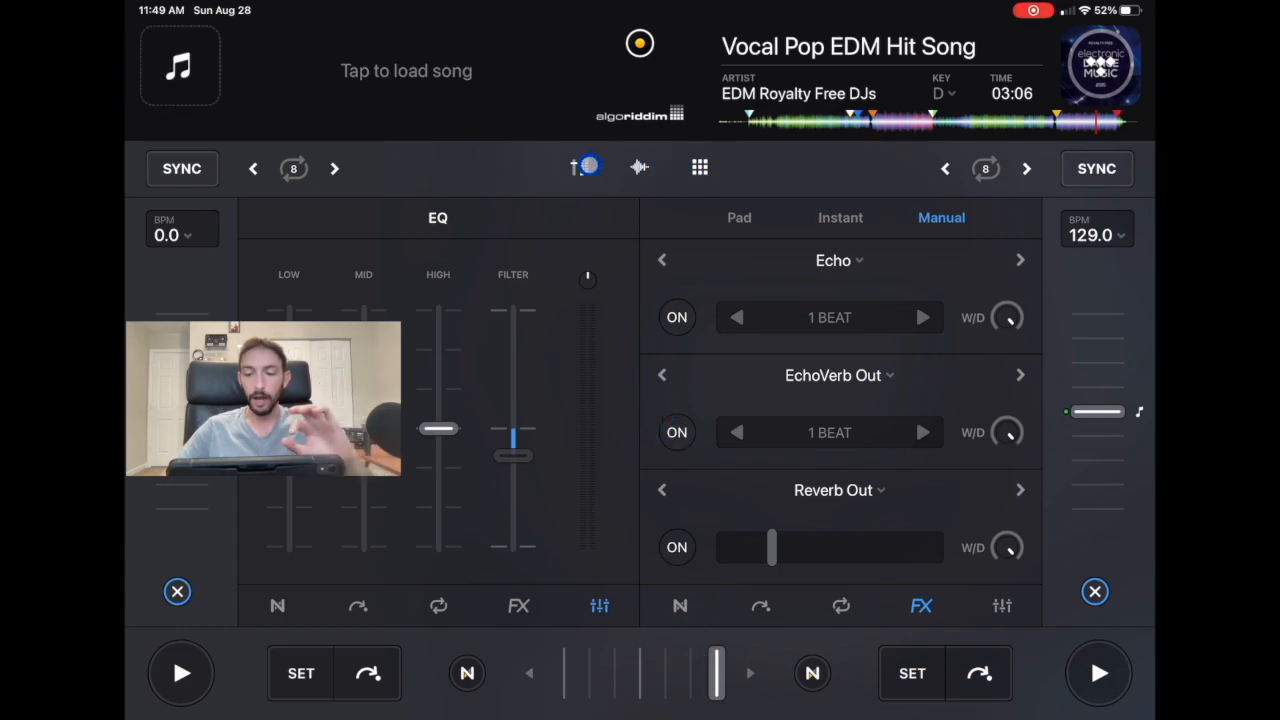
Step: Show the channel faders and raise the right channel's volume fully
{"action": "left_click", "coordinate": [580, 168]}
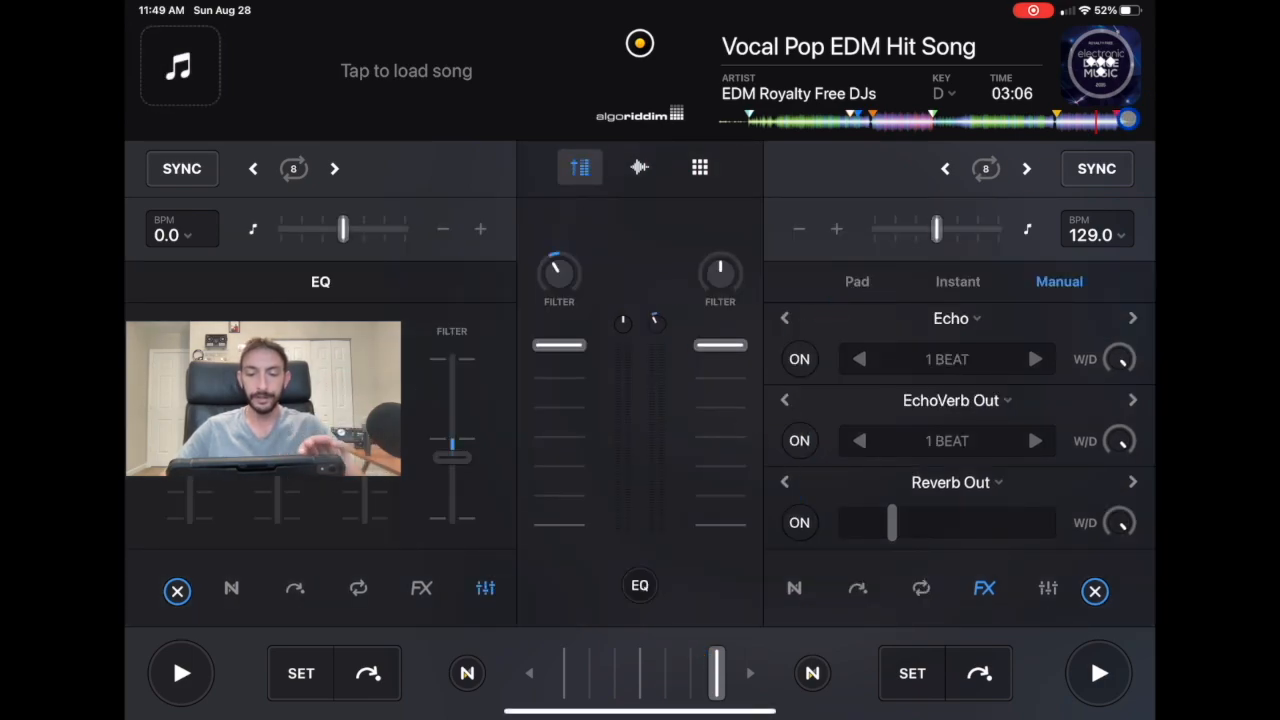
{"action": "left_click_drag", "start_coordinate": [720, 364], "coordinate": [750, 364]}
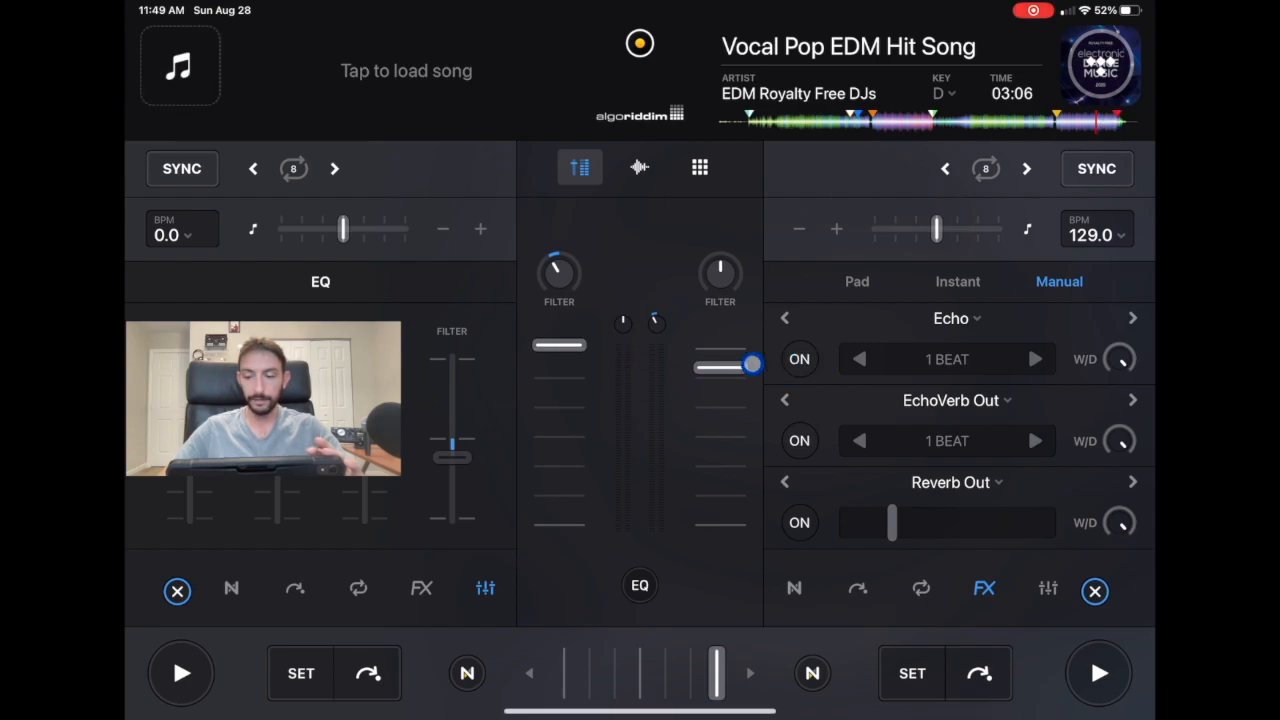
{"action": "left_click_drag", "start_coordinate": [752, 364], "coordinate": [720, 344]}
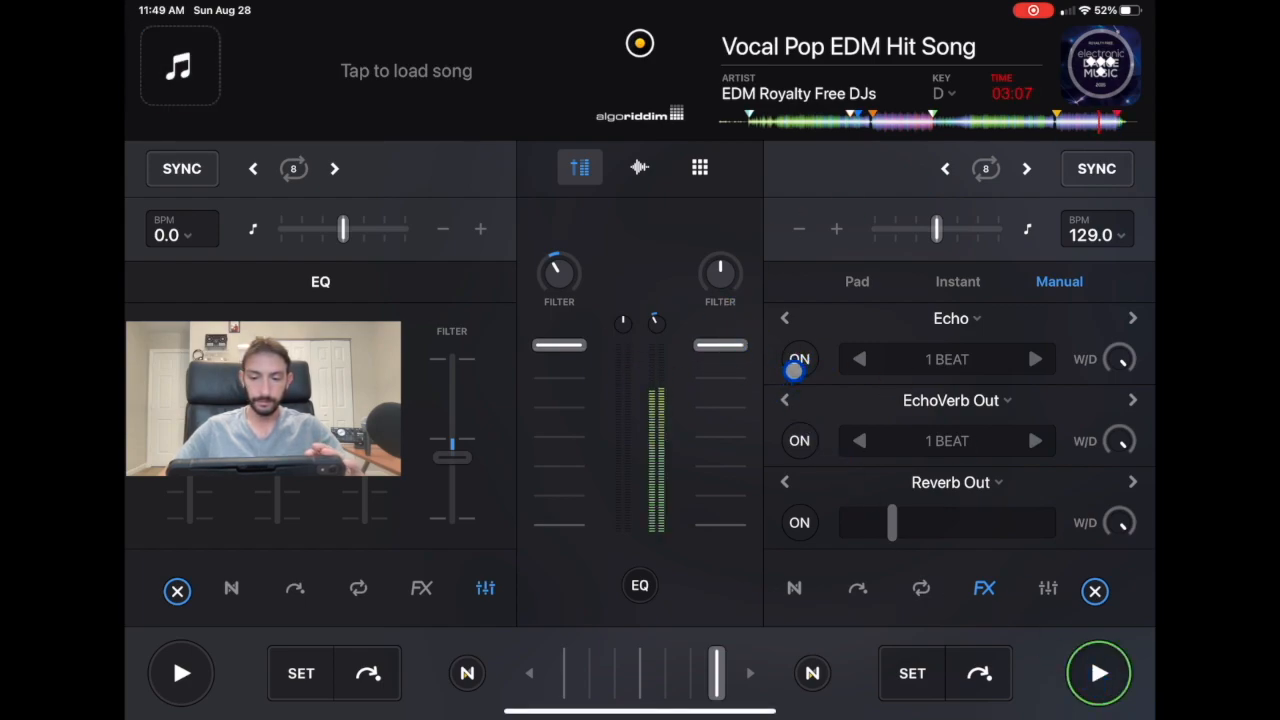
Step: Switch Echo on for the right deck and play the song through it
{"action": "left_click", "coordinate": [800, 360]}
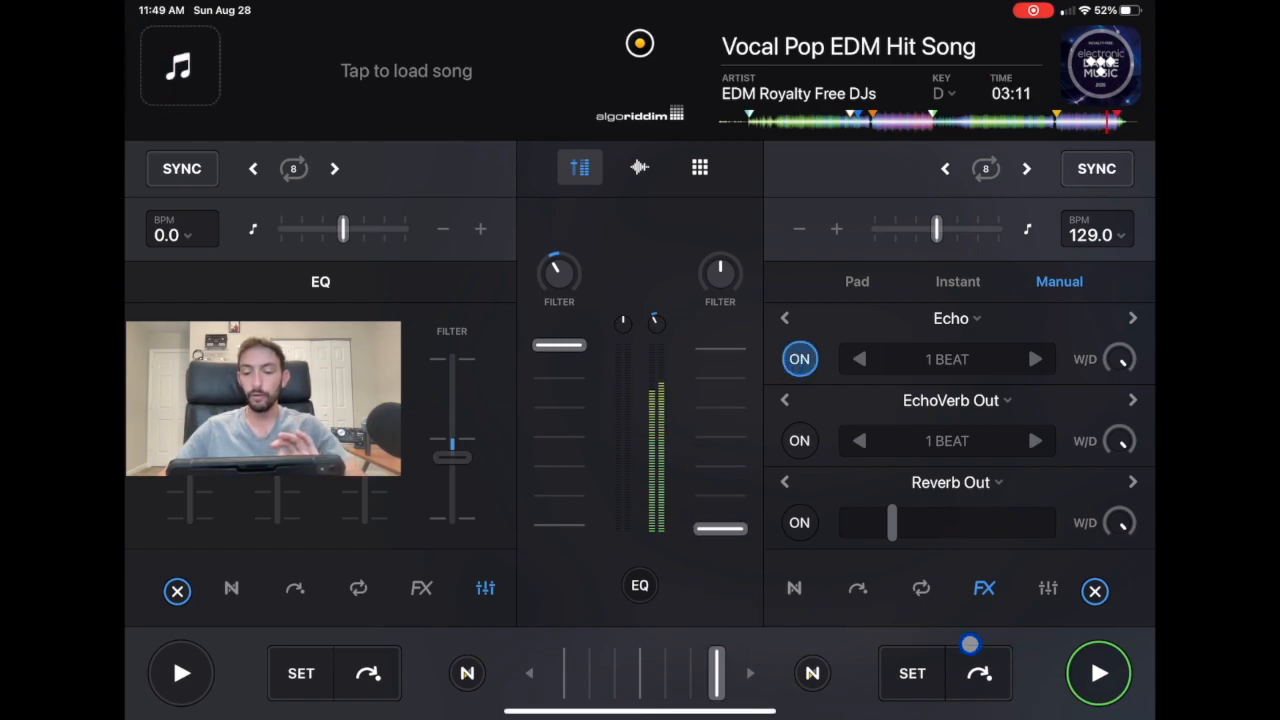
{"action": "left_click", "coordinate": [1096, 672]}
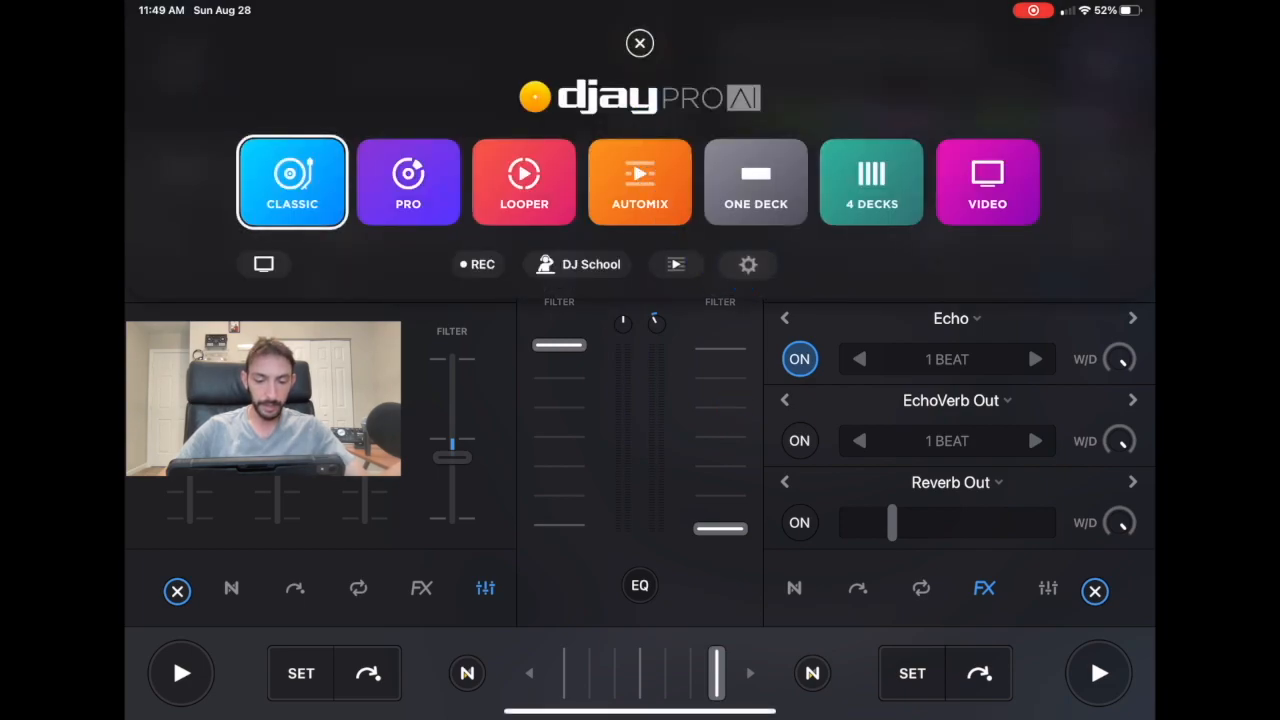
Step: Keep FX Routing on Pre-Fader in the settings and return to the right deck's effects
{"action": "left_click", "coordinate": [748, 264]}
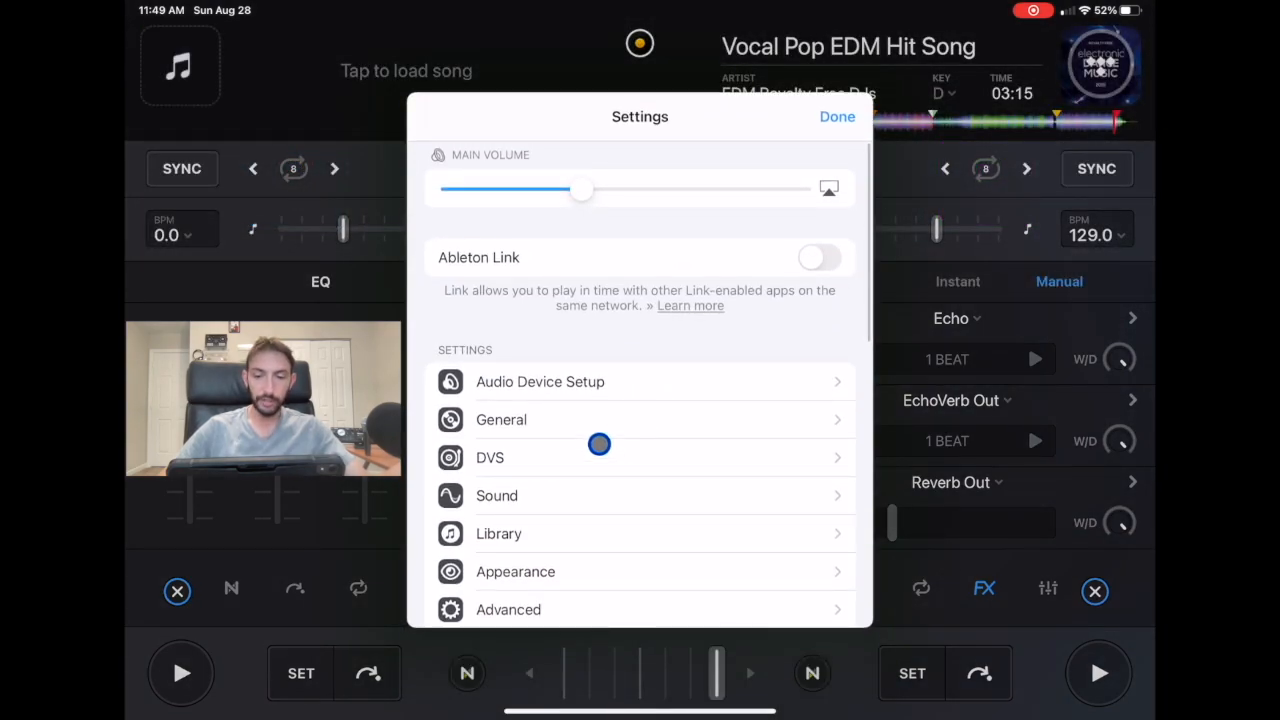
{"action": "left_click", "coordinate": [496, 496]}
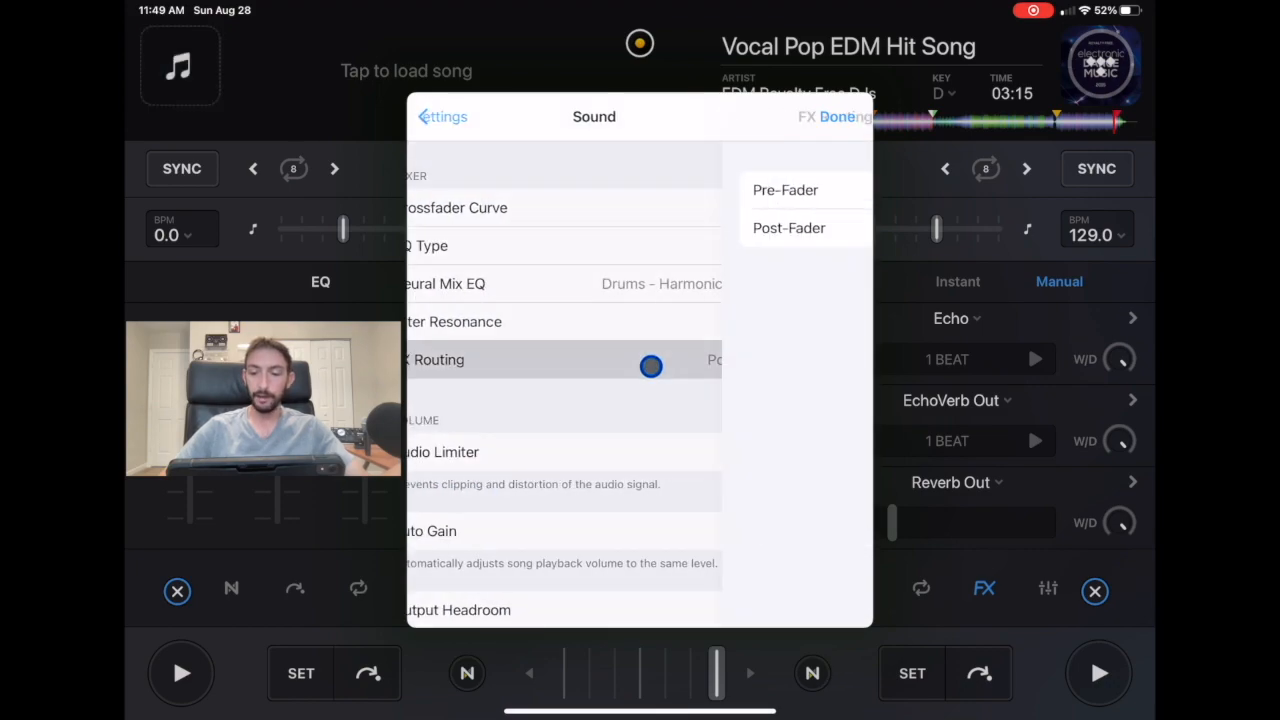
{"action": "left_click", "coordinate": [530, 360]}
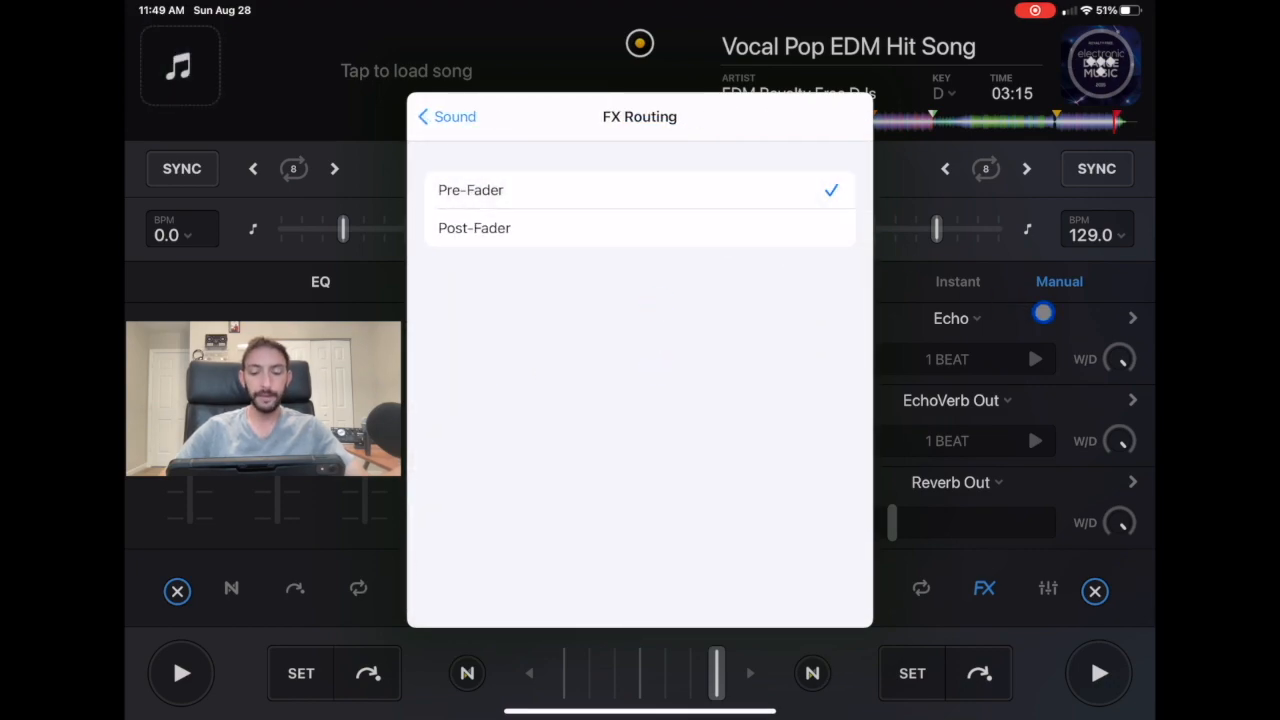
{"action": "left_click", "coordinate": [444, 116]}
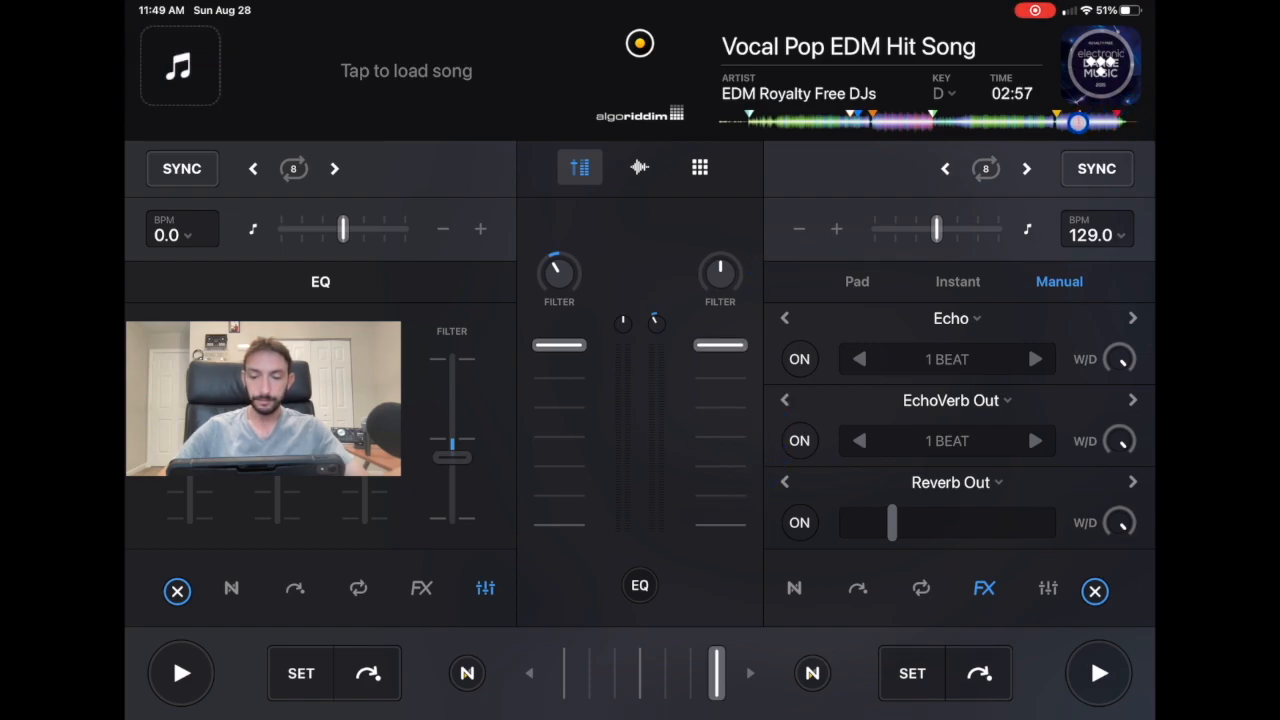
Step: Play the right deck's song and switch its Echo effect on
{"action": "left_click", "coordinate": [1096, 672]}
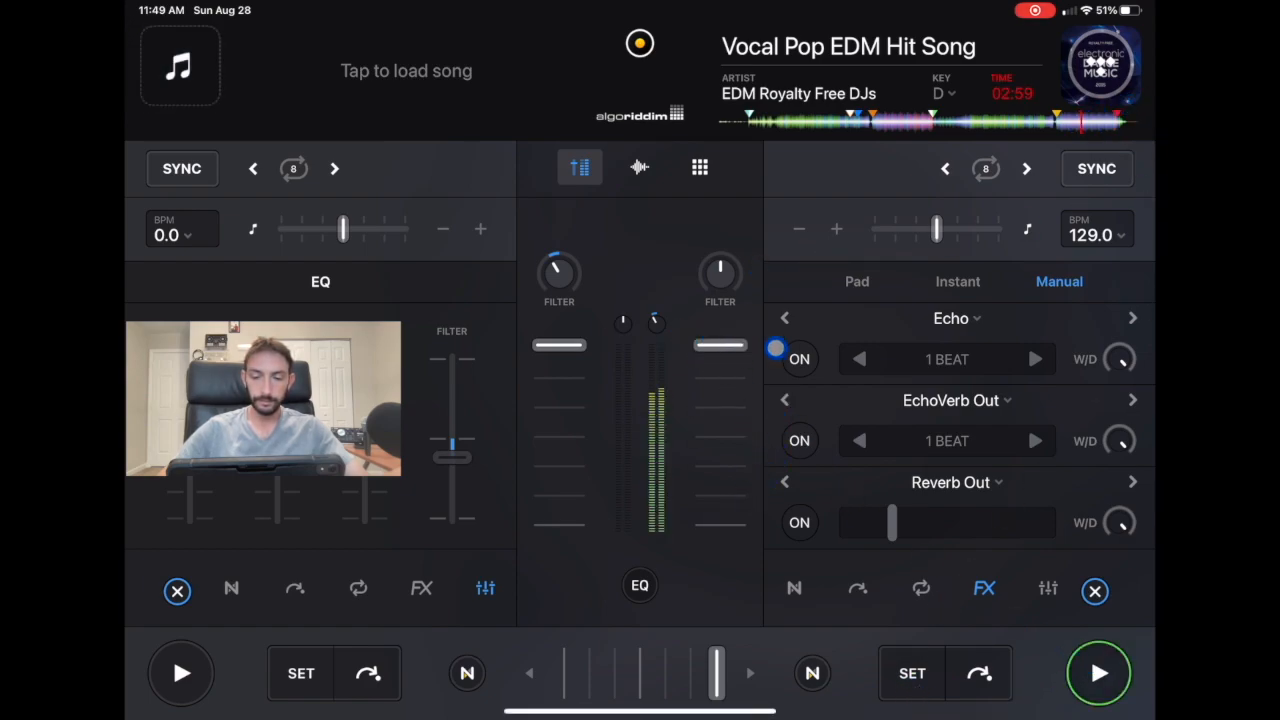
{"action": "left_click", "coordinate": [800, 360]}
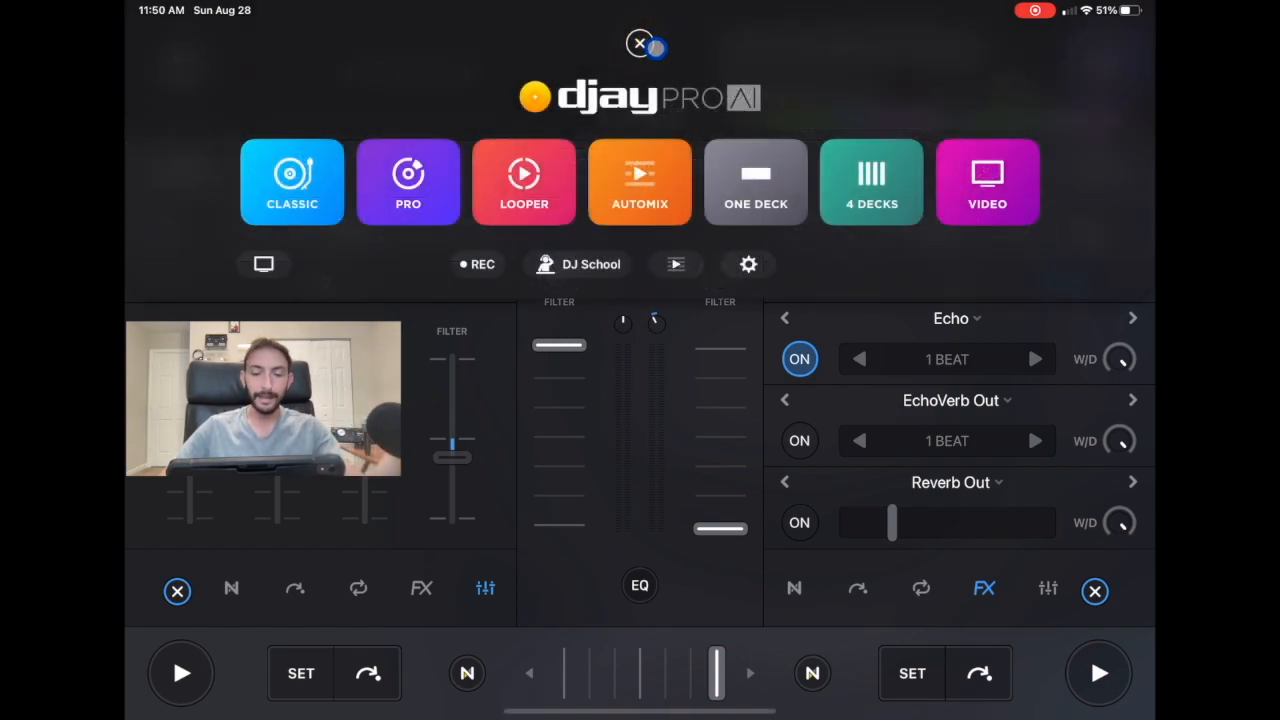
Step: Set FX Routing to Post-Fader, then view Output Headroom and Pre-Cueing Auto Select options
{"action": "left_click", "coordinate": [292, 182]}
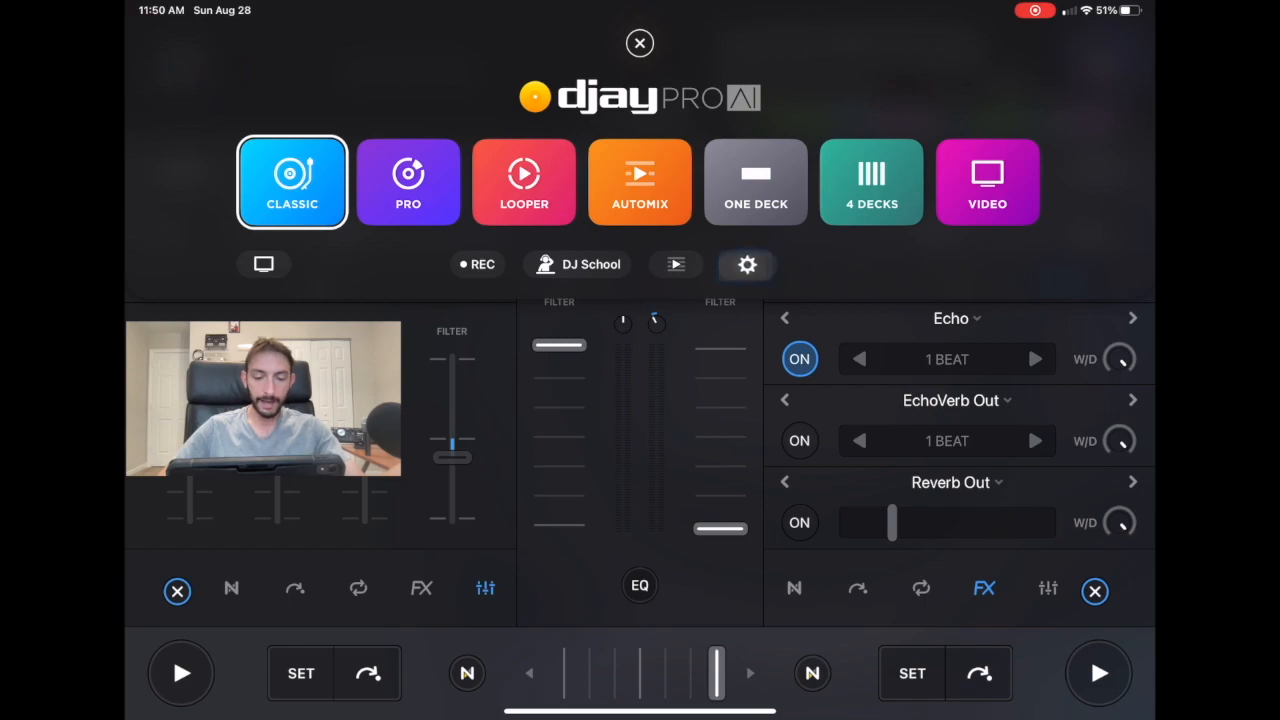
{"action": "left_click", "coordinate": [748, 264]}
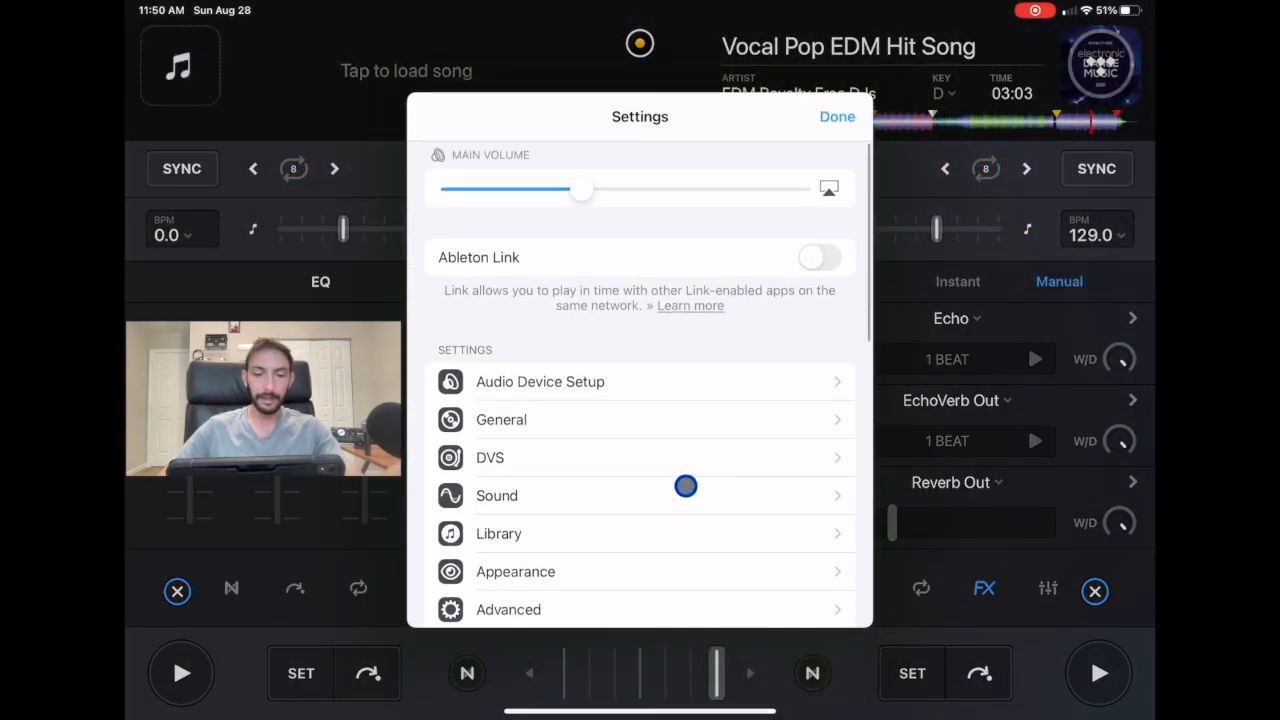
{"action": "left_click", "coordinate": [496, 496]}
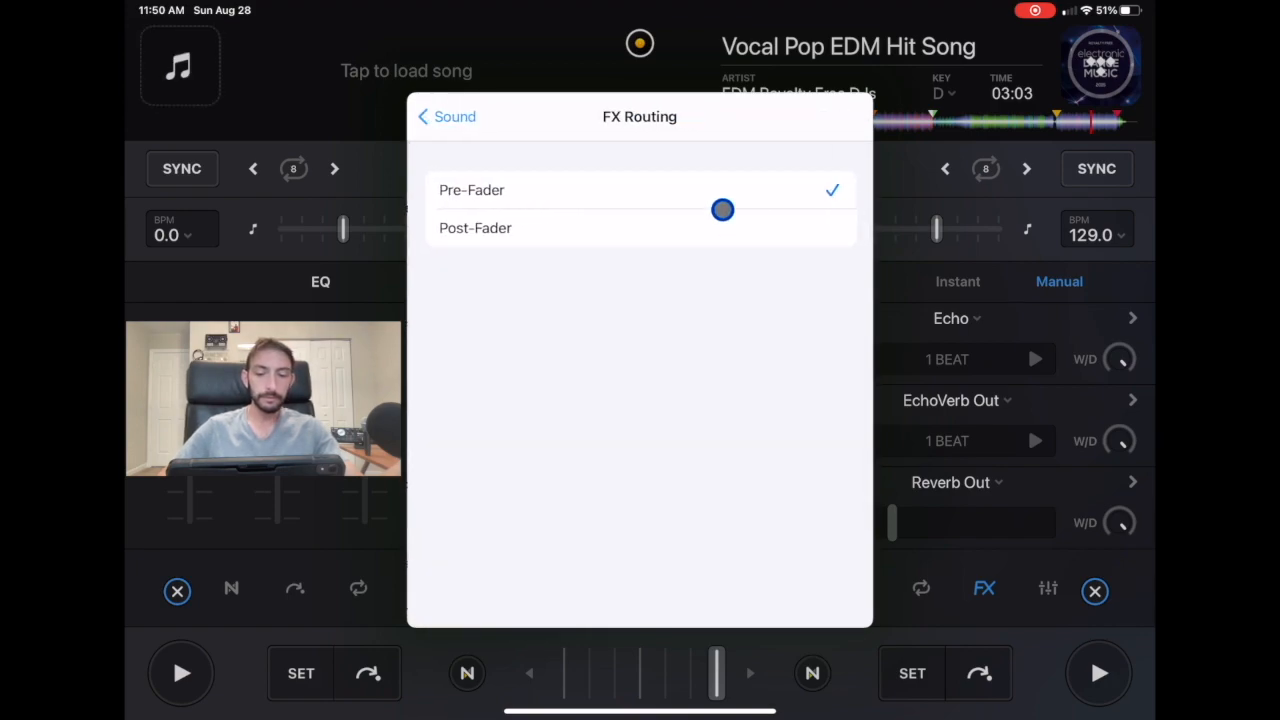
{"action": "left_click", "coordinate": [444, 116]}
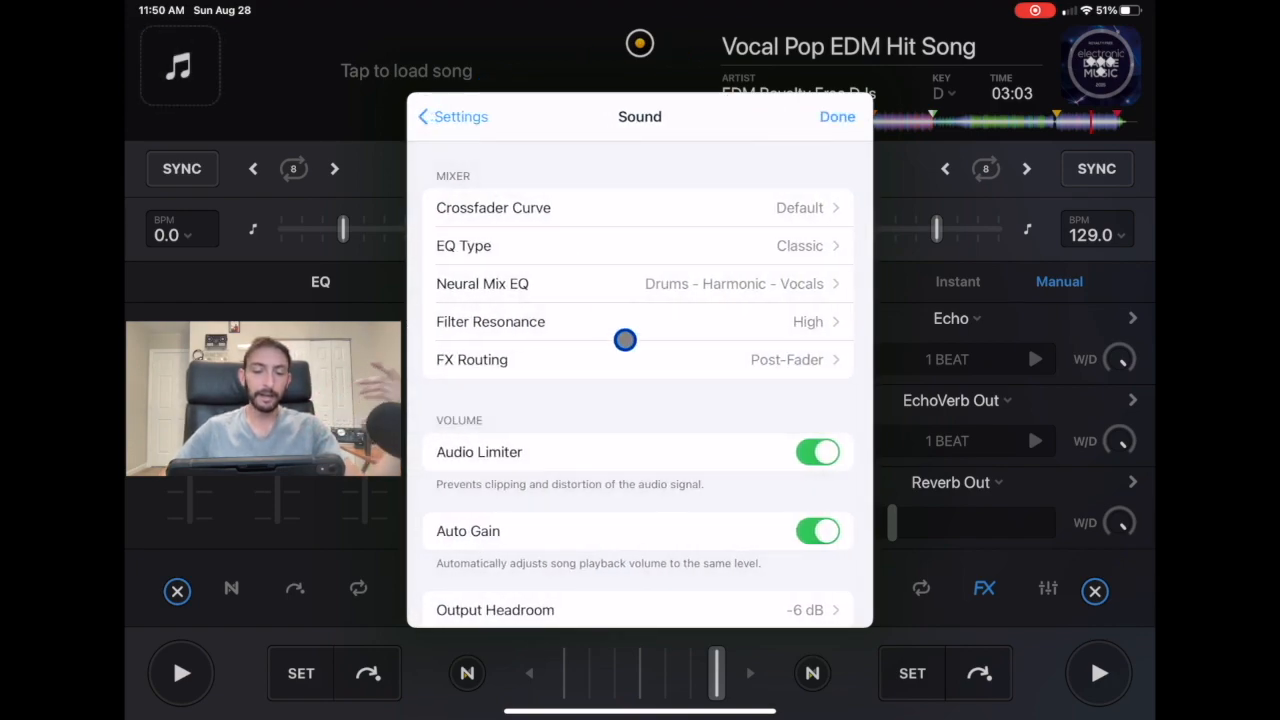
{"action": "scroll", "scroll_direction": "down", "scroll_amount": 3}
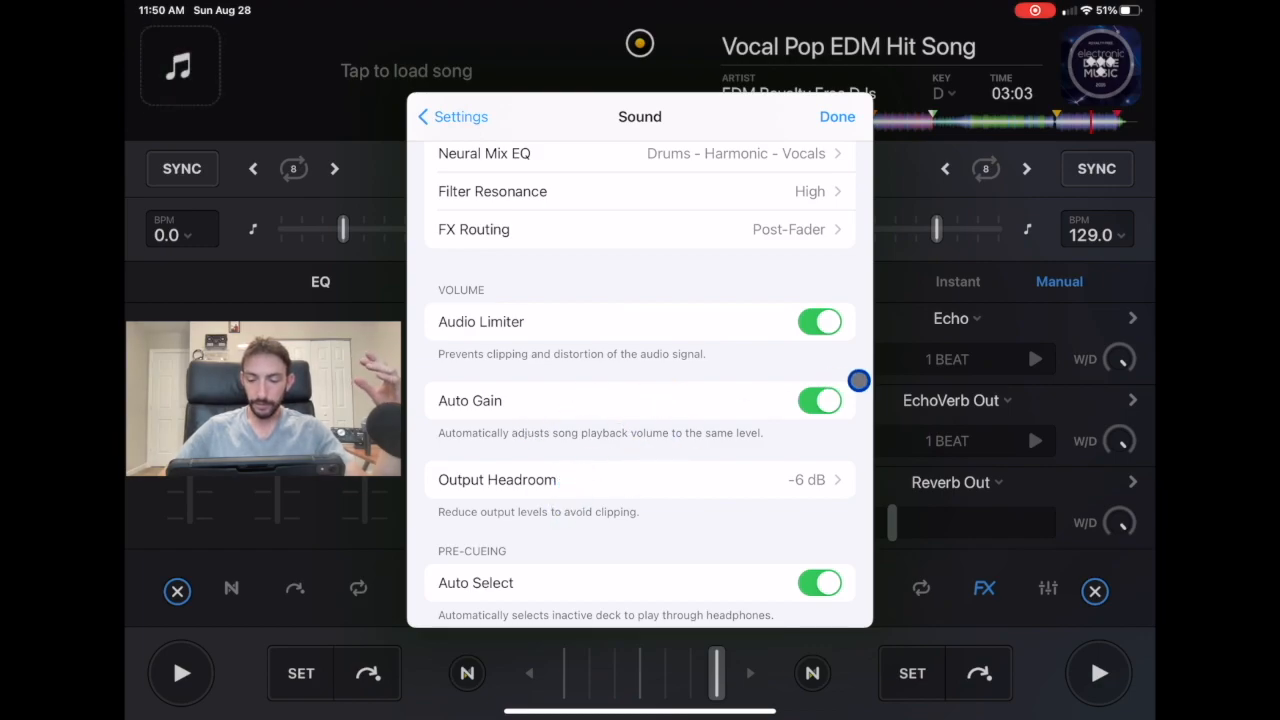
Step: Leave the settings and show both decks' EQ controls on the mixer
{"action": "left_click", "coordinate": [836, 116]}
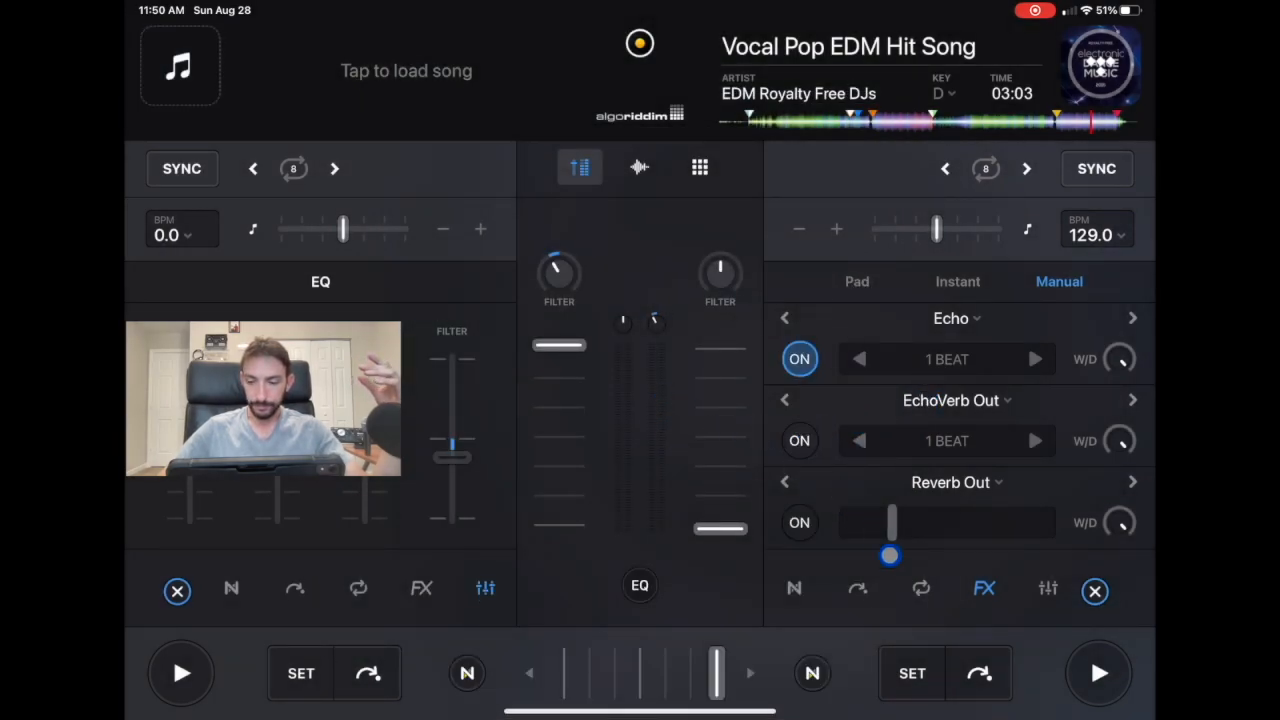
{"action": "left_click", "coordinate": [1048, 588]}
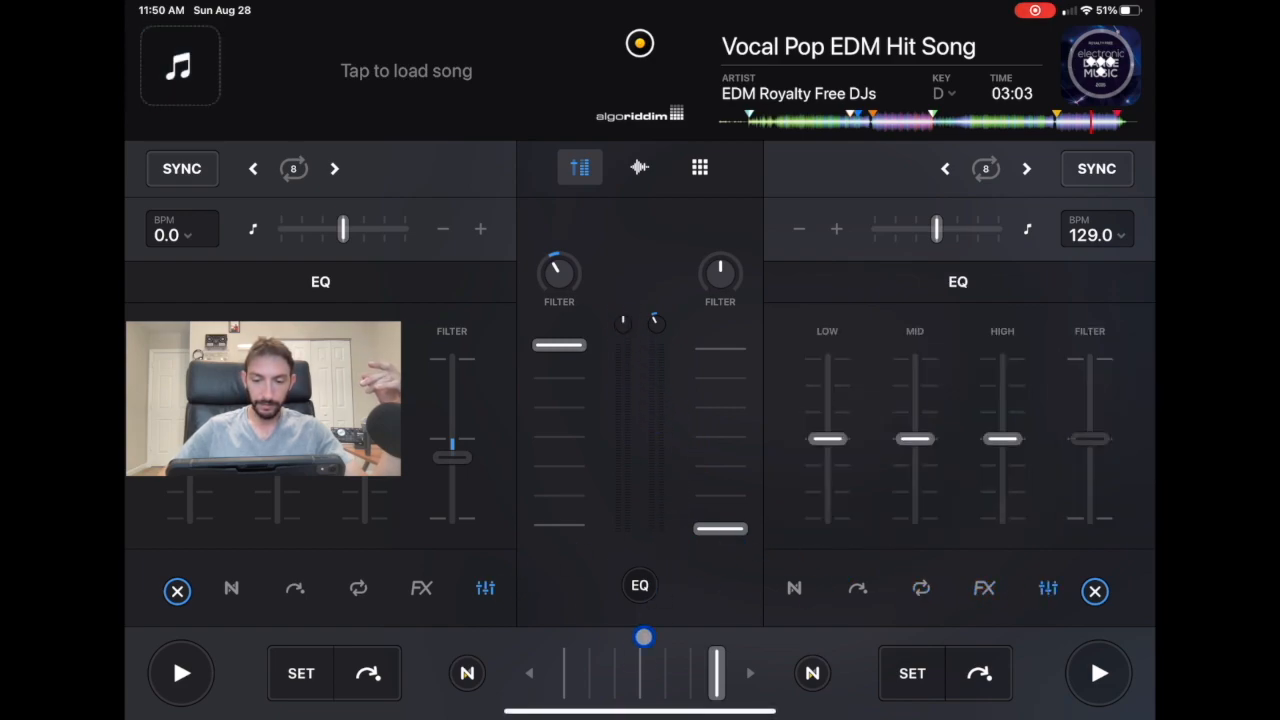
{"action": "left_click", "coordinate": [640, 584]}
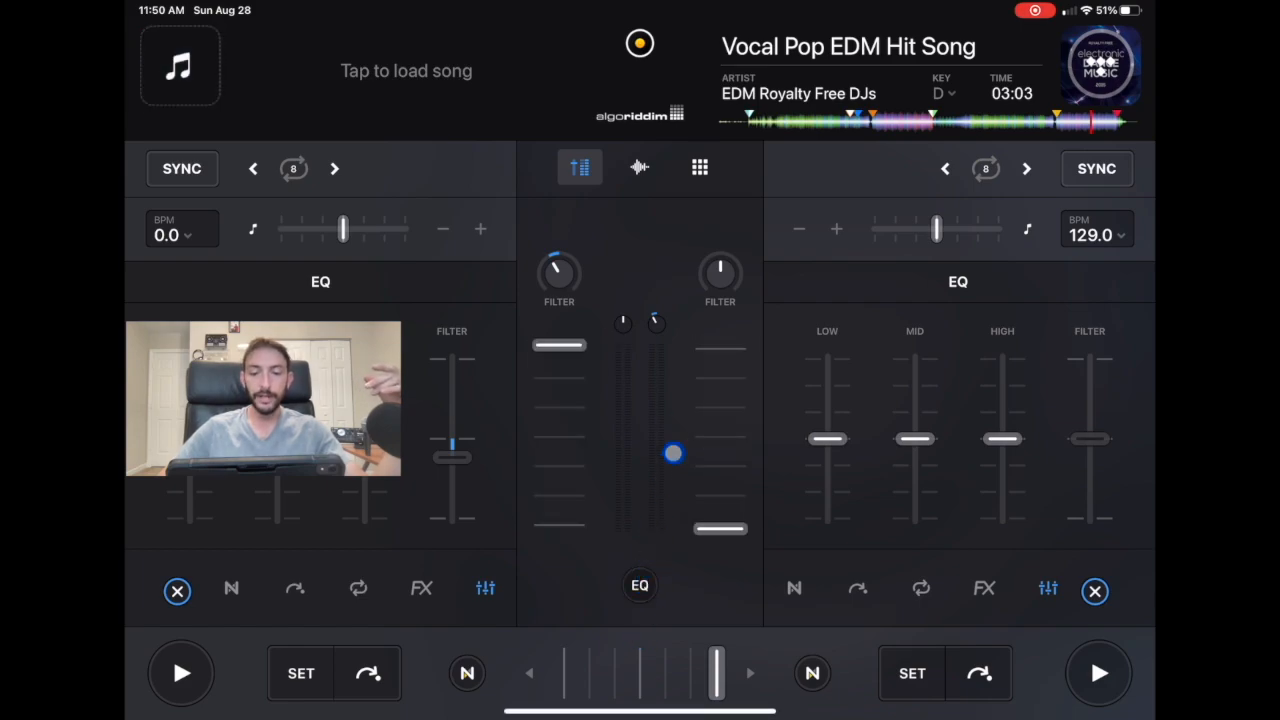
Step: Ride the right deck's channel volume fader up and down several times
{"action": "left_click_drag", "start_coordinate": [672, 452], "coordinate": [658, 316]}
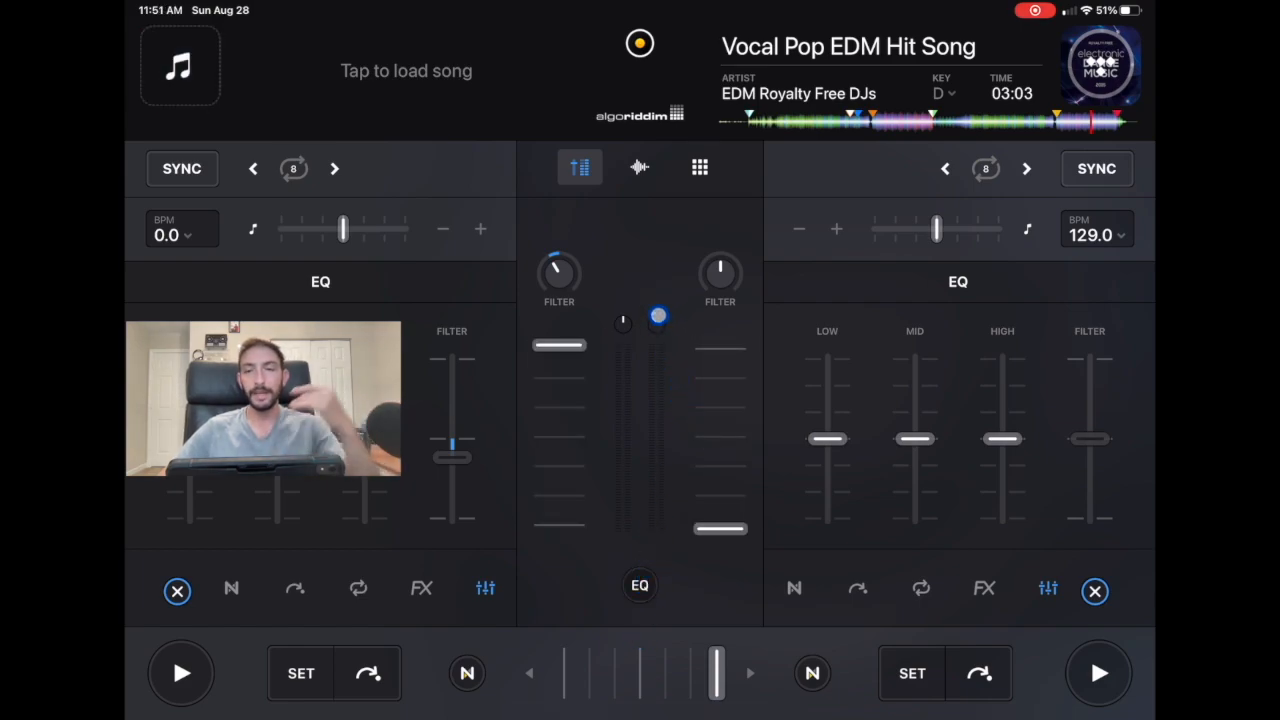
{"action": "left_click_drag", "start_coordinate": [658, 318], "coordinate": [694, 390]}
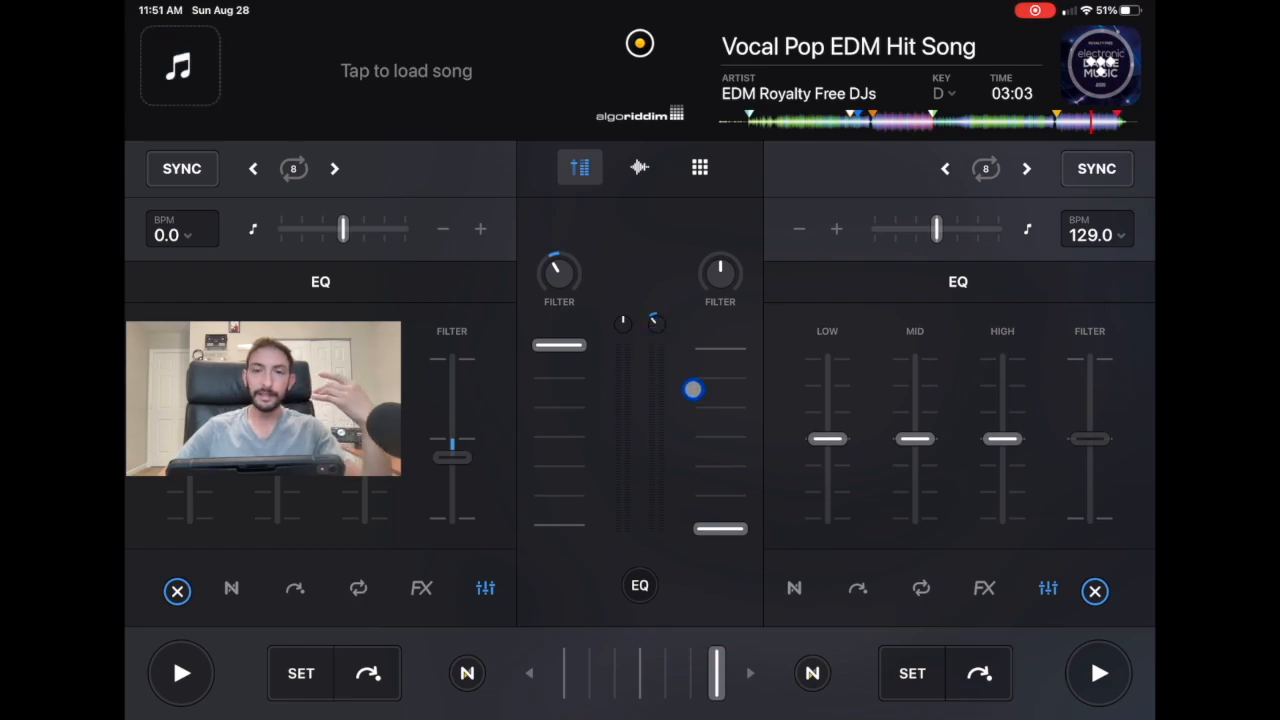
{"action": "left_click_drag", "start_coordinate": [694, 390], "coordinate": [652, 336]}
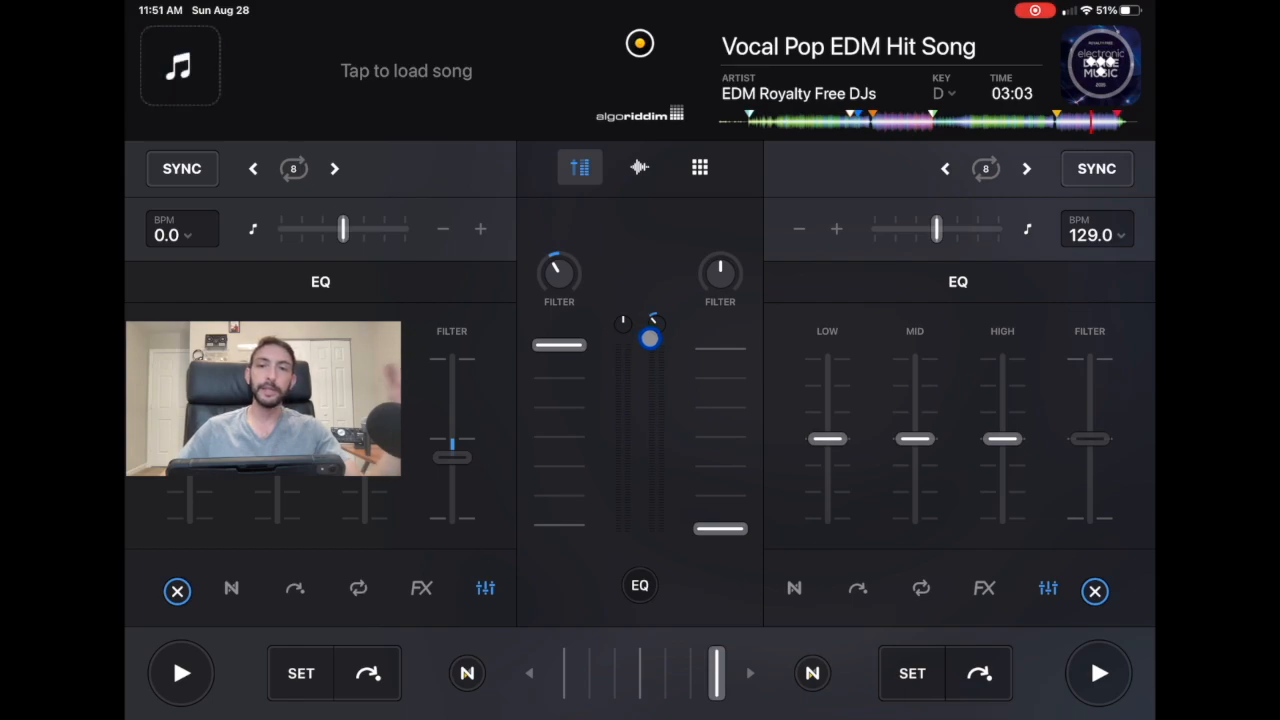
{"action": "left_click_drag", "start_coordinate": [650, 340], "coordinate": [640, 356]}
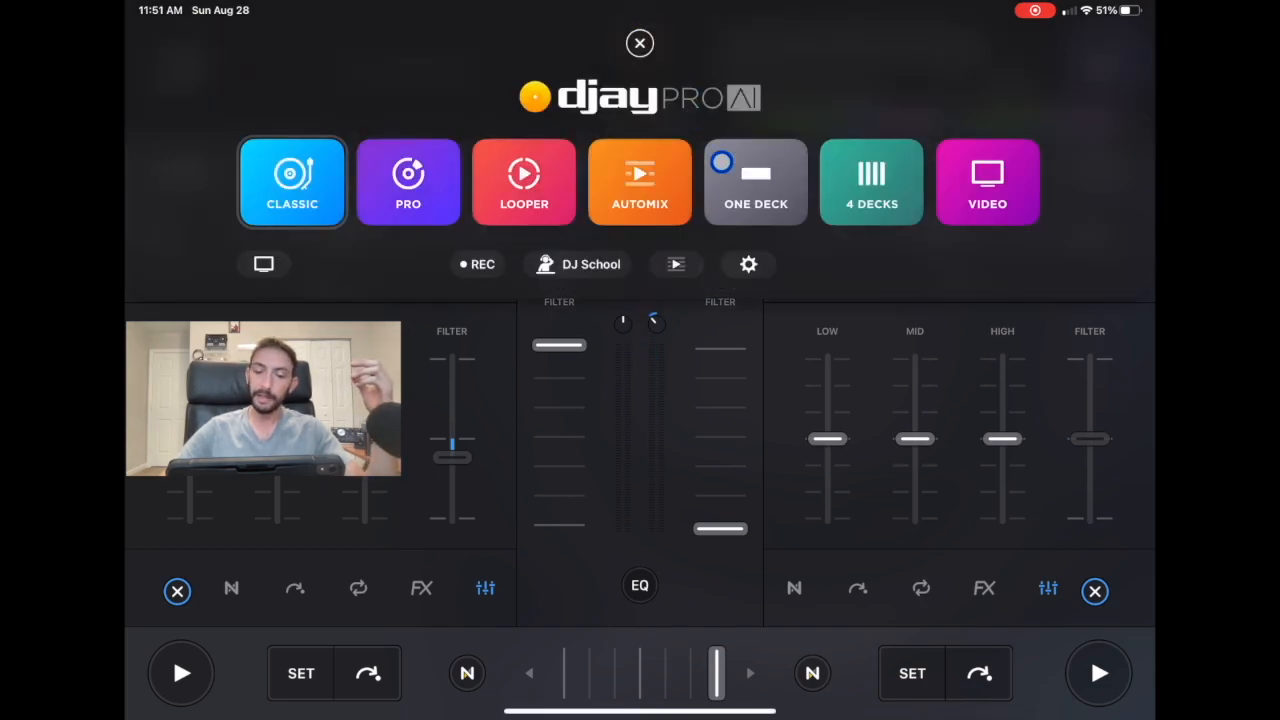
Step: Reopen the Sound settings showing Post-Fader routing, Audio Limiter and Auto Gain on
{"action": "left_click", "coordinate": [748, 264]}
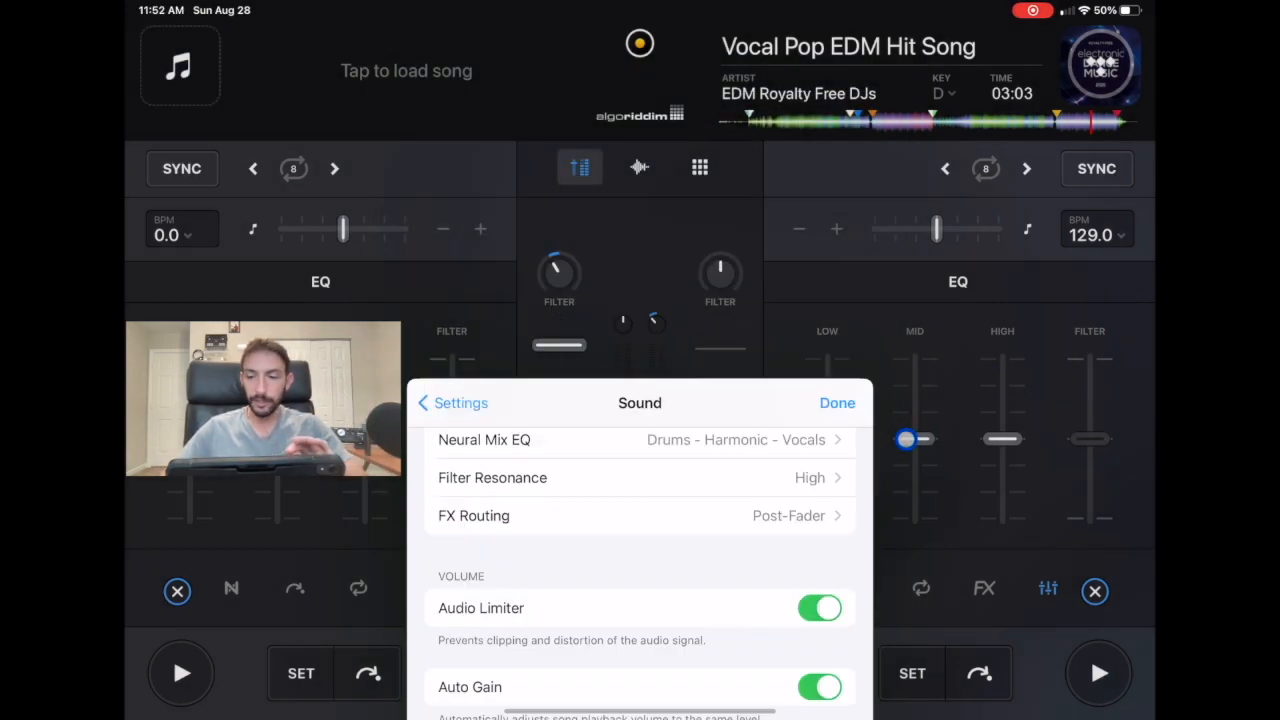
Step: Dismiss the Sound settings sheet and close the song library panel
{"action": "left_click", "coordinate": [836, 402]}
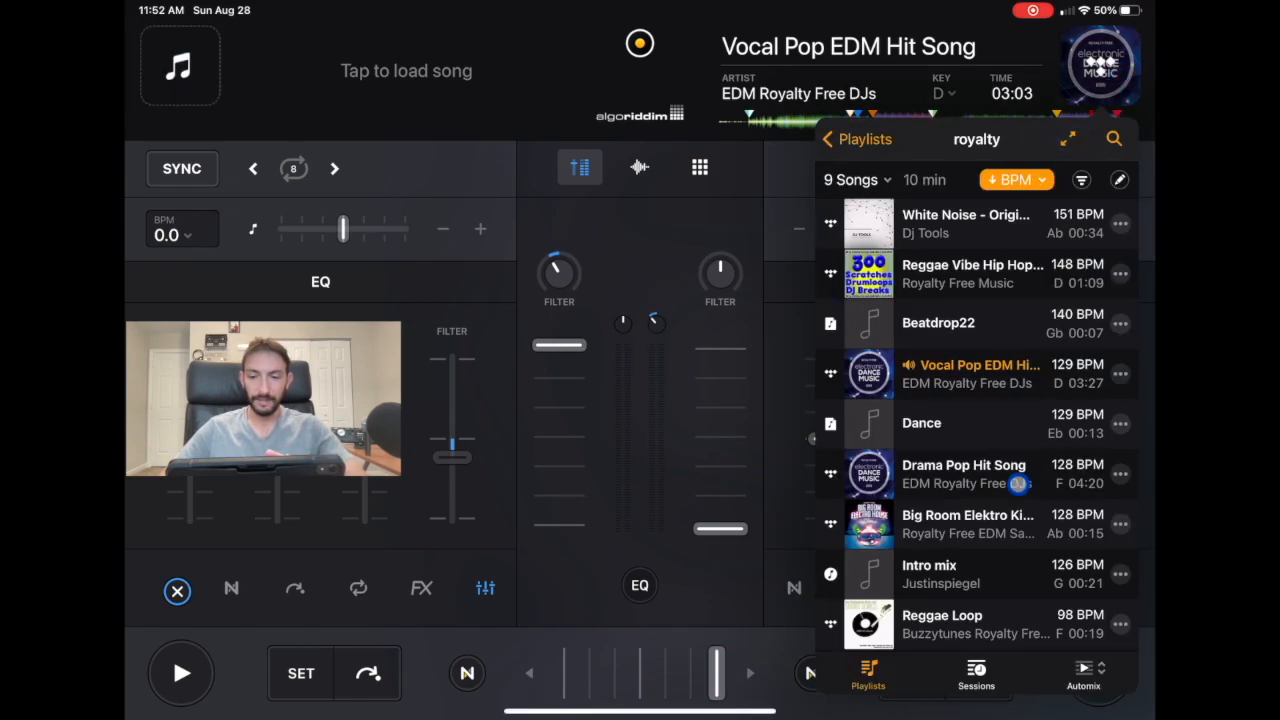
{"action": "left_click", "coordinate": [964, 472]}
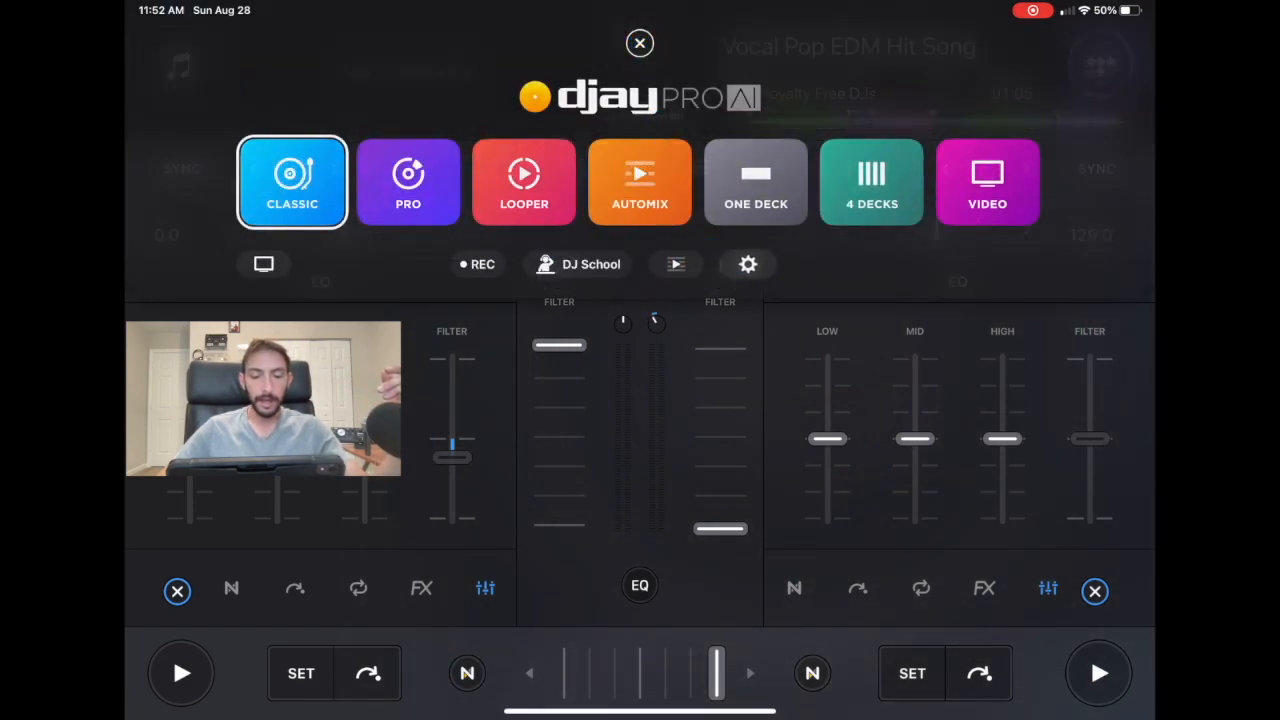
Step: Reopen Settings, scroll through the Sound options, then dismiss the sheet
{"action": "left_click", "coordinate": [748, 264]}
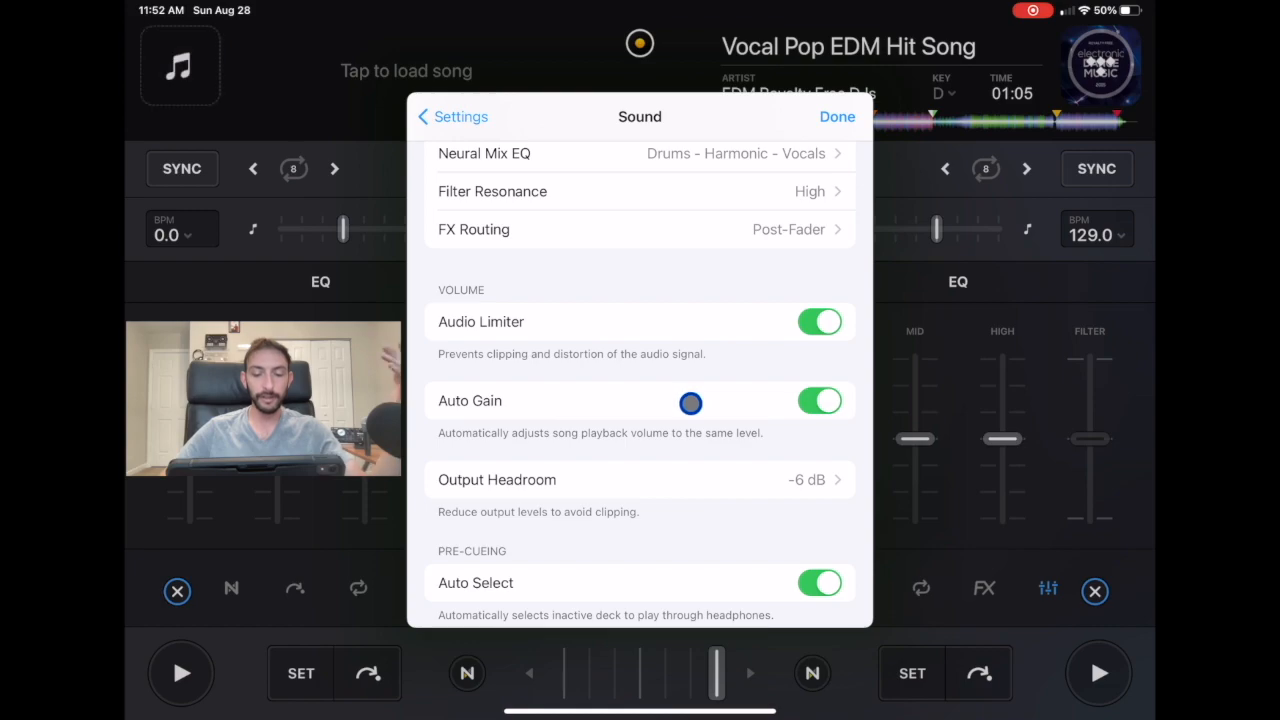
{"action": "scroll", "scroll_direction": "up", "scroll_amount": 3}
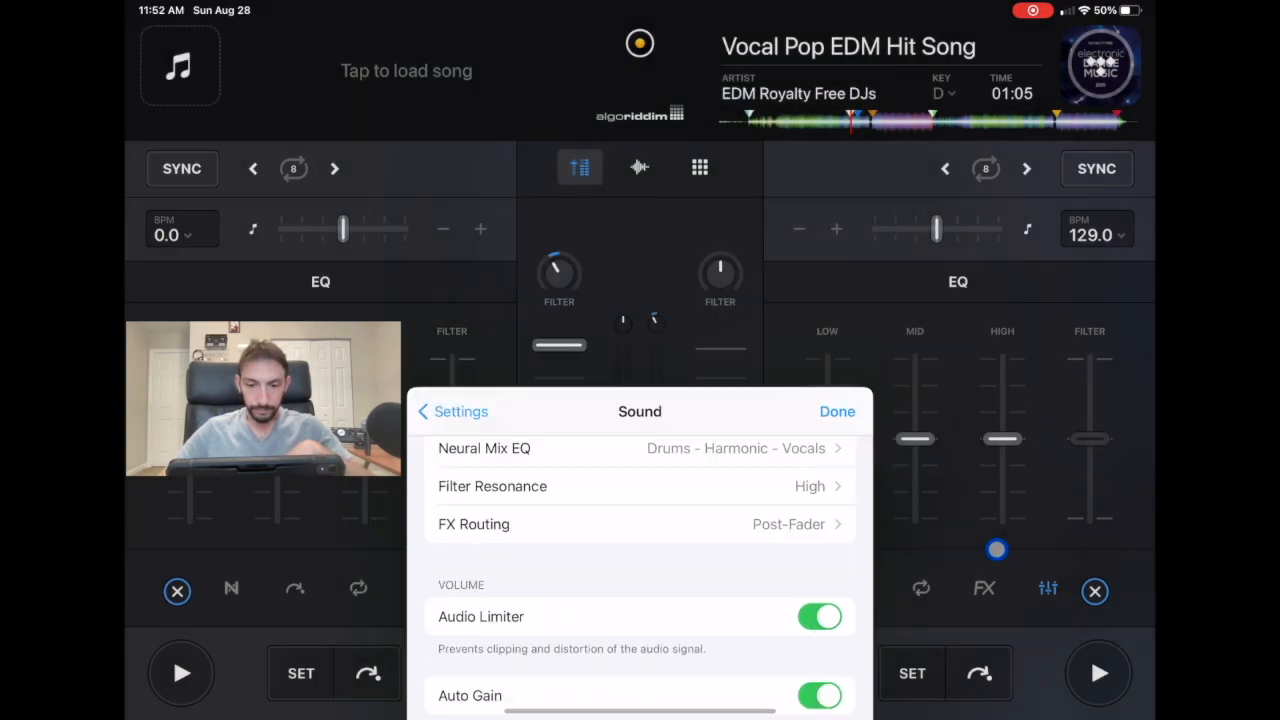
{"action": "left_click", "coordinate": [836, 412]}
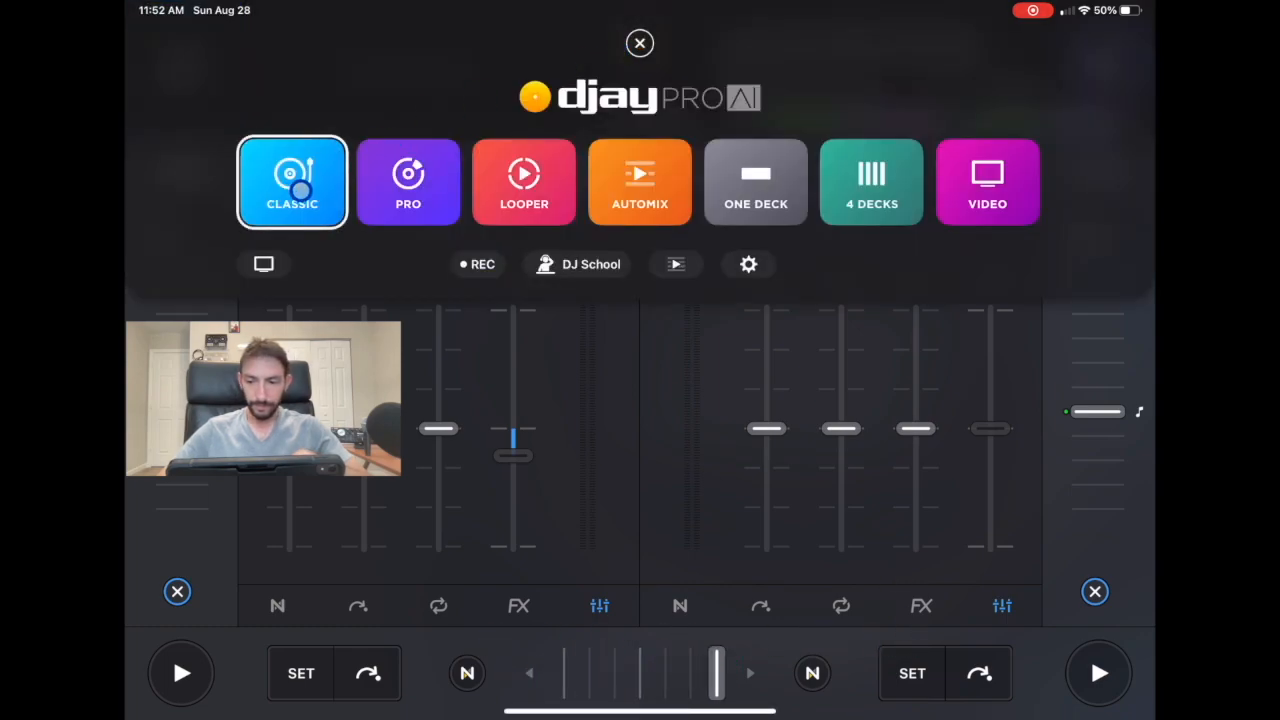
Step: Switch to the PRO layout to see its library, then return to CLASSIC
{"action": "left_click", "coordinate": [292, 182]}
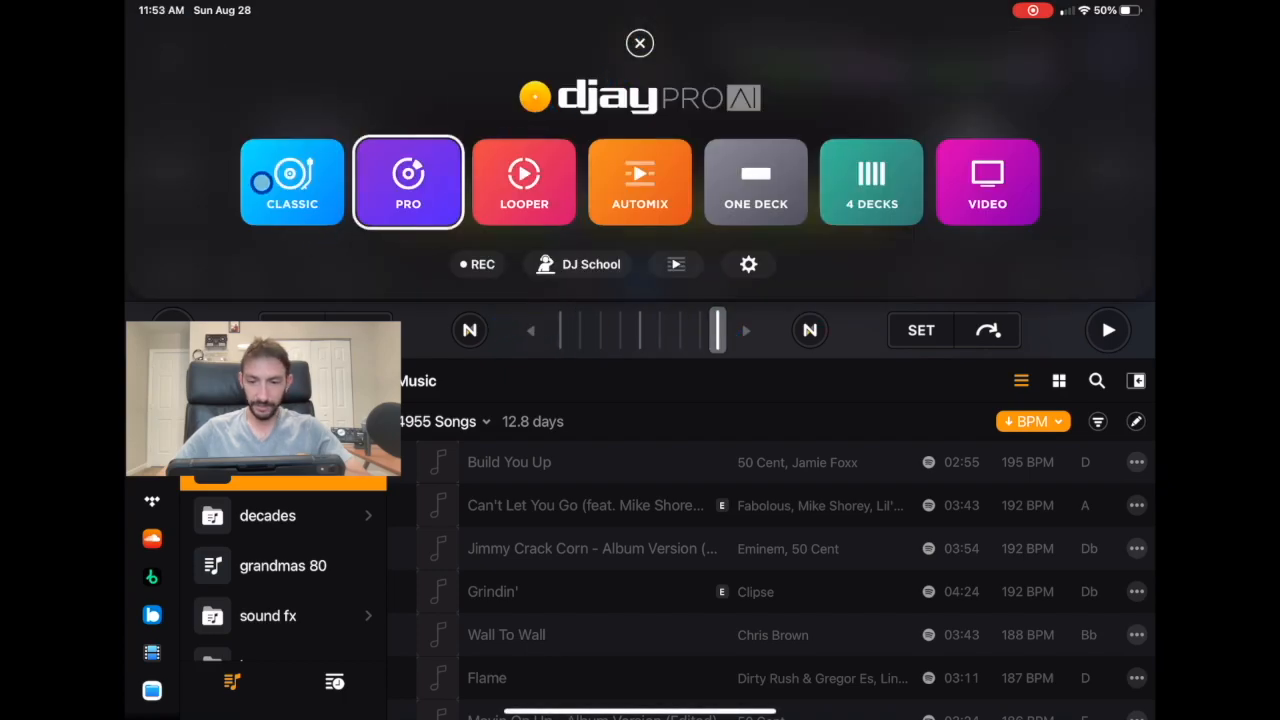
{"action": "left_click", "coordinate": [408, 180]}
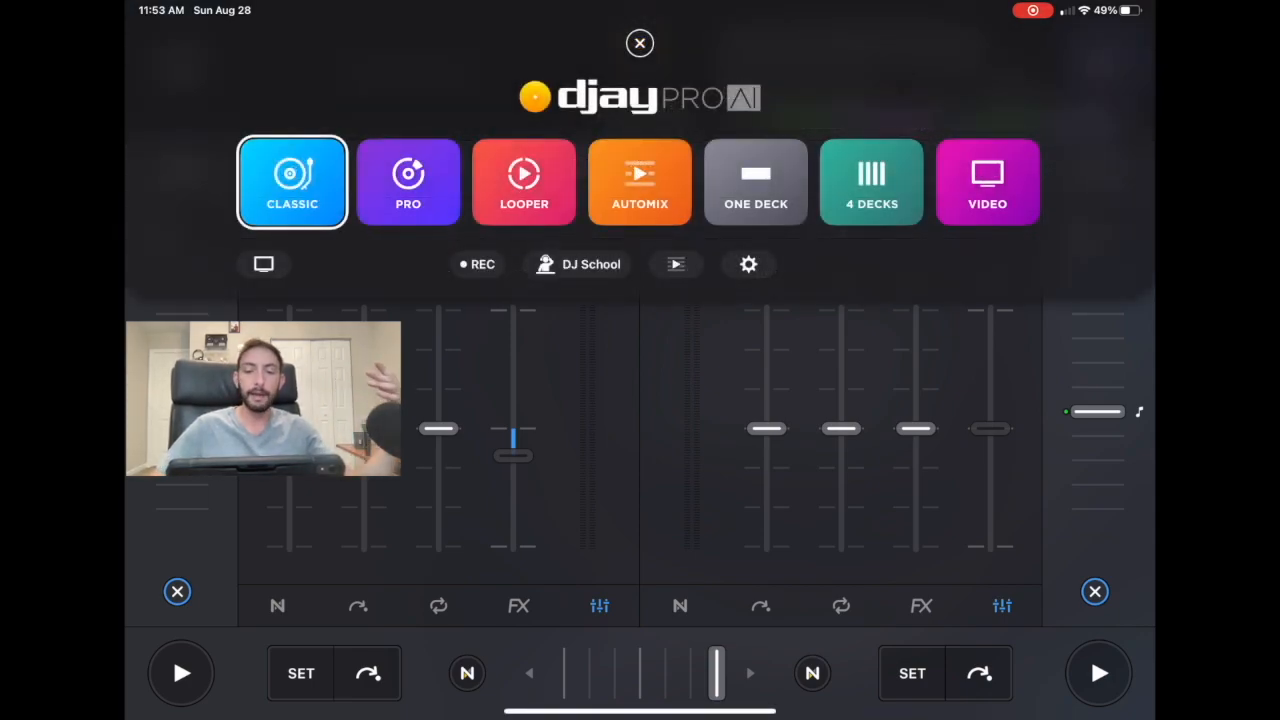
Step: From the layout overlay, open the main Settings window with its volume slider and Ableton Link
{"action": "left_click", "coordinate": [292, 180]}
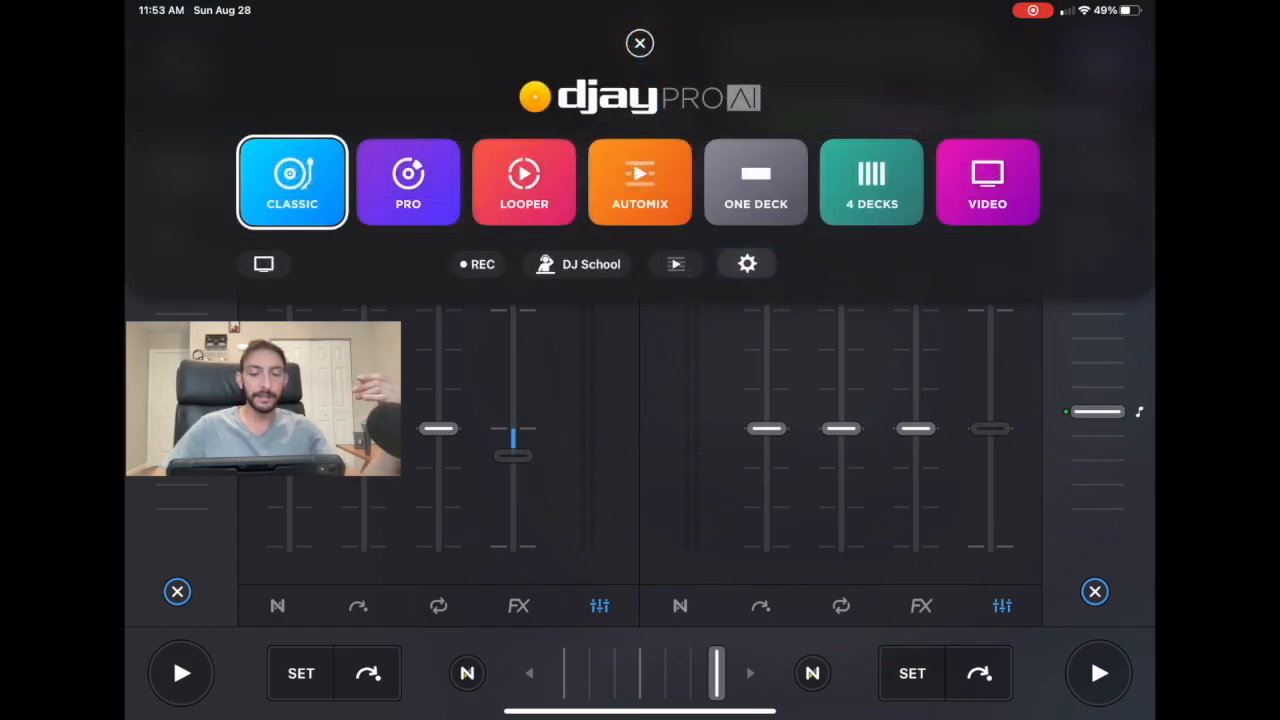
{"action": "left_click", "coordinate": [748, 264]}
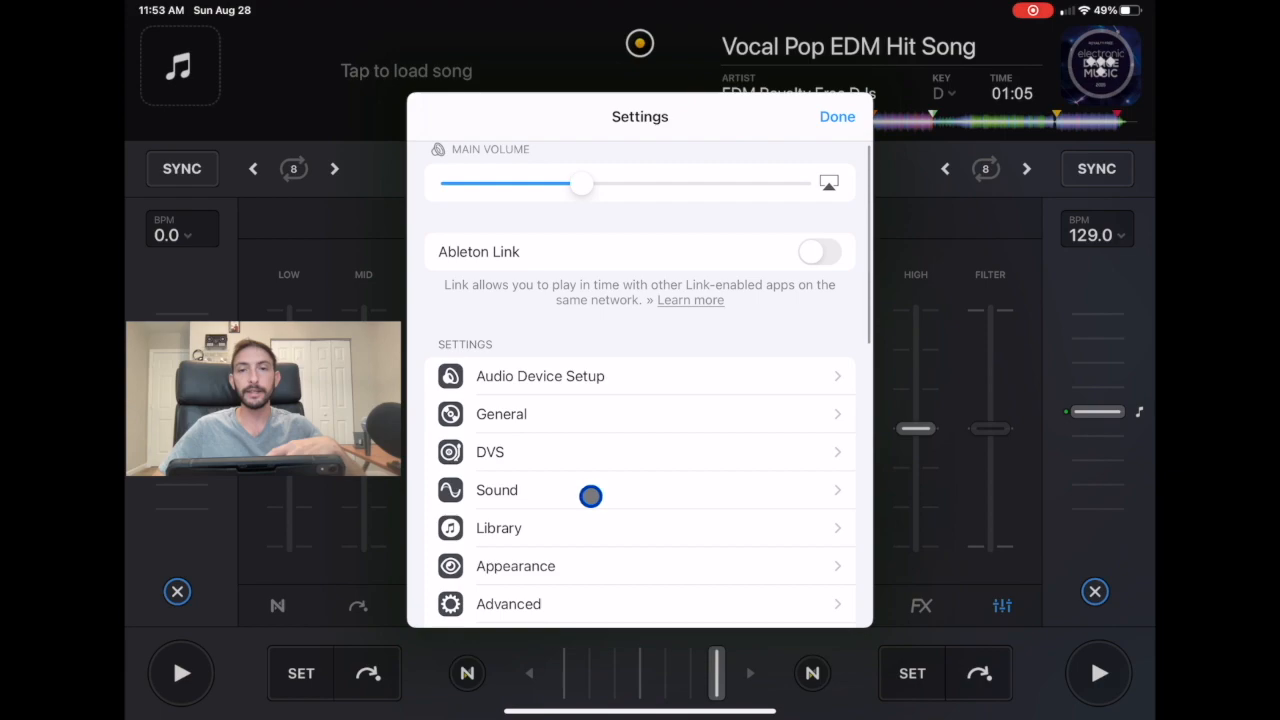